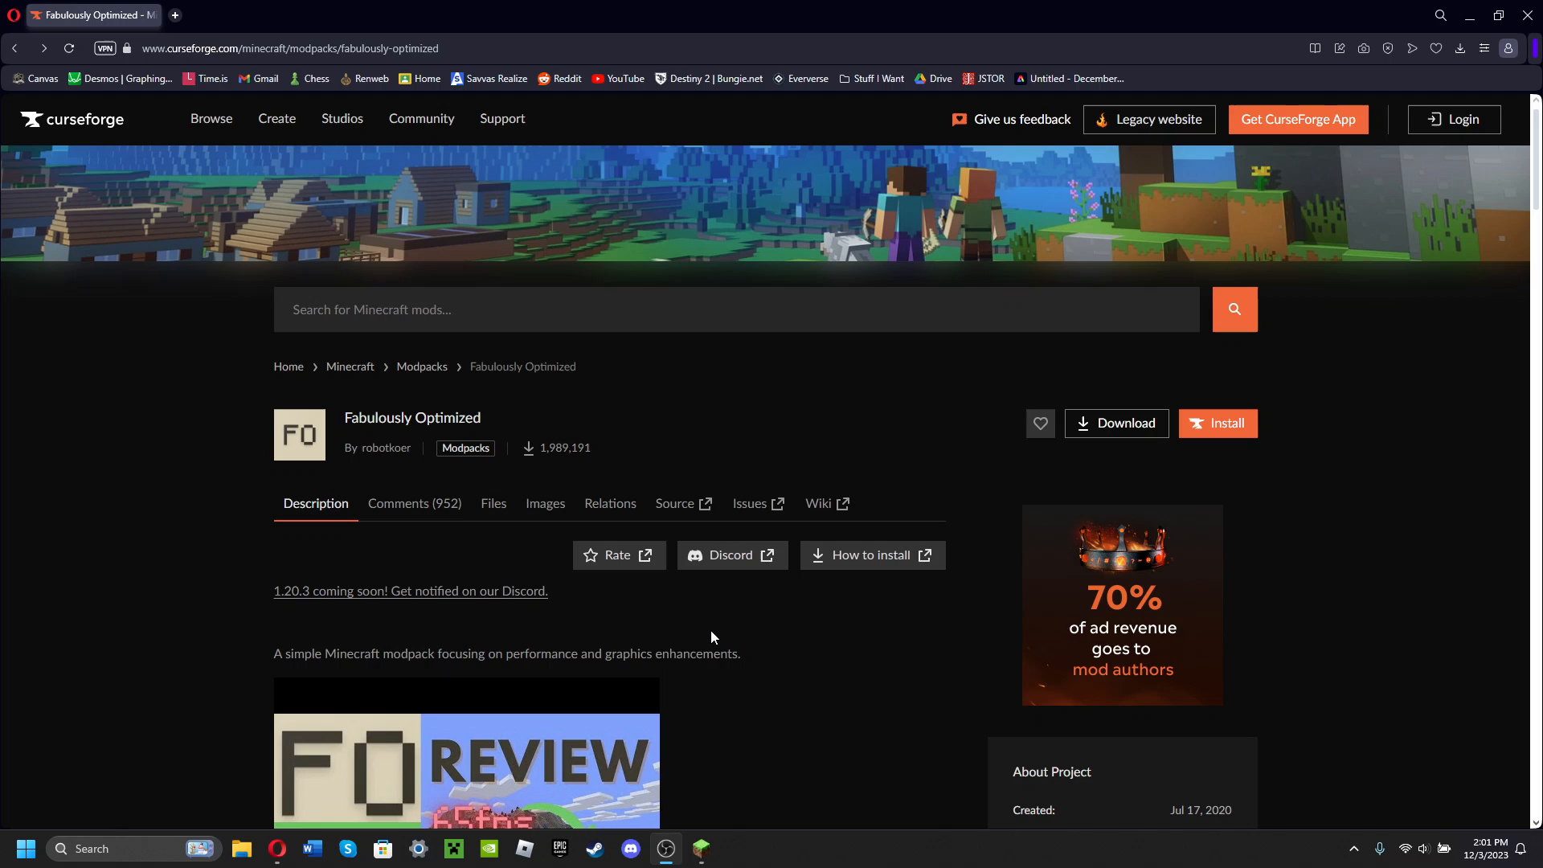
pyautogui.moveTo(457, 810)
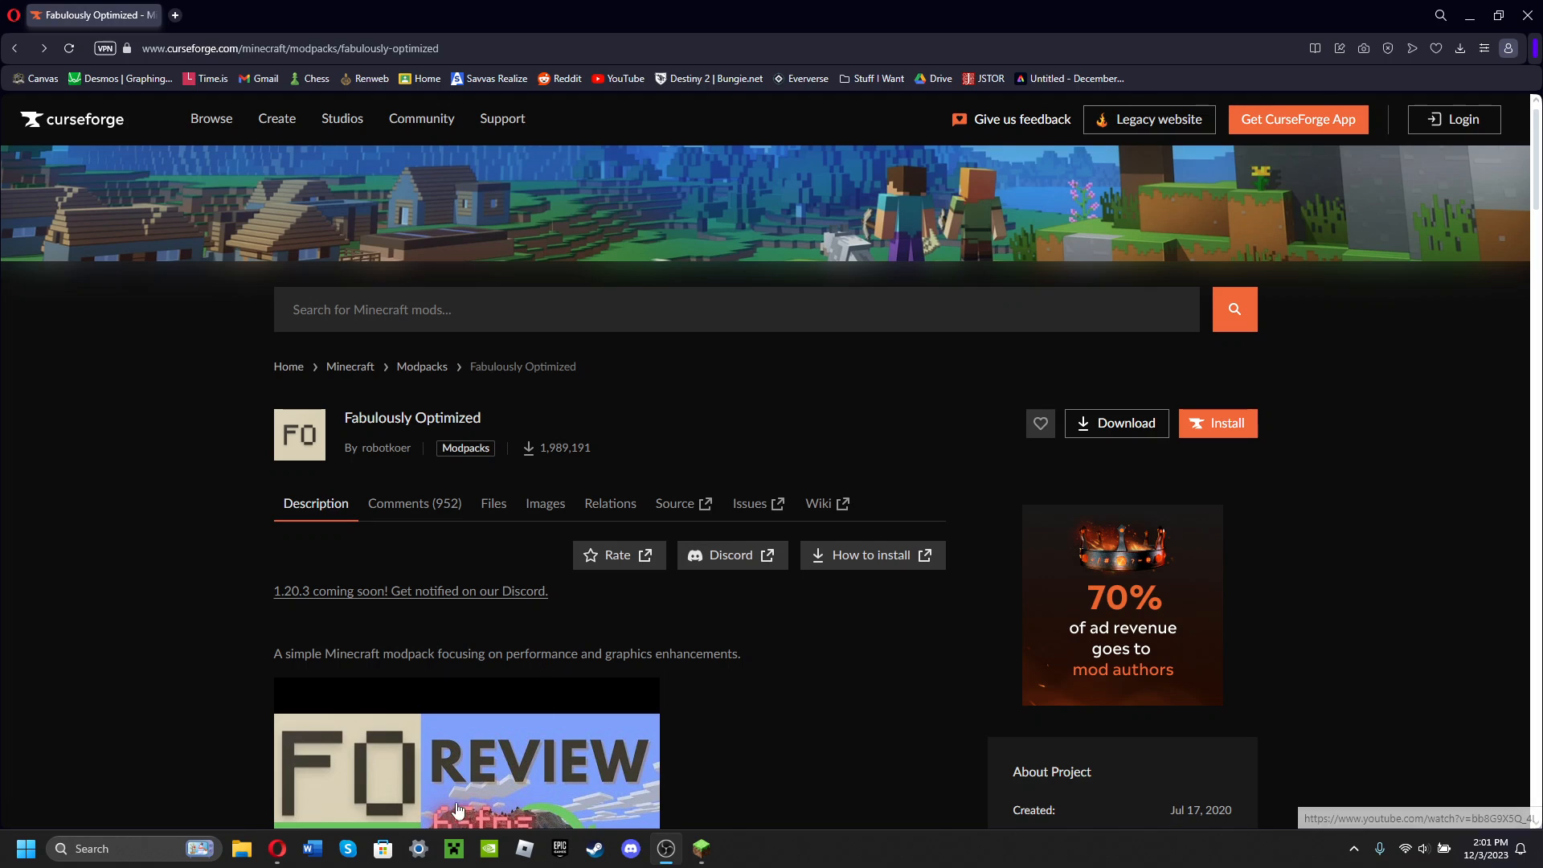
pyautogui.moveTo(190, 369)
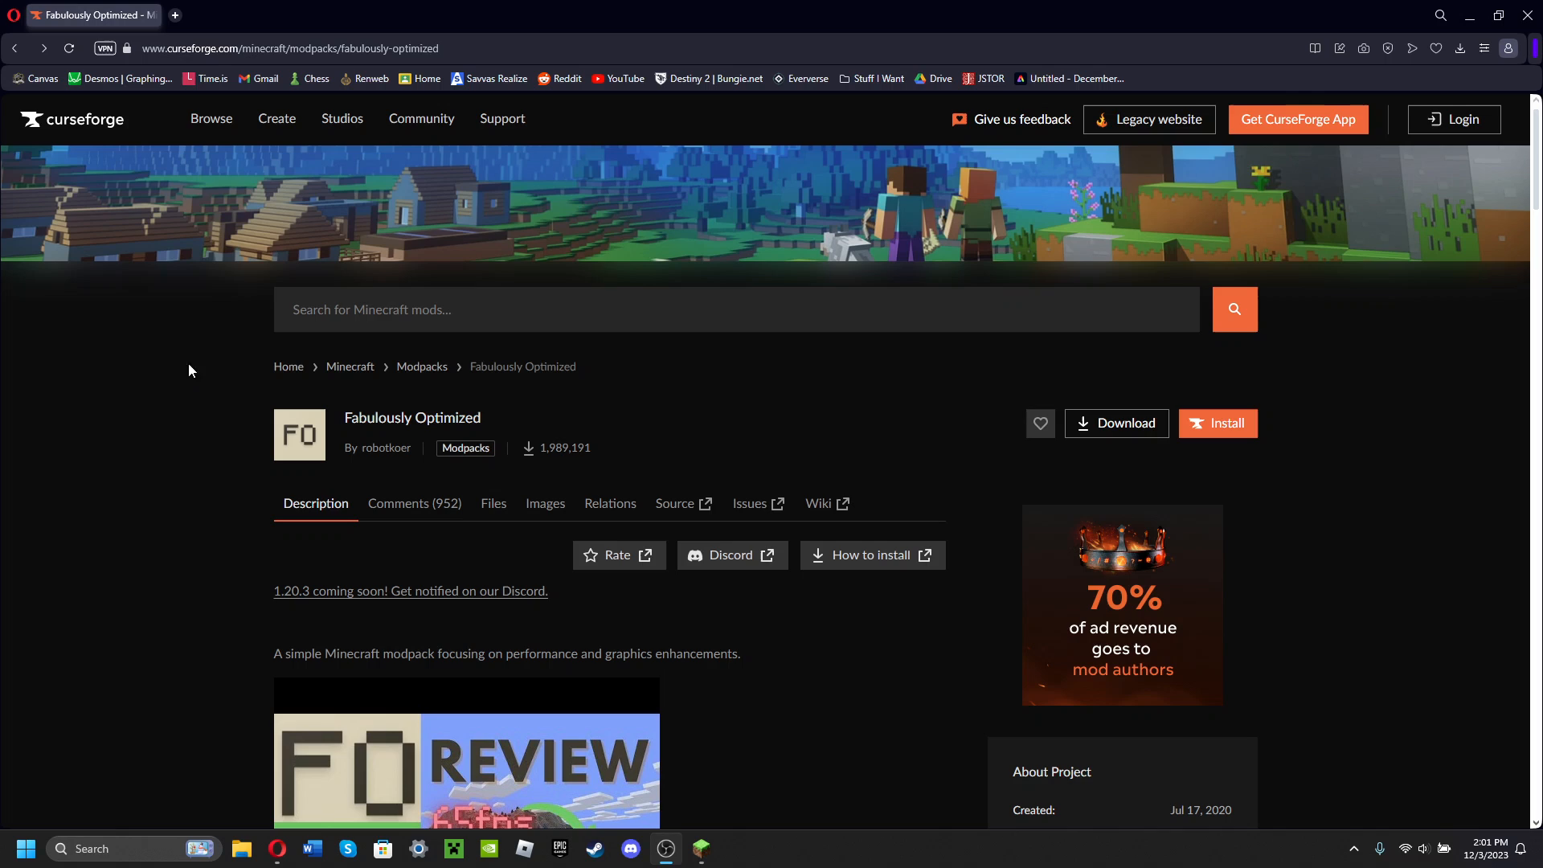
pyautogui.moveTo(182, 21)
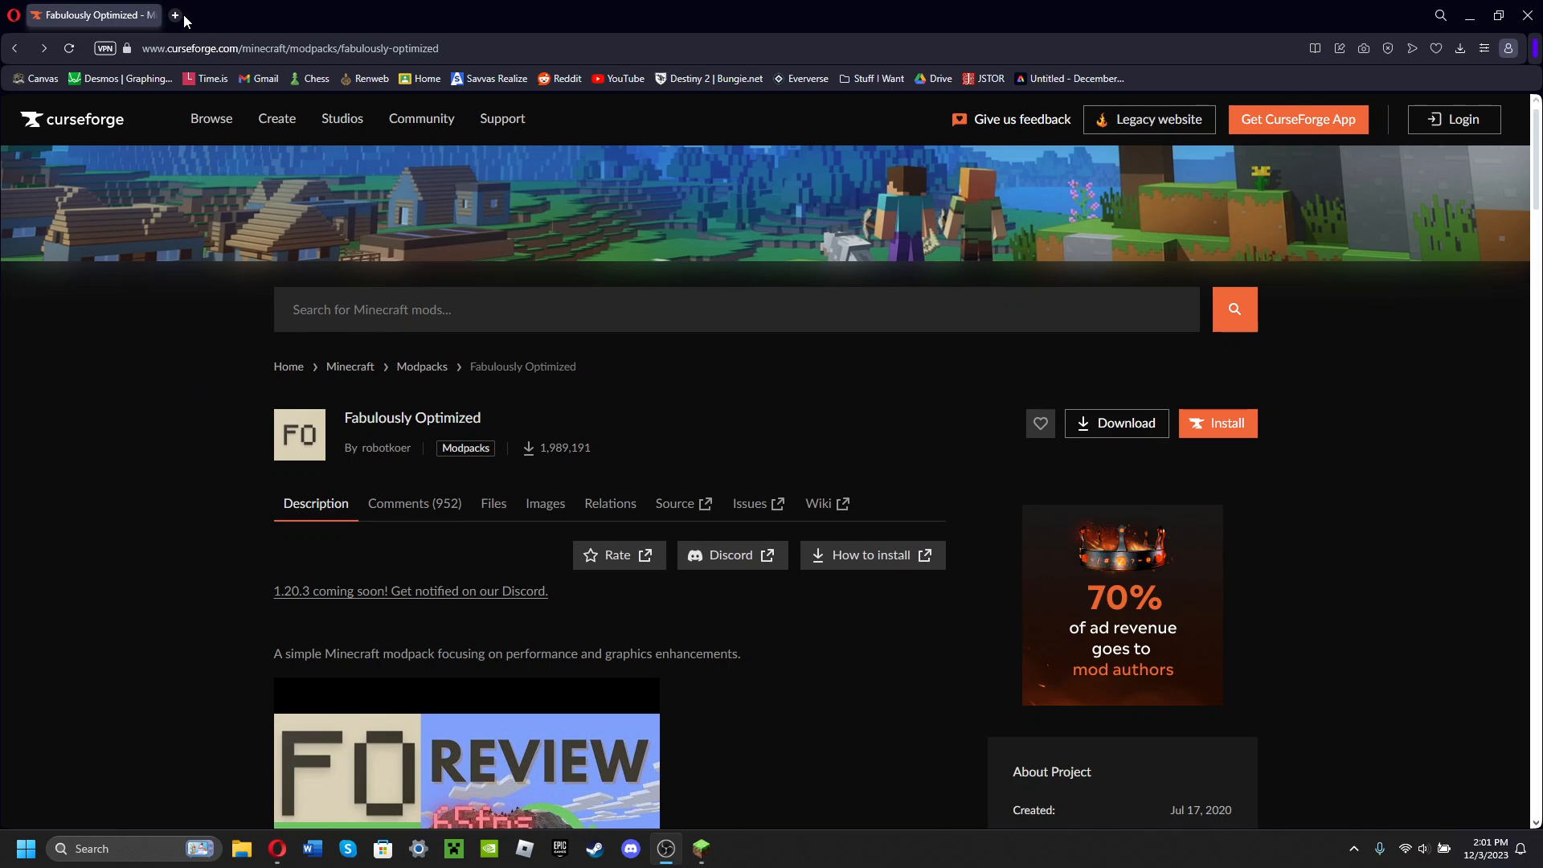
pyautogui.moveTo(105, 149)
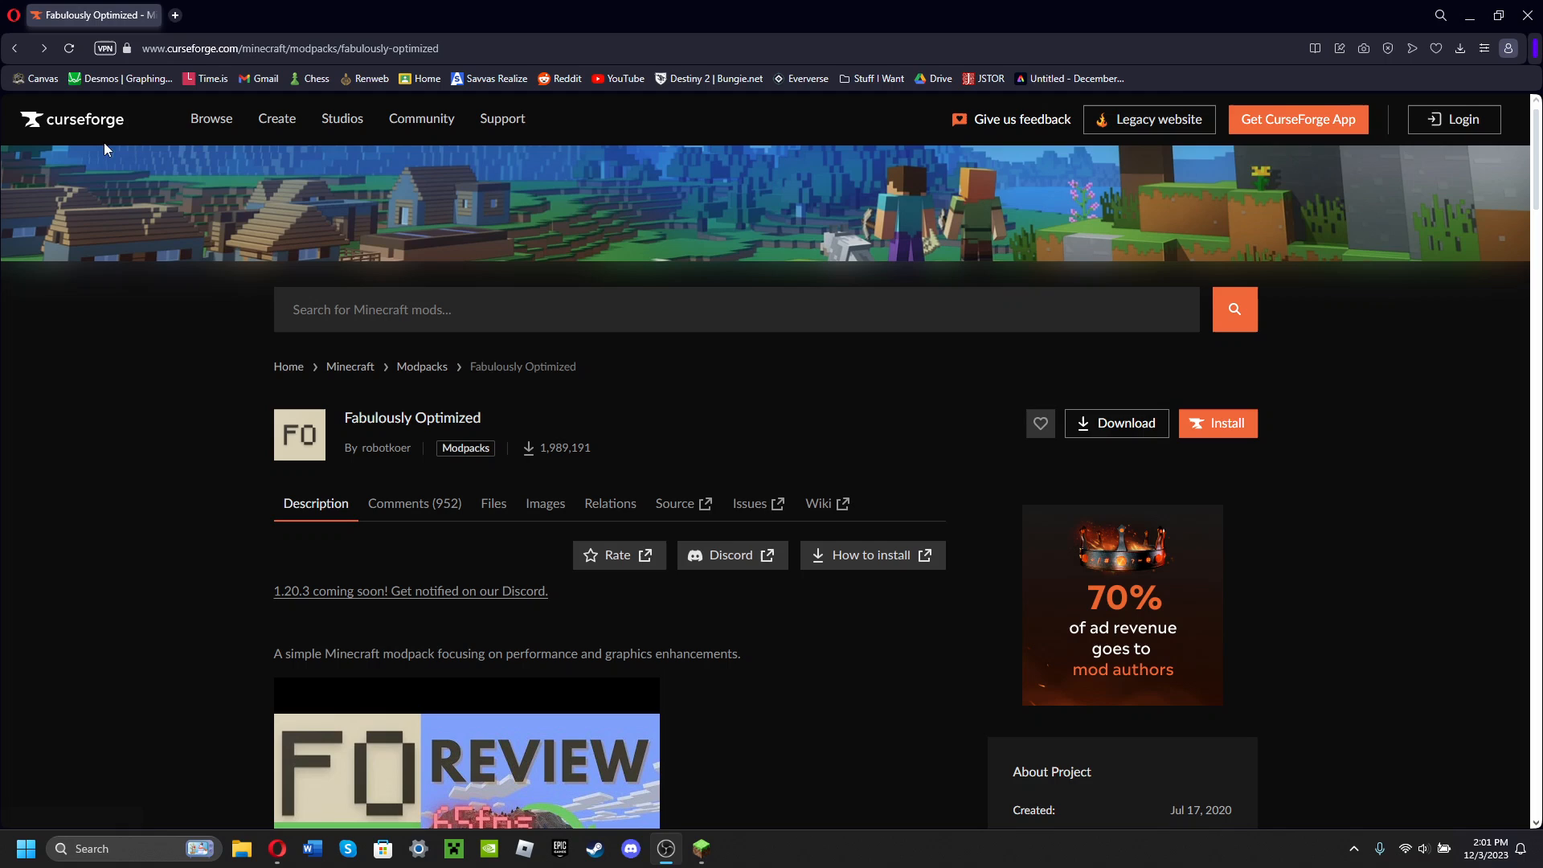
pyautogui.moveTo(683, 503)
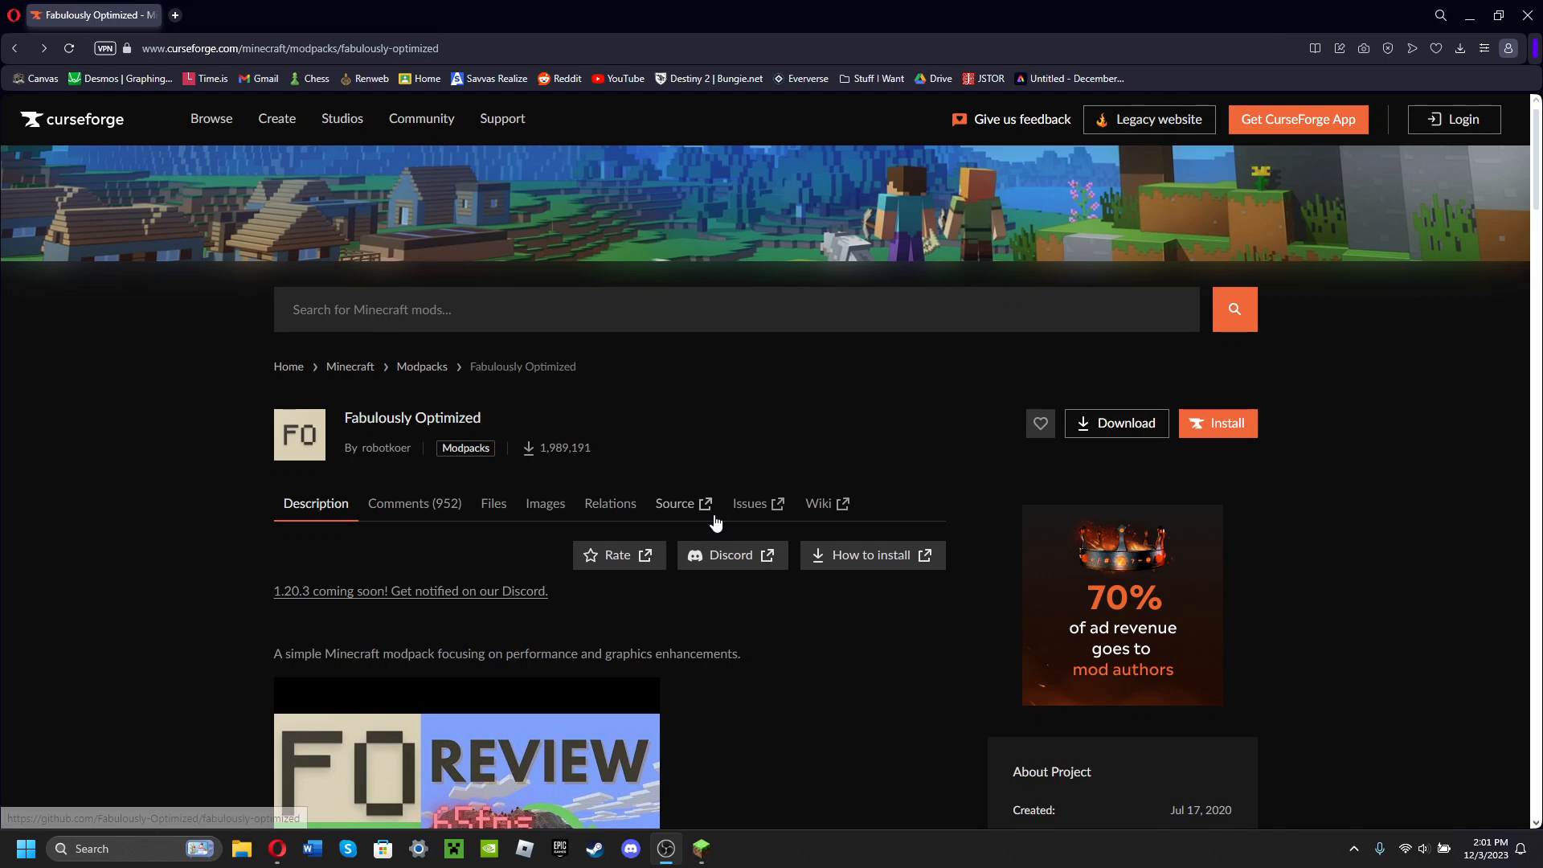
pyautogui.moveTo(611, 460)
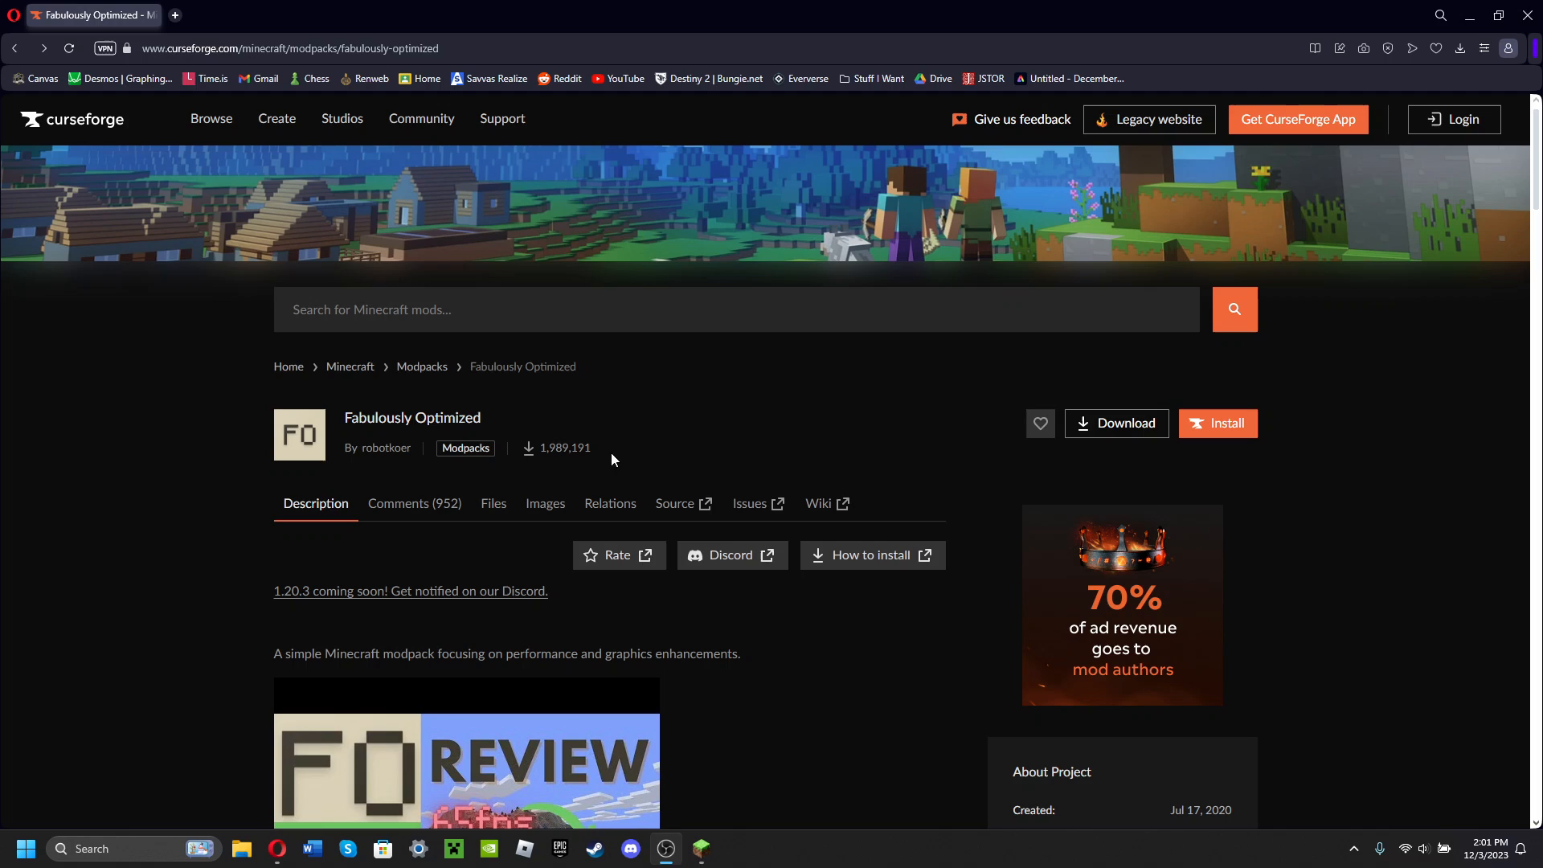
pyautogui.moveTo(863, 744)
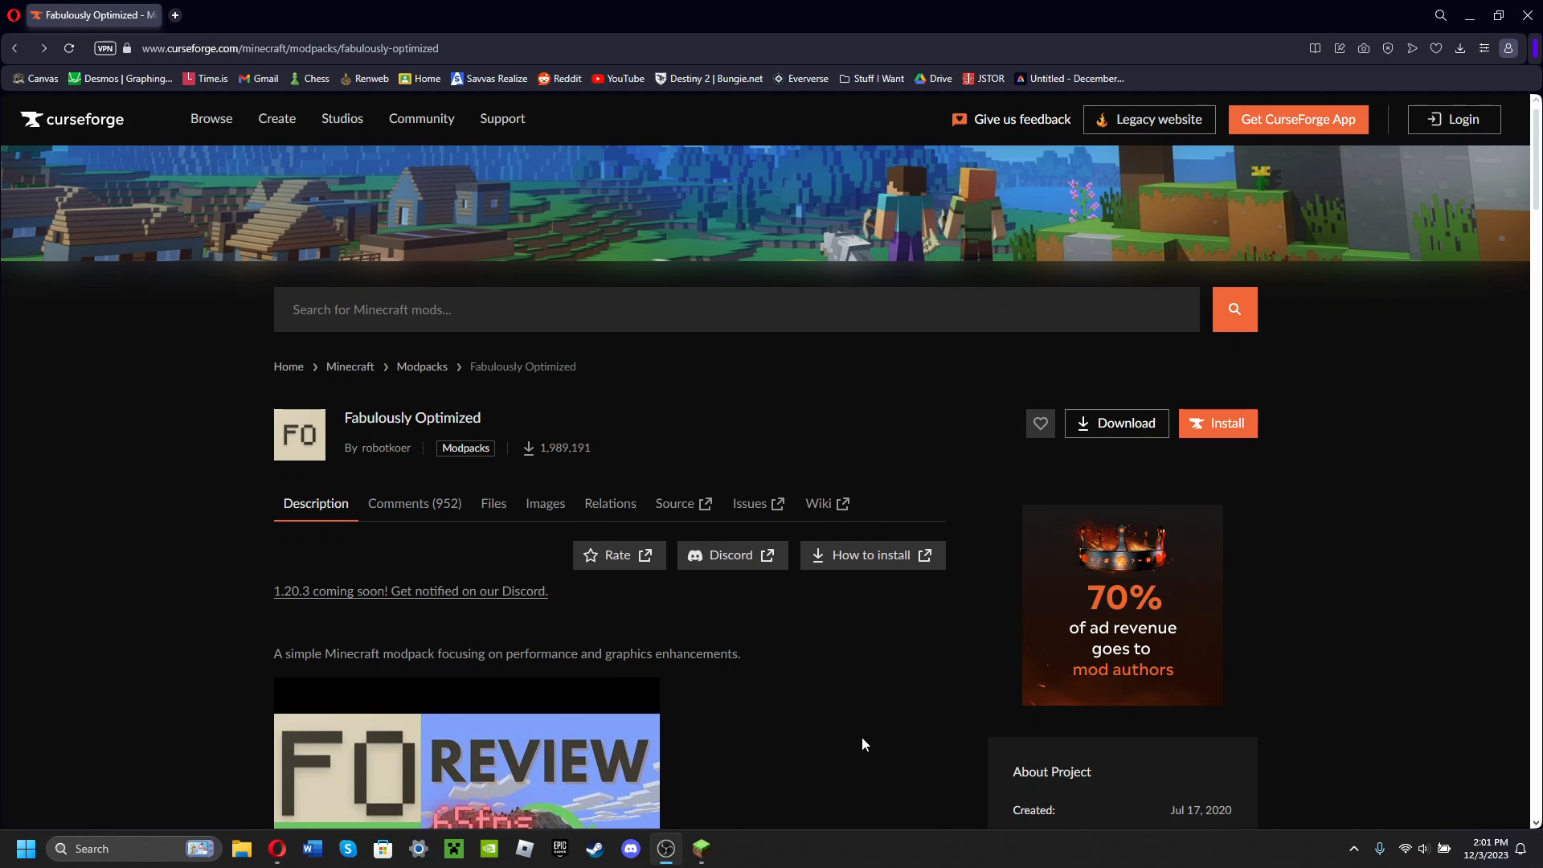
pyautogui.moveTo(730, 556)
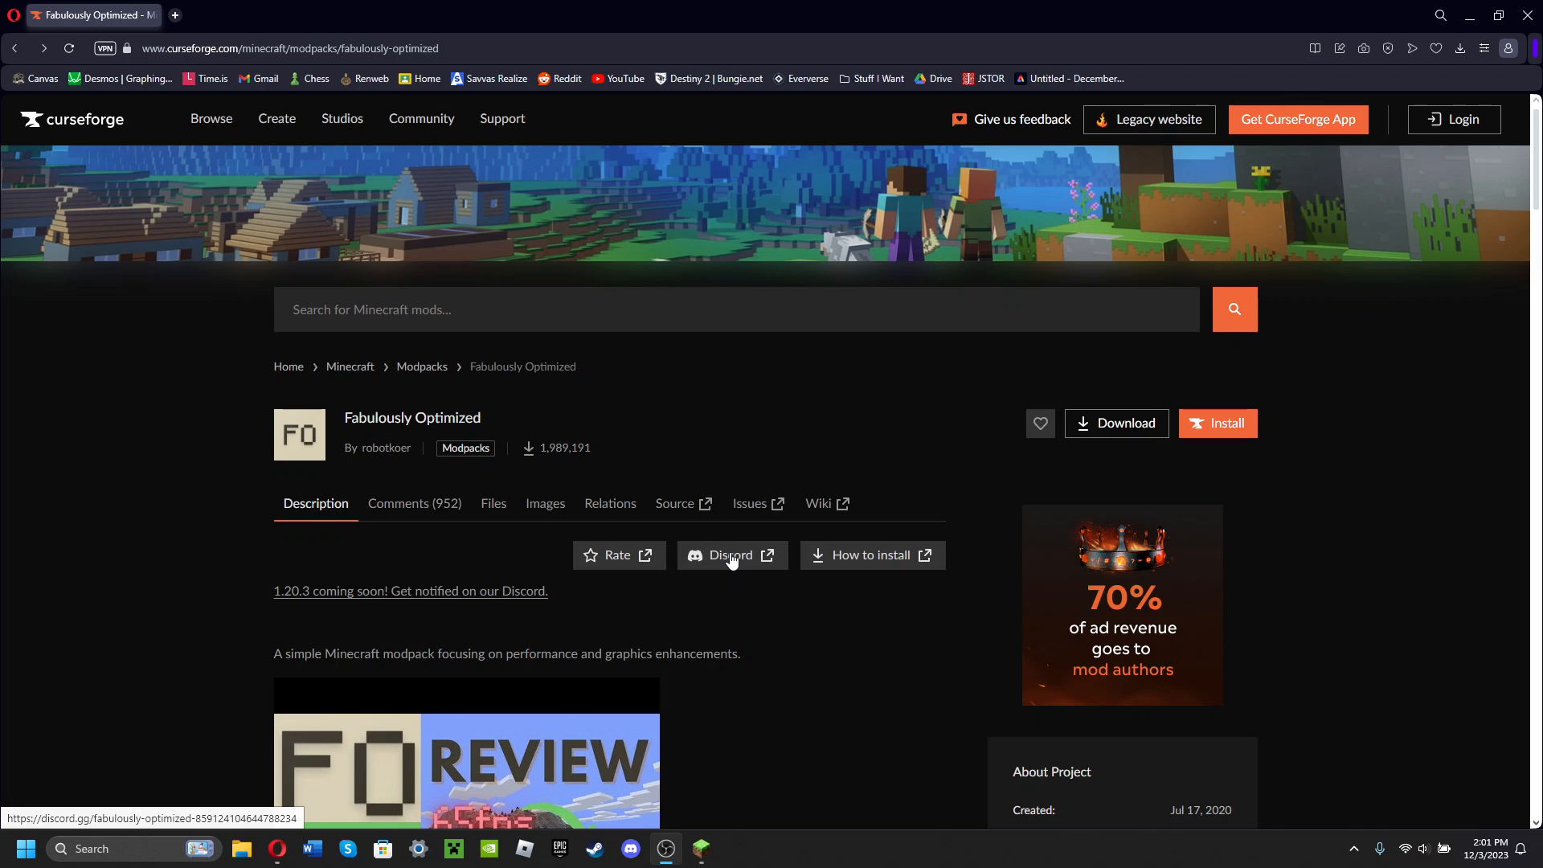
pyautogui.moveTo(723, 544)
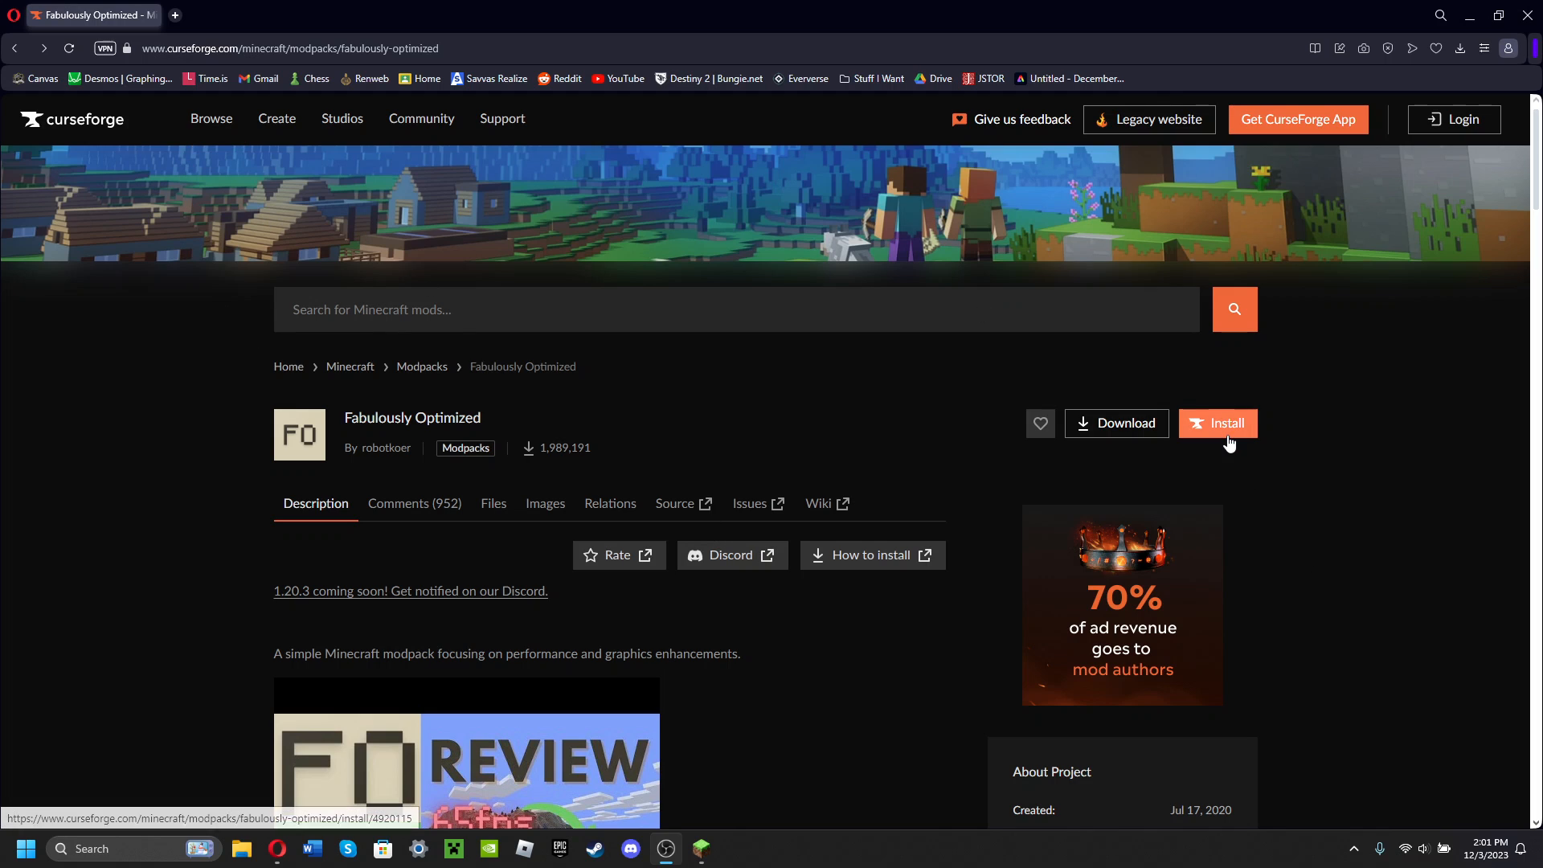
pyautogui.moveTo(291, 356)
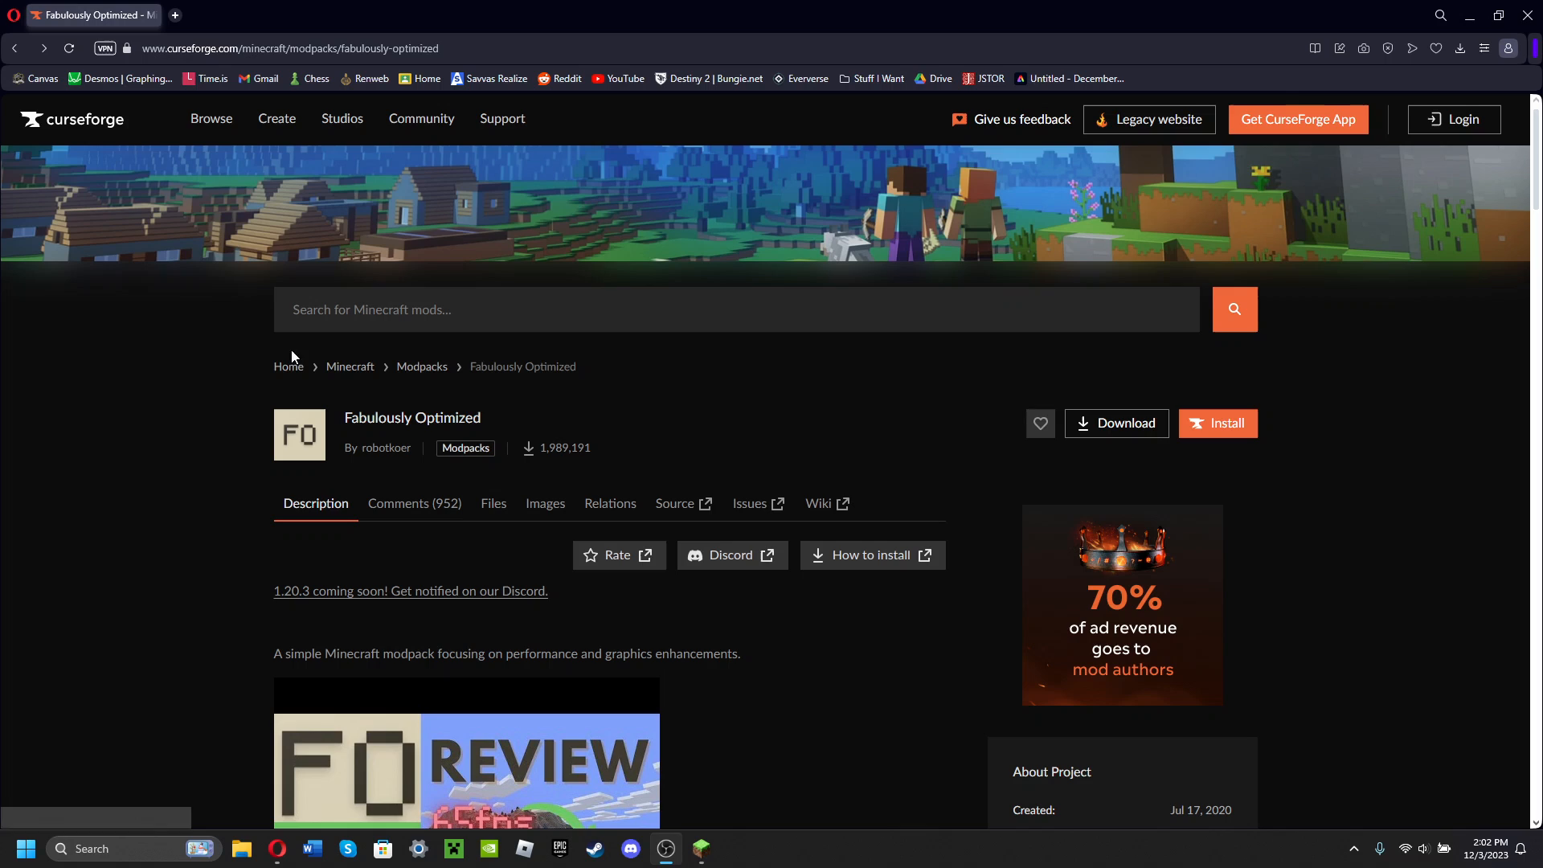
pyautogui.moveTo(327, 686)
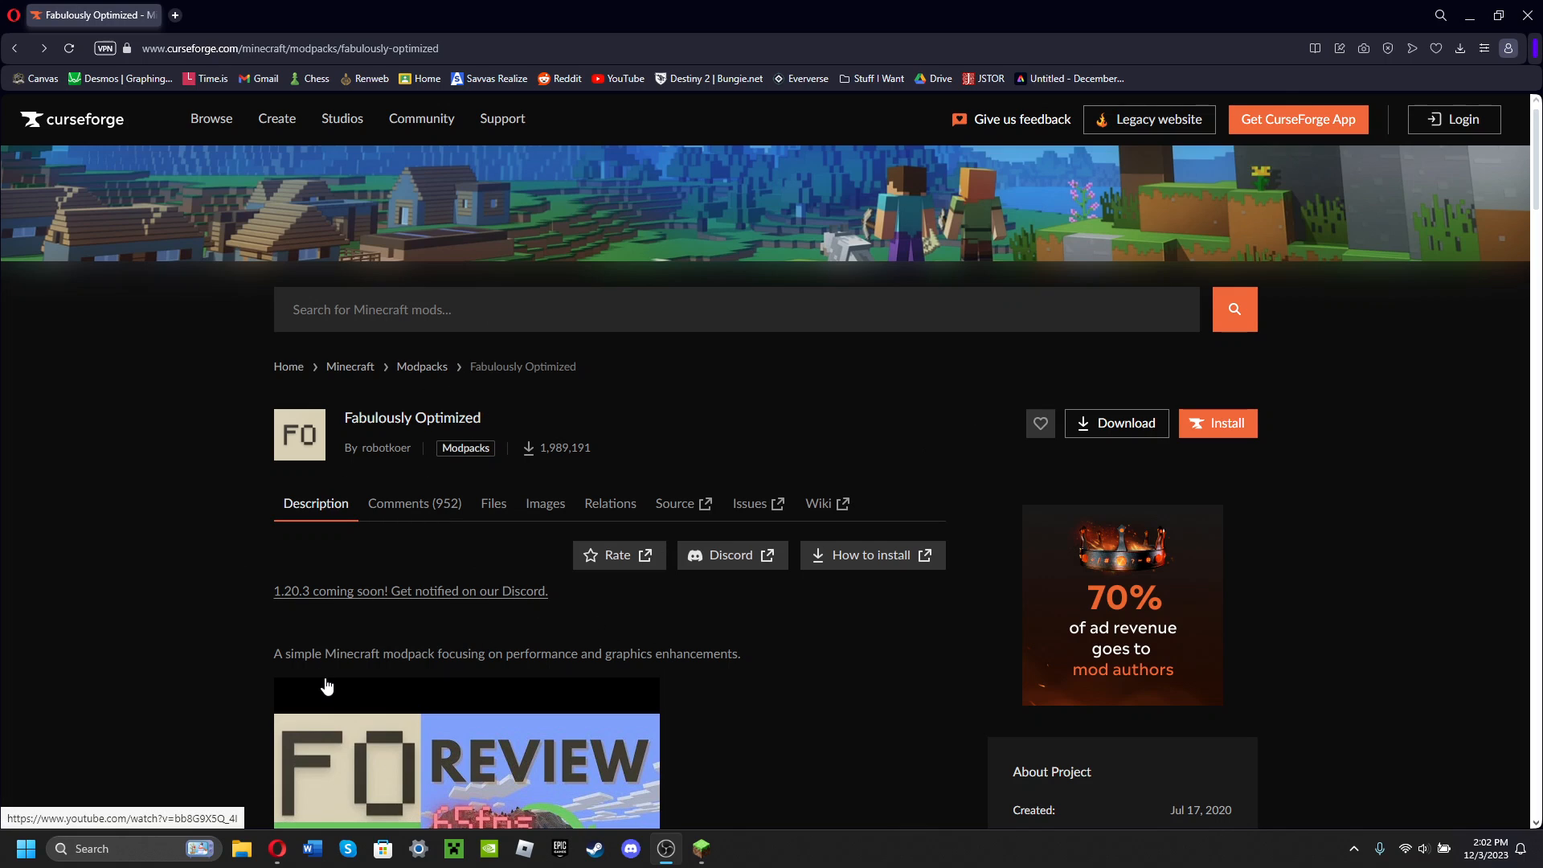
pyautogui.moveTo(400, 545)
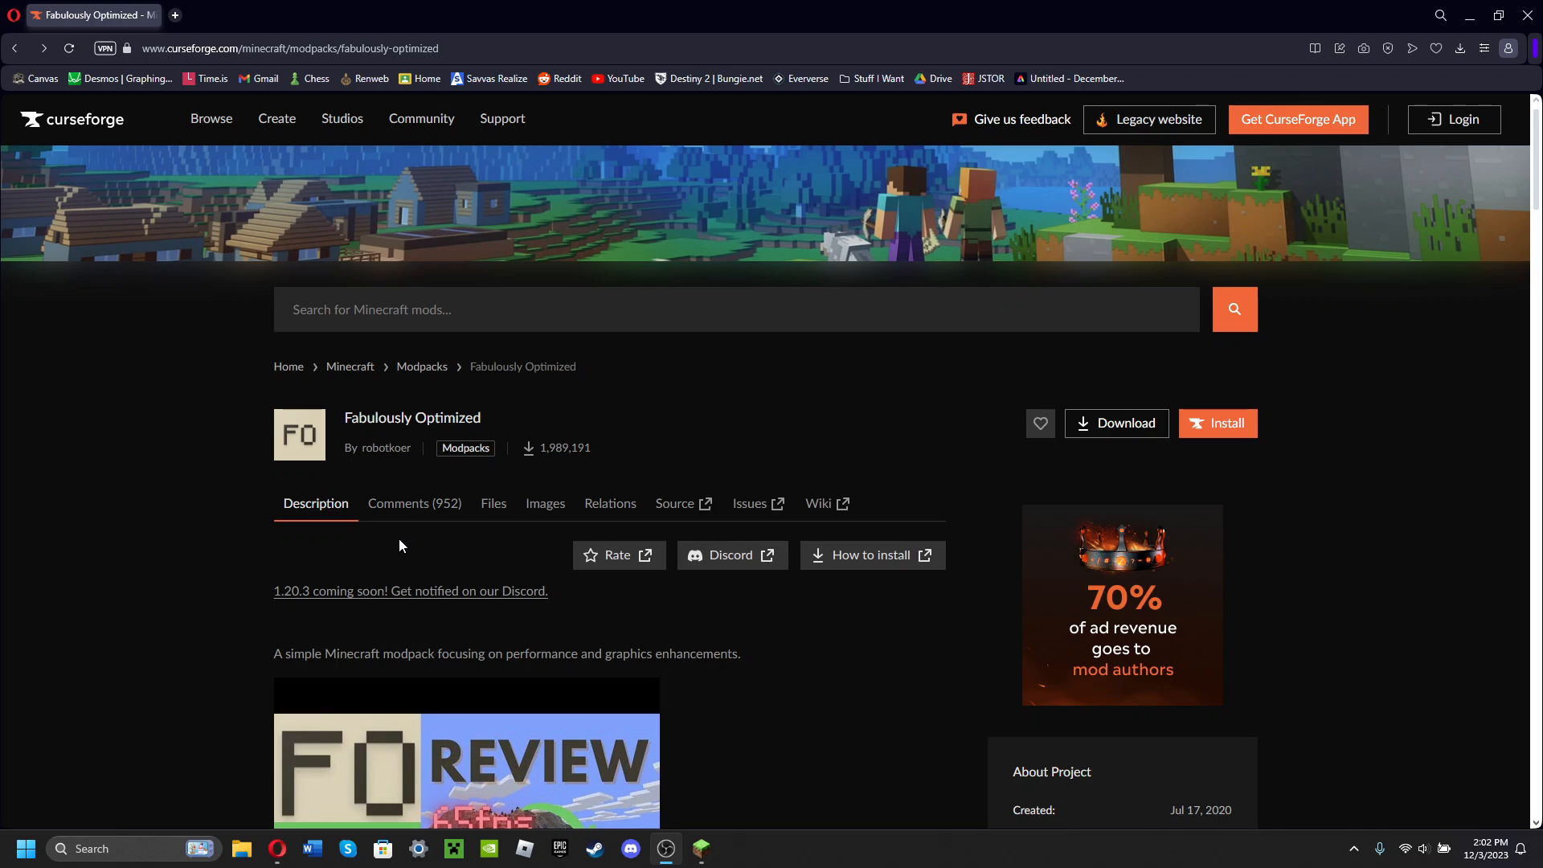
pyautogui.moveTo(1099, 444)
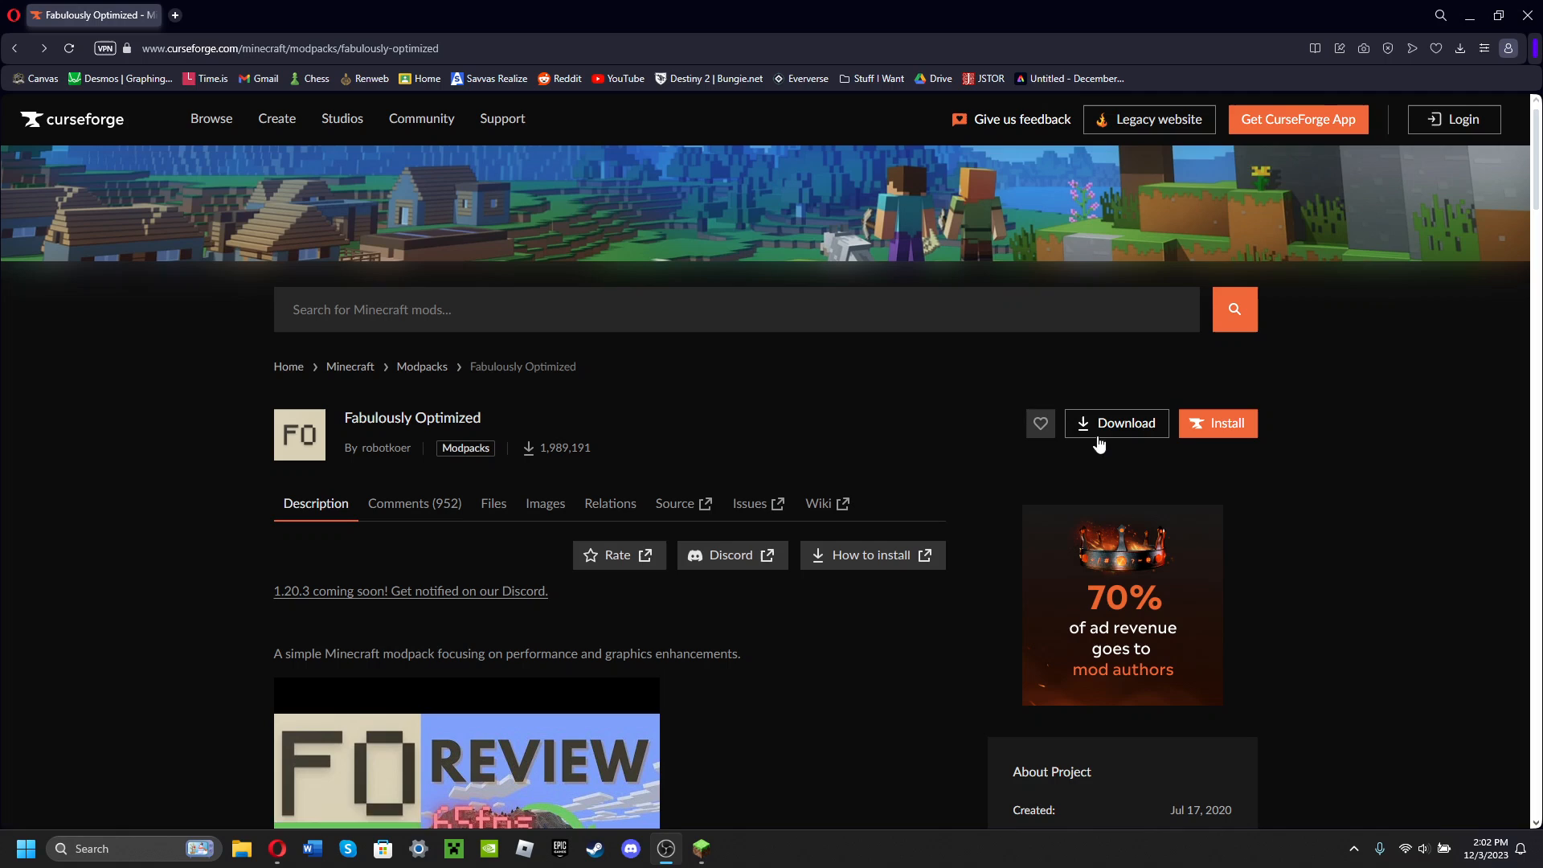
pyautogui.moveTo(750, 460)
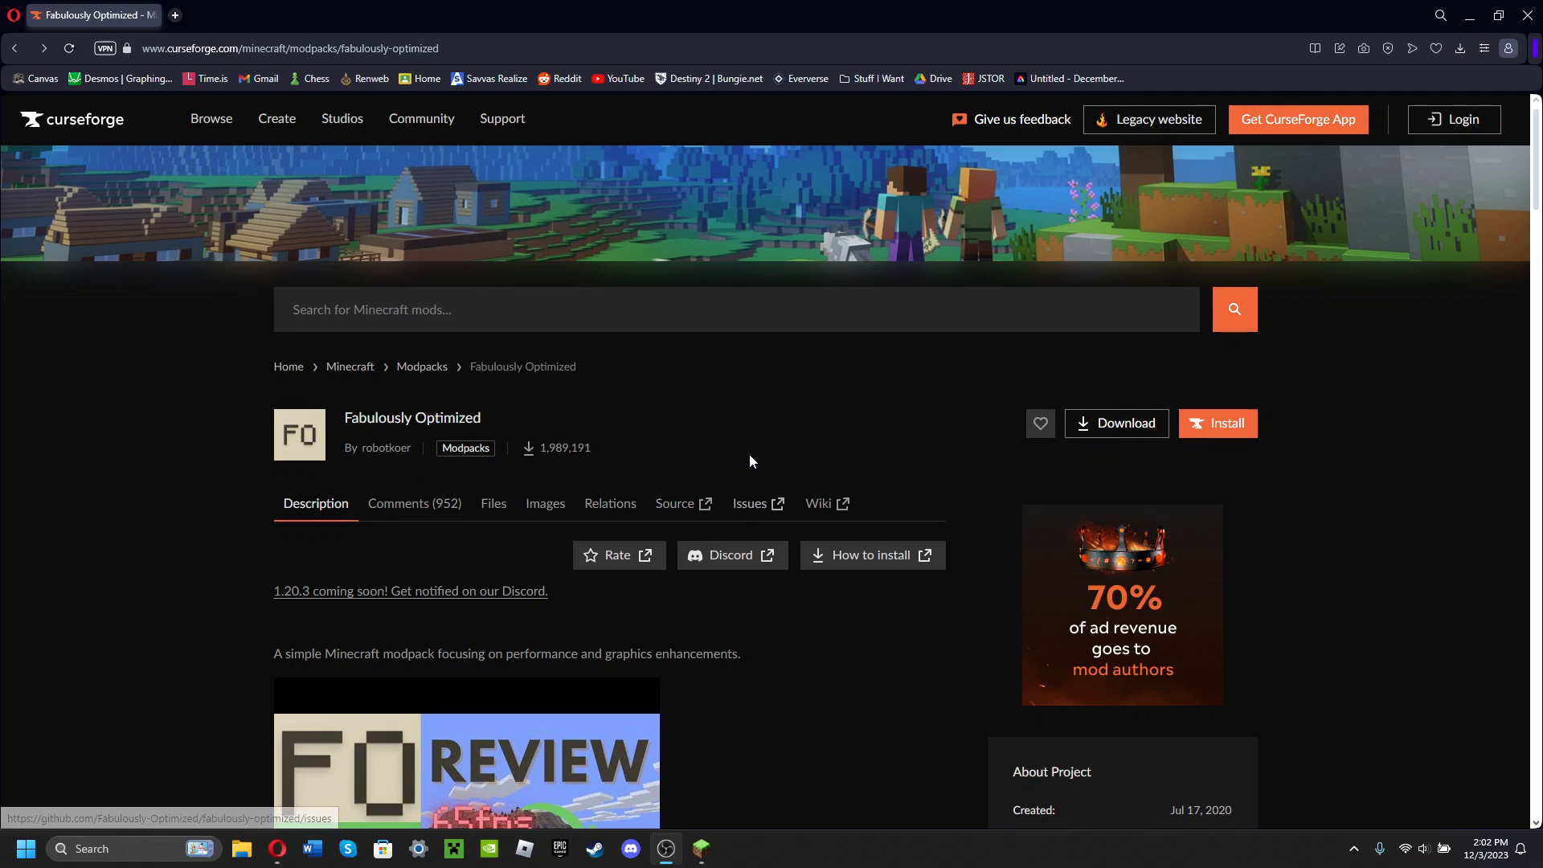
pyautogui.moveTo(674, 503)
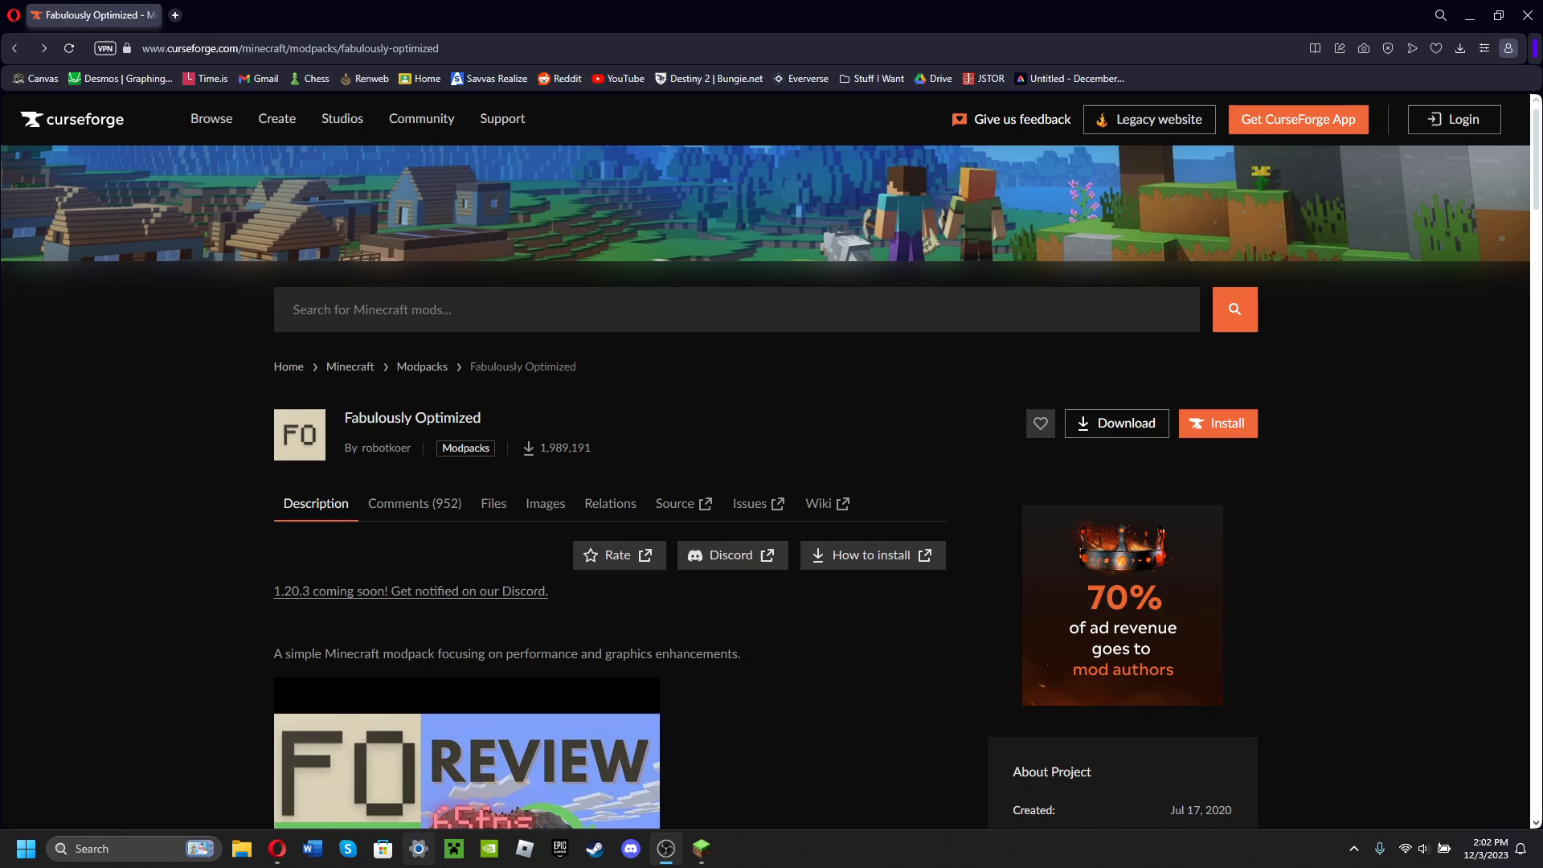
pyautogui.moveTo(452, 849)
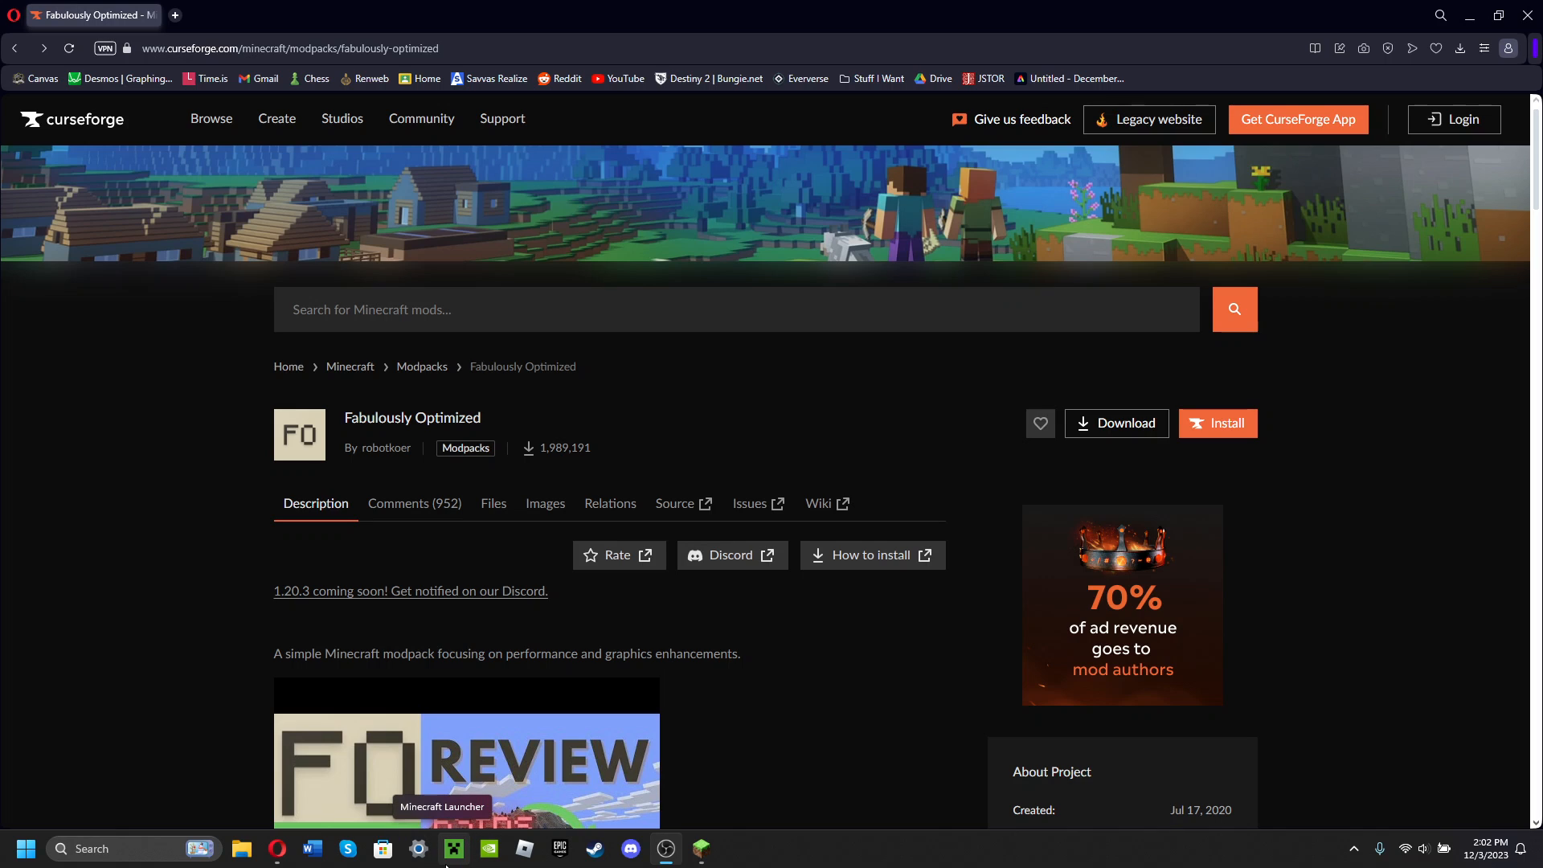
pyautogui.moveTo(856, 473)
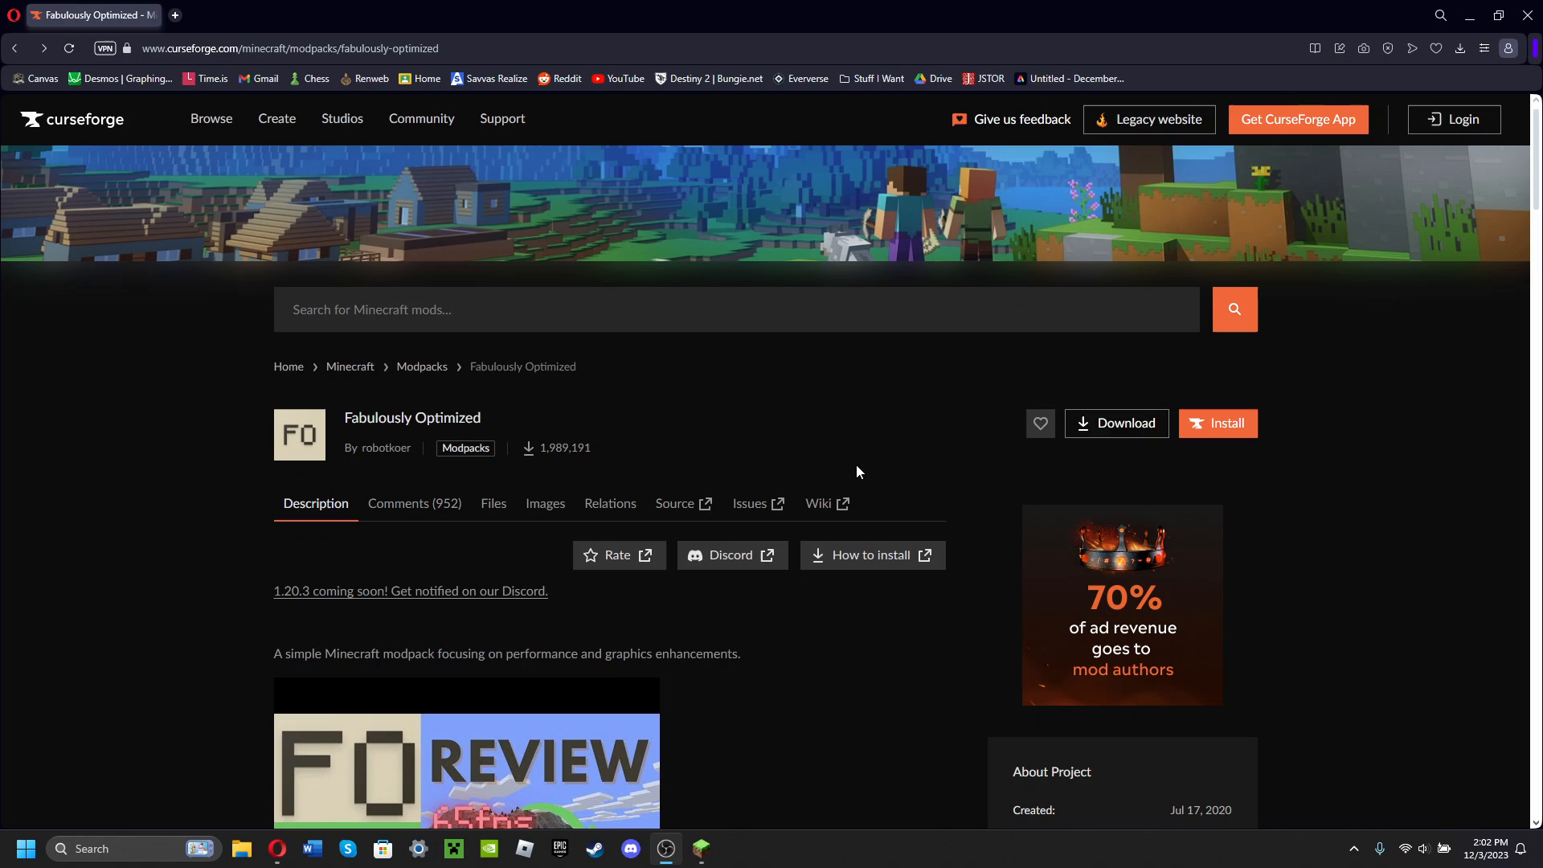
pyautogui.moveTo(453, 849)
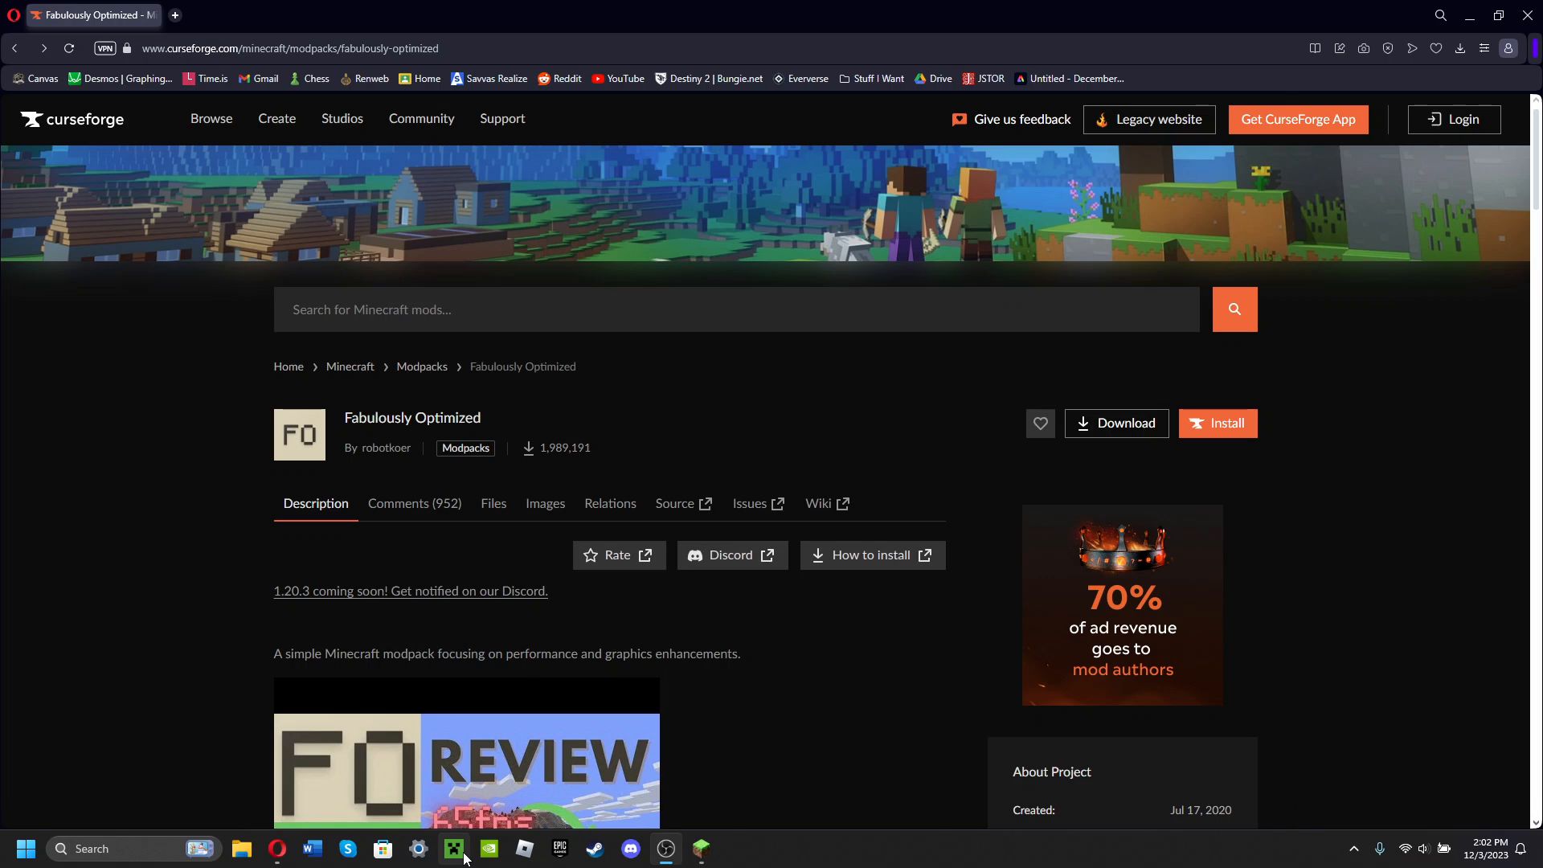
pyautogui.moveTo(409, 438)
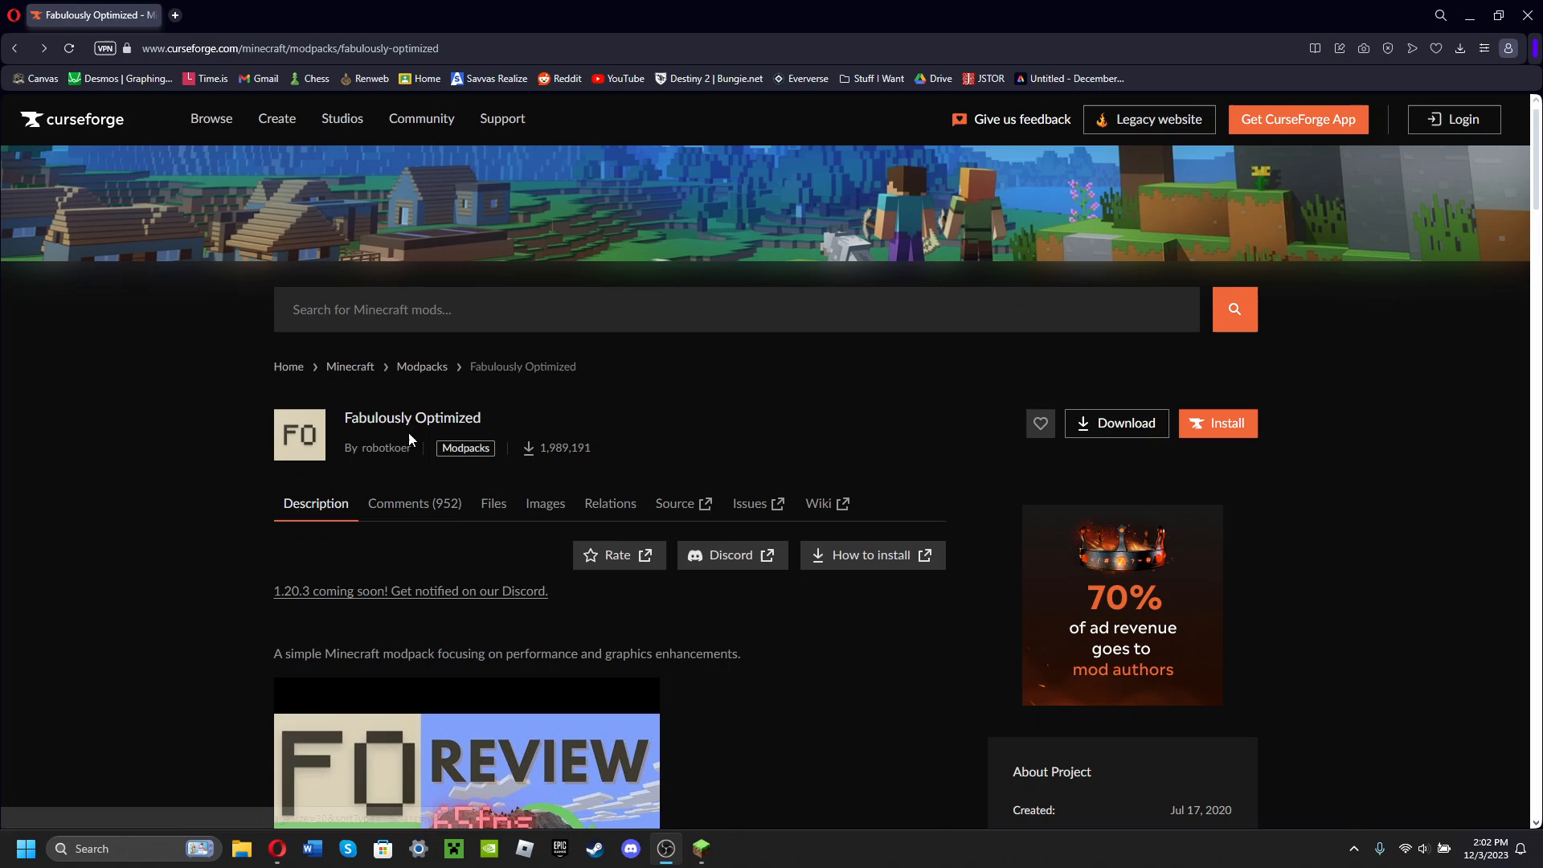
pyautogui.moveTo(508, 487)
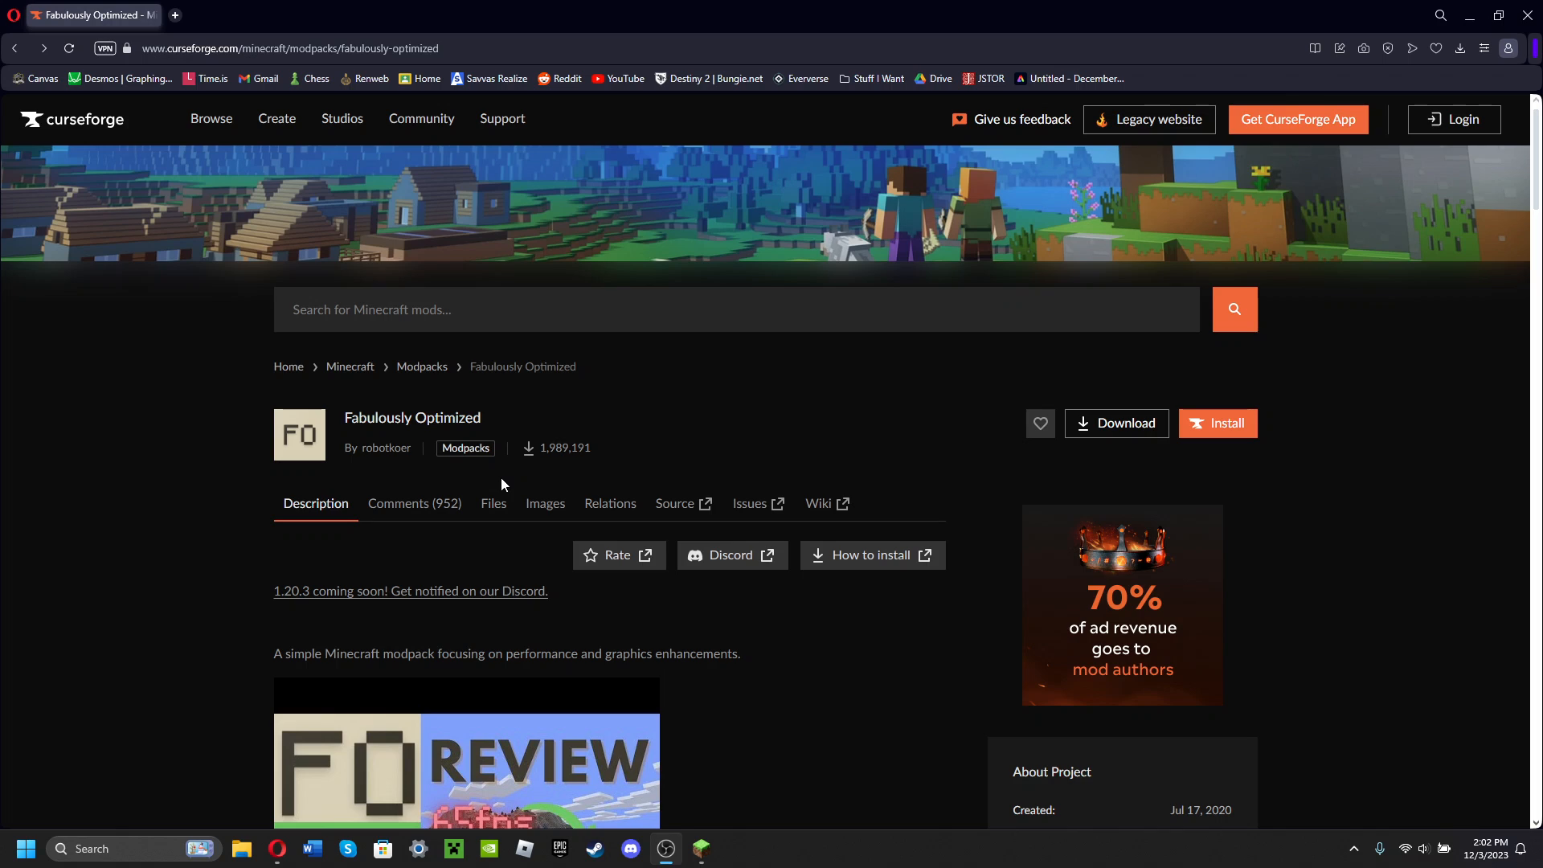
pyautogui.moveTo(249, 216)
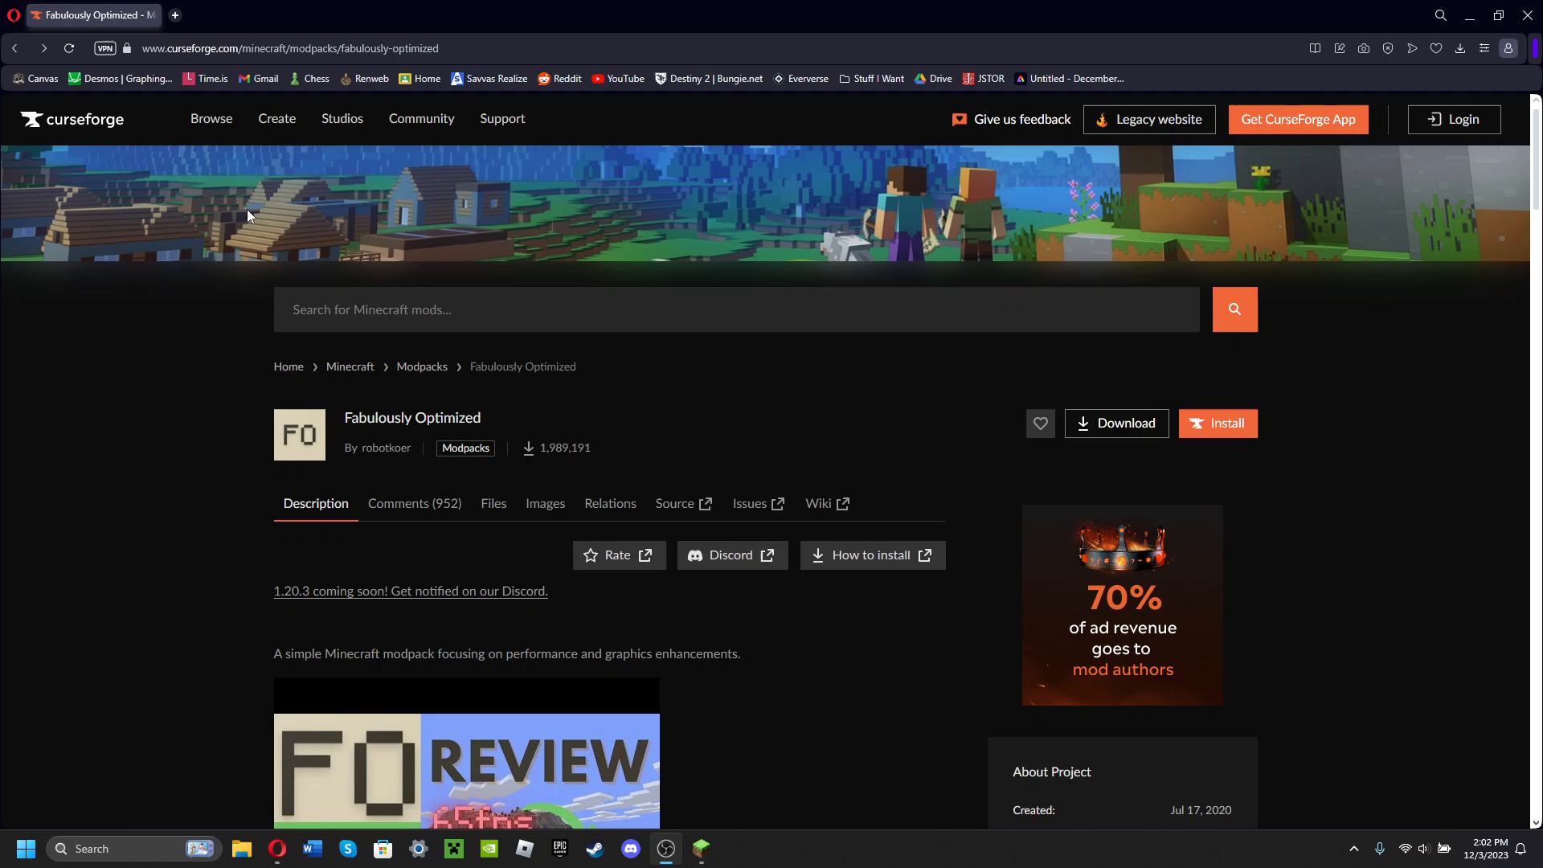
pyautogui.moveTo(549, 43)
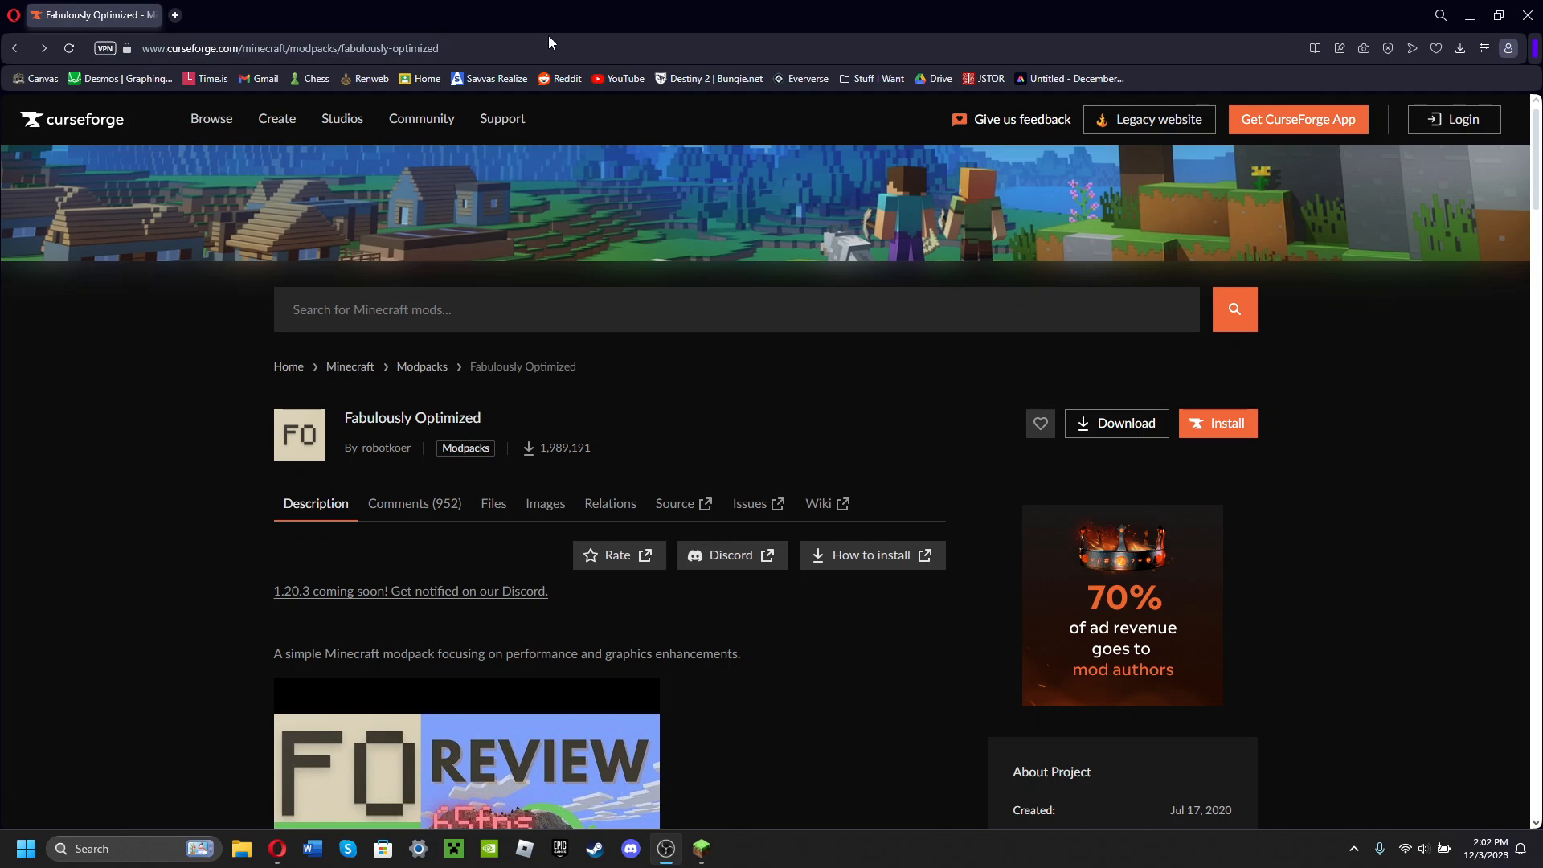
pyautogui.moveTo(1020, 521)
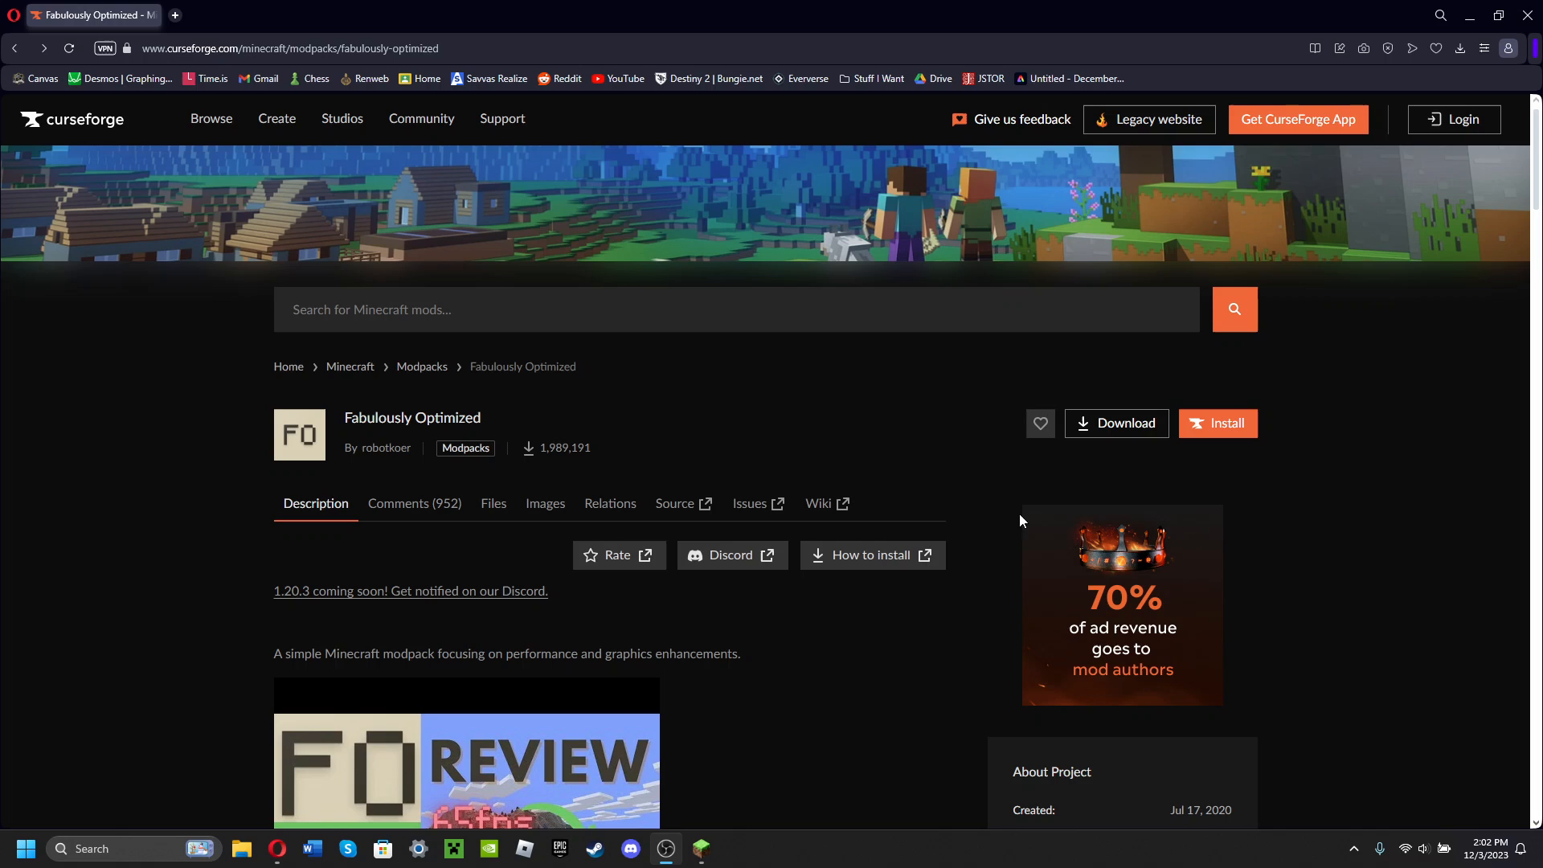
pyautogui.moveTo(873, 574)
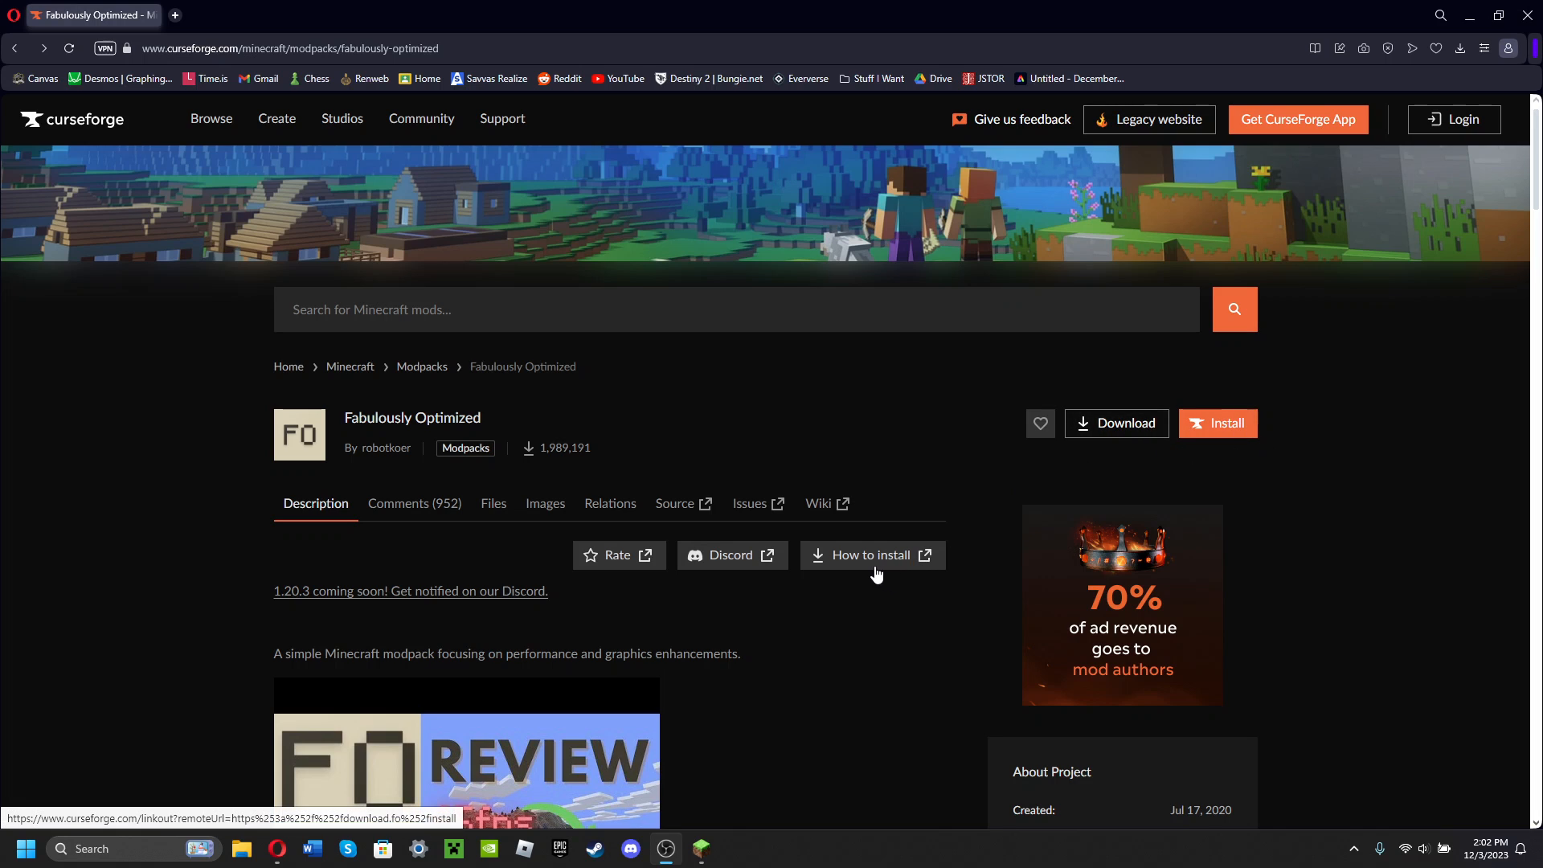
# Step: Open the external 'How to install FO' wiki guide and scroll to the vanilla launcher section
pyautogui.click(870, 556)
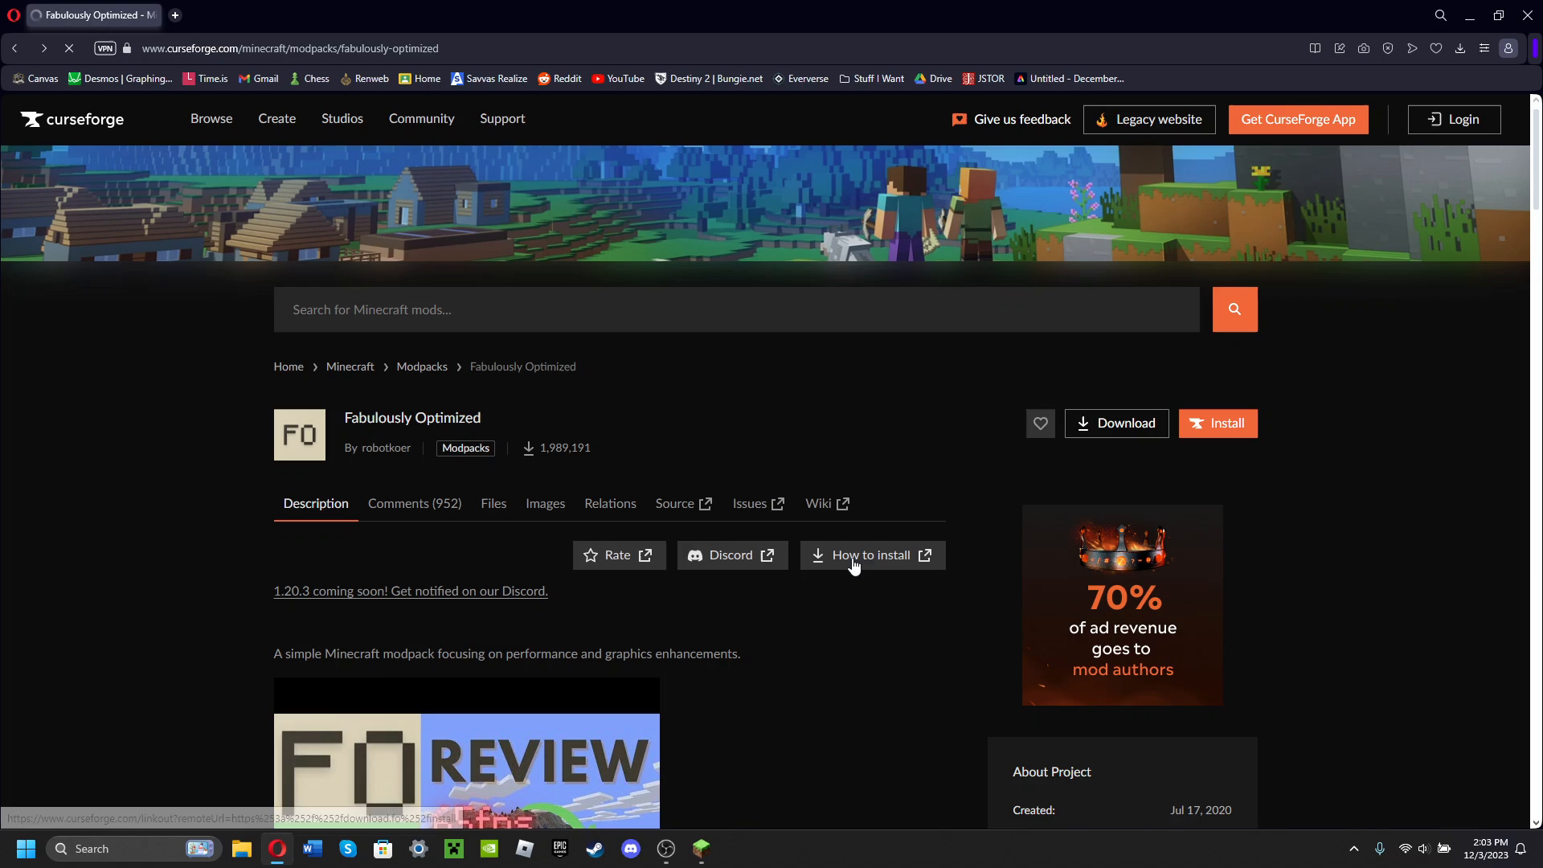
pyautogui.click(868, 555)
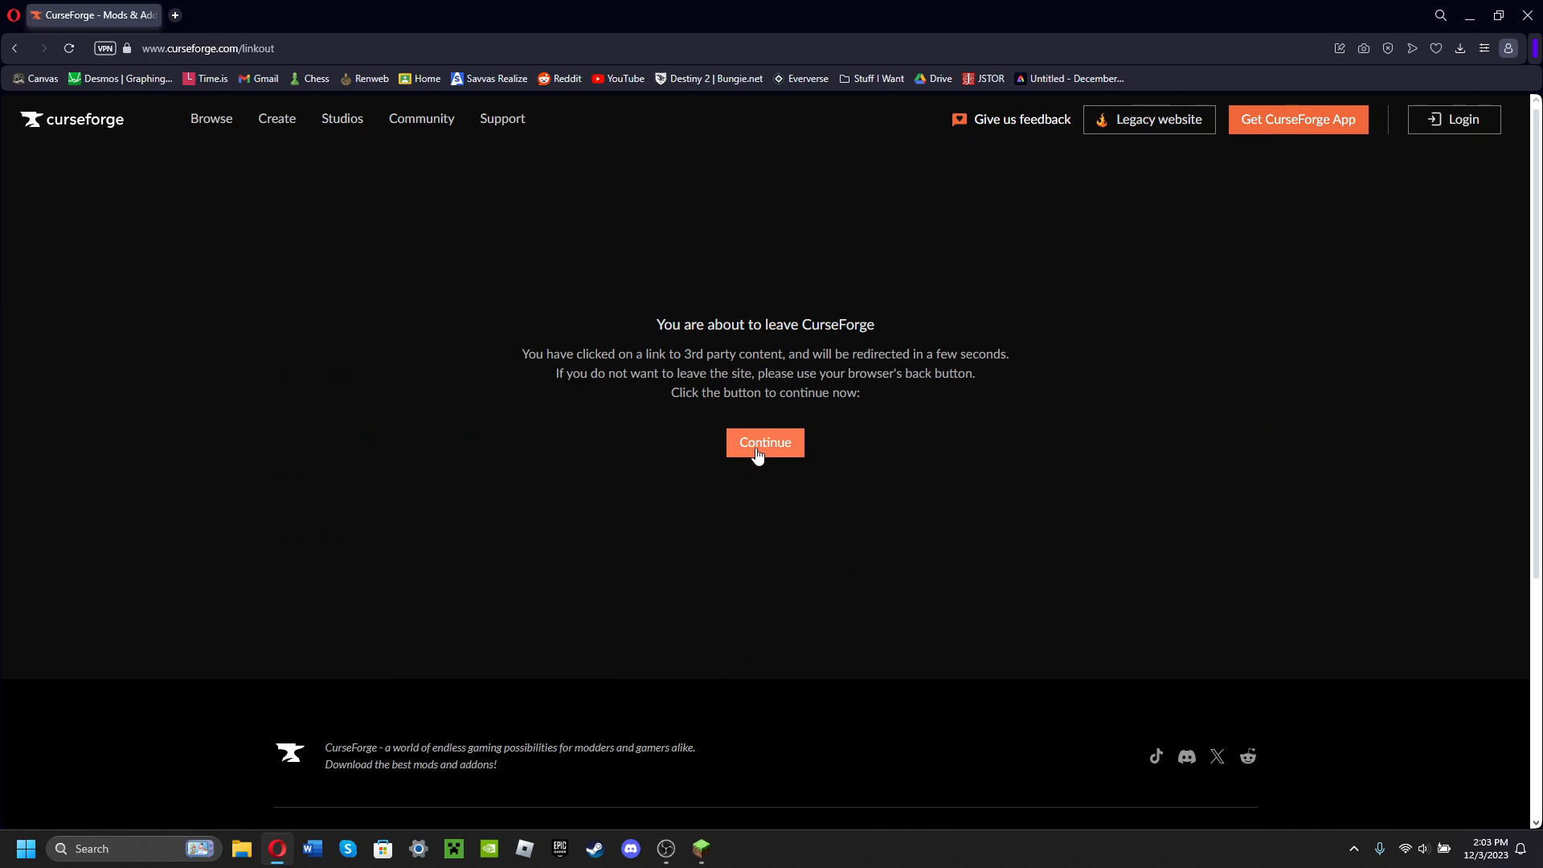
pyautogui.click(765, 442)
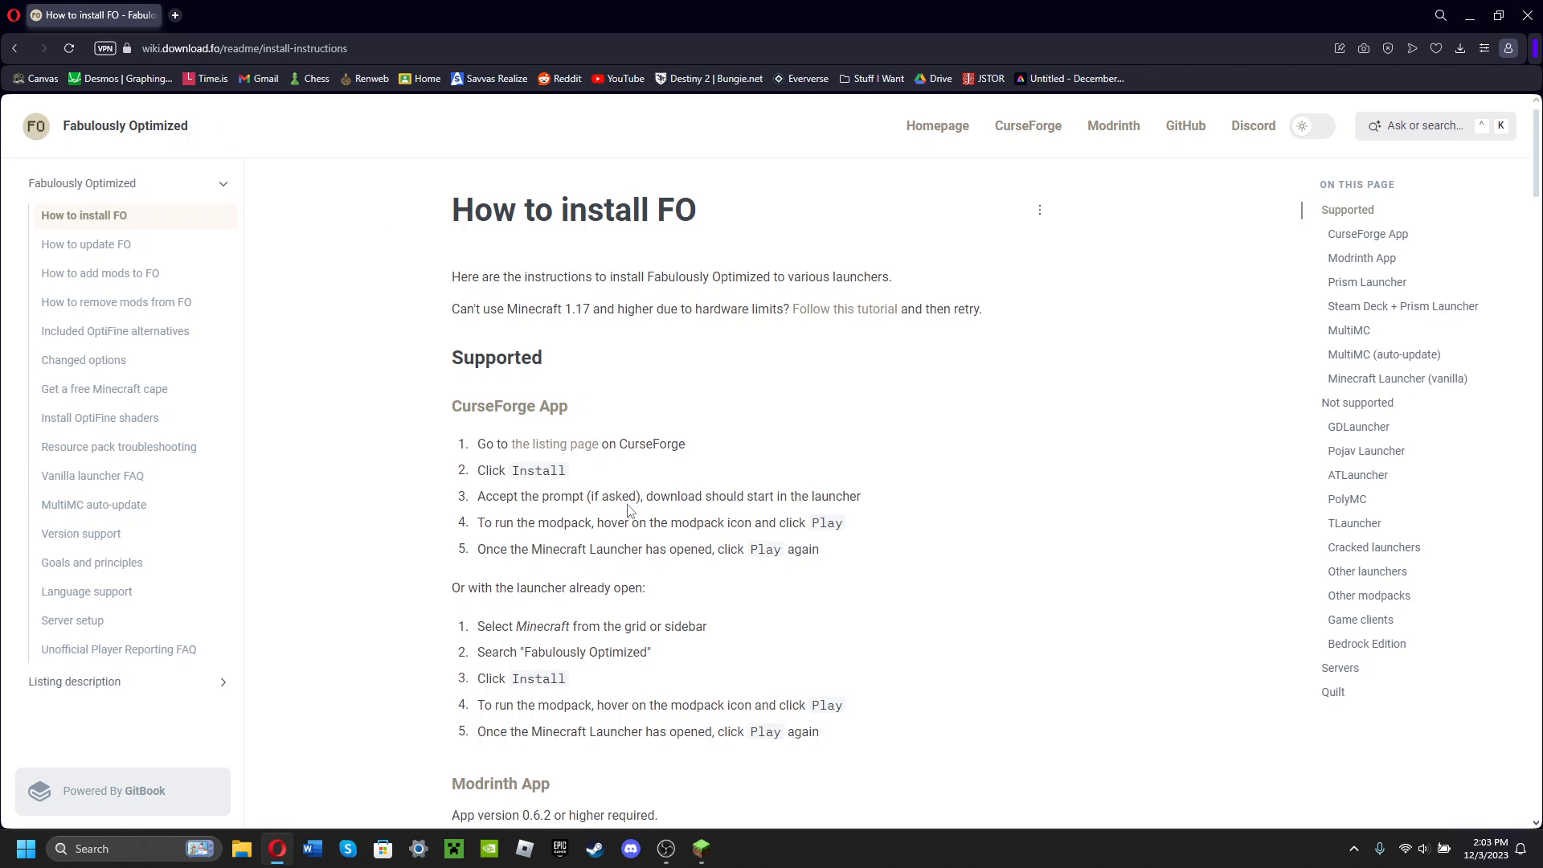
pyautogui.scroll(-3)
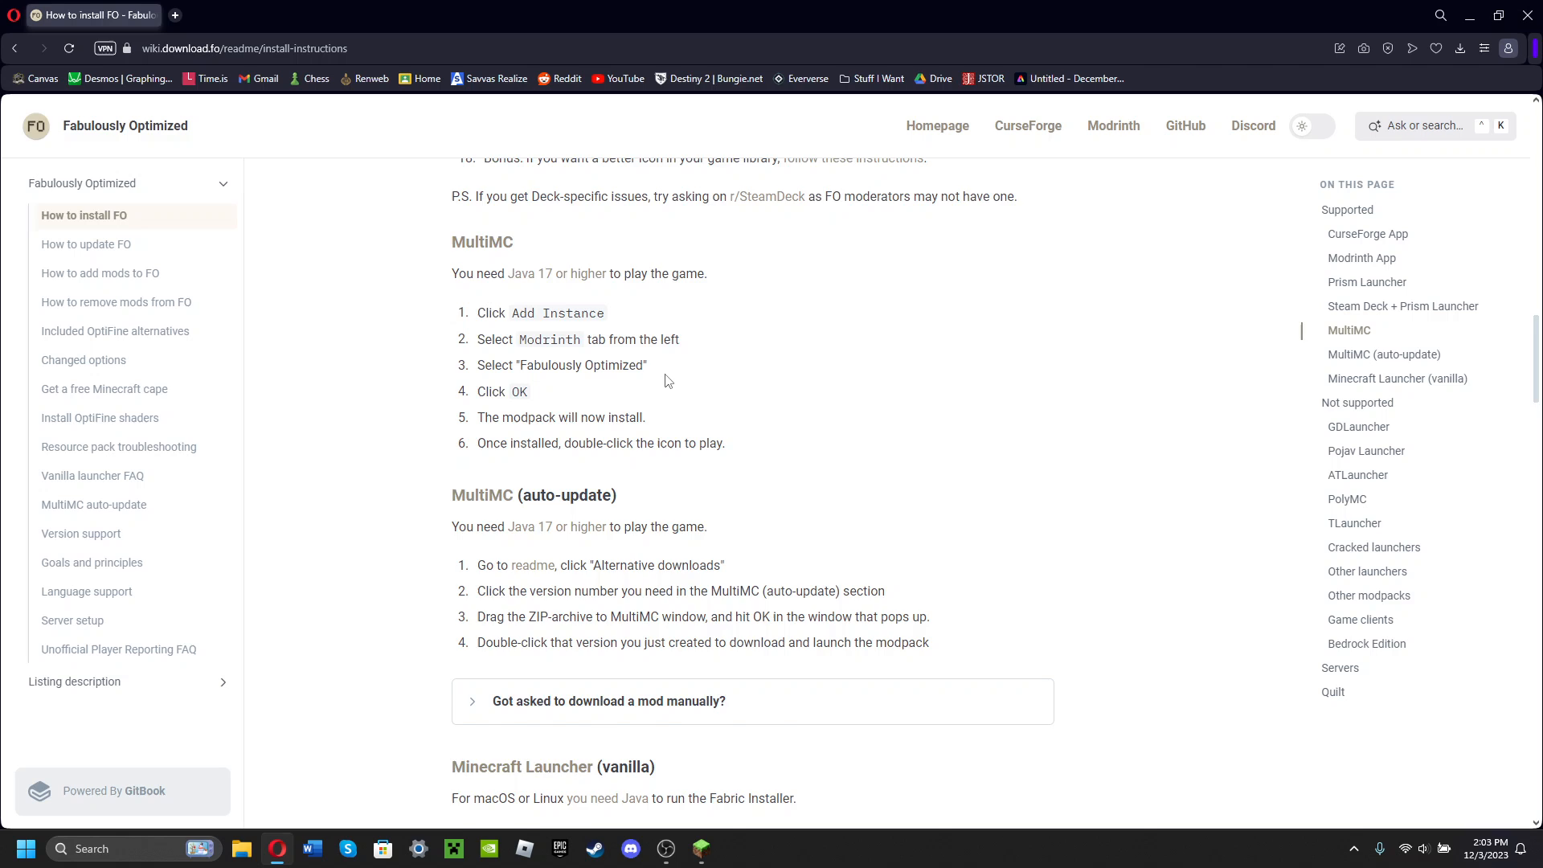
pyautogui.scroll(-3)
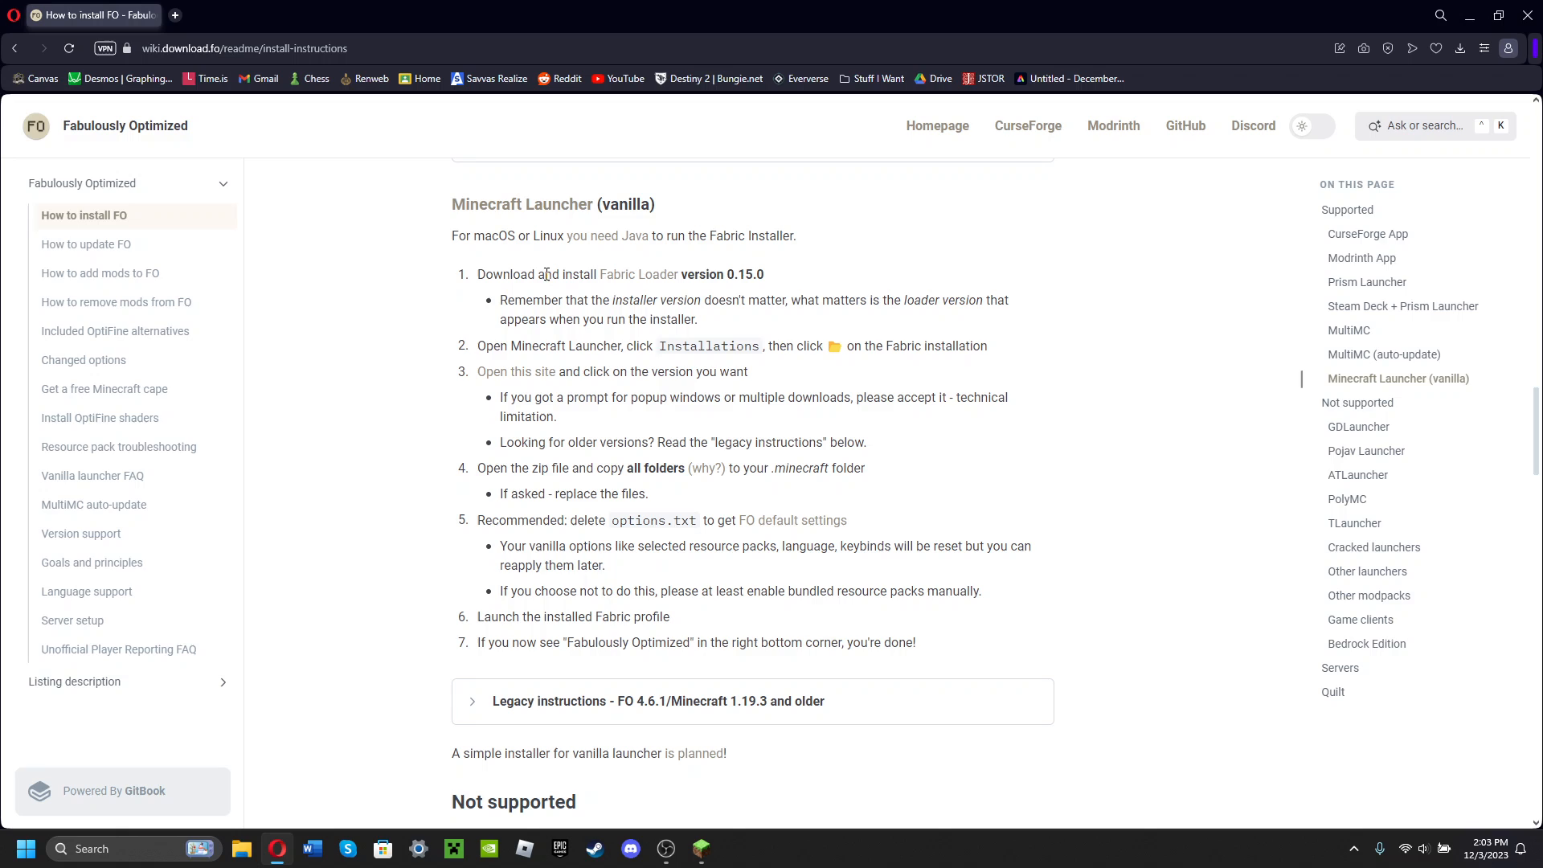
pyautogui.moveTo(767, 291)
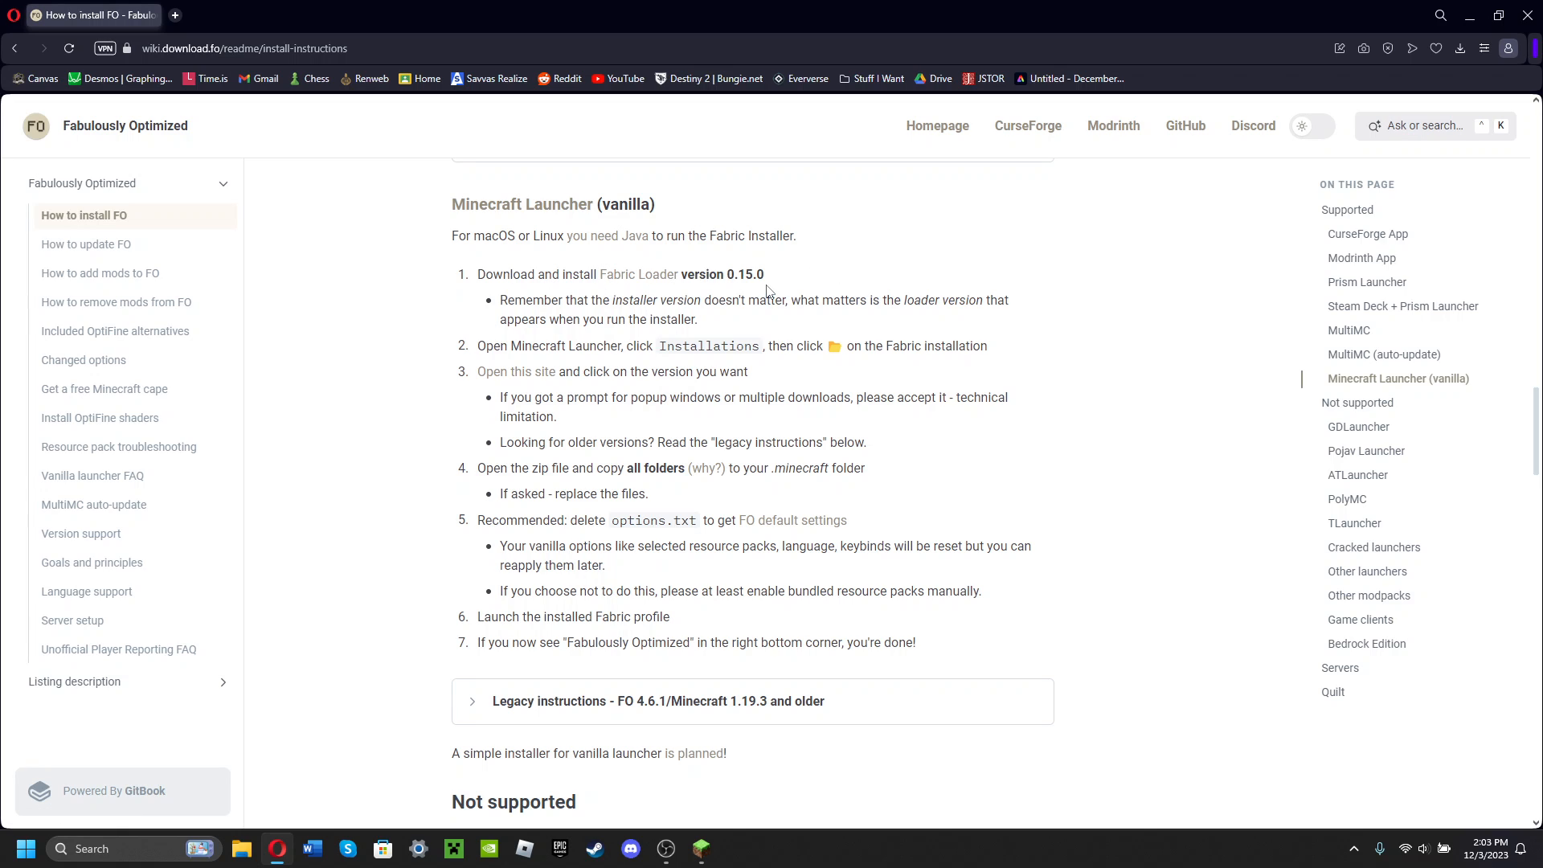
pyautogui.moveTo(711, 273)
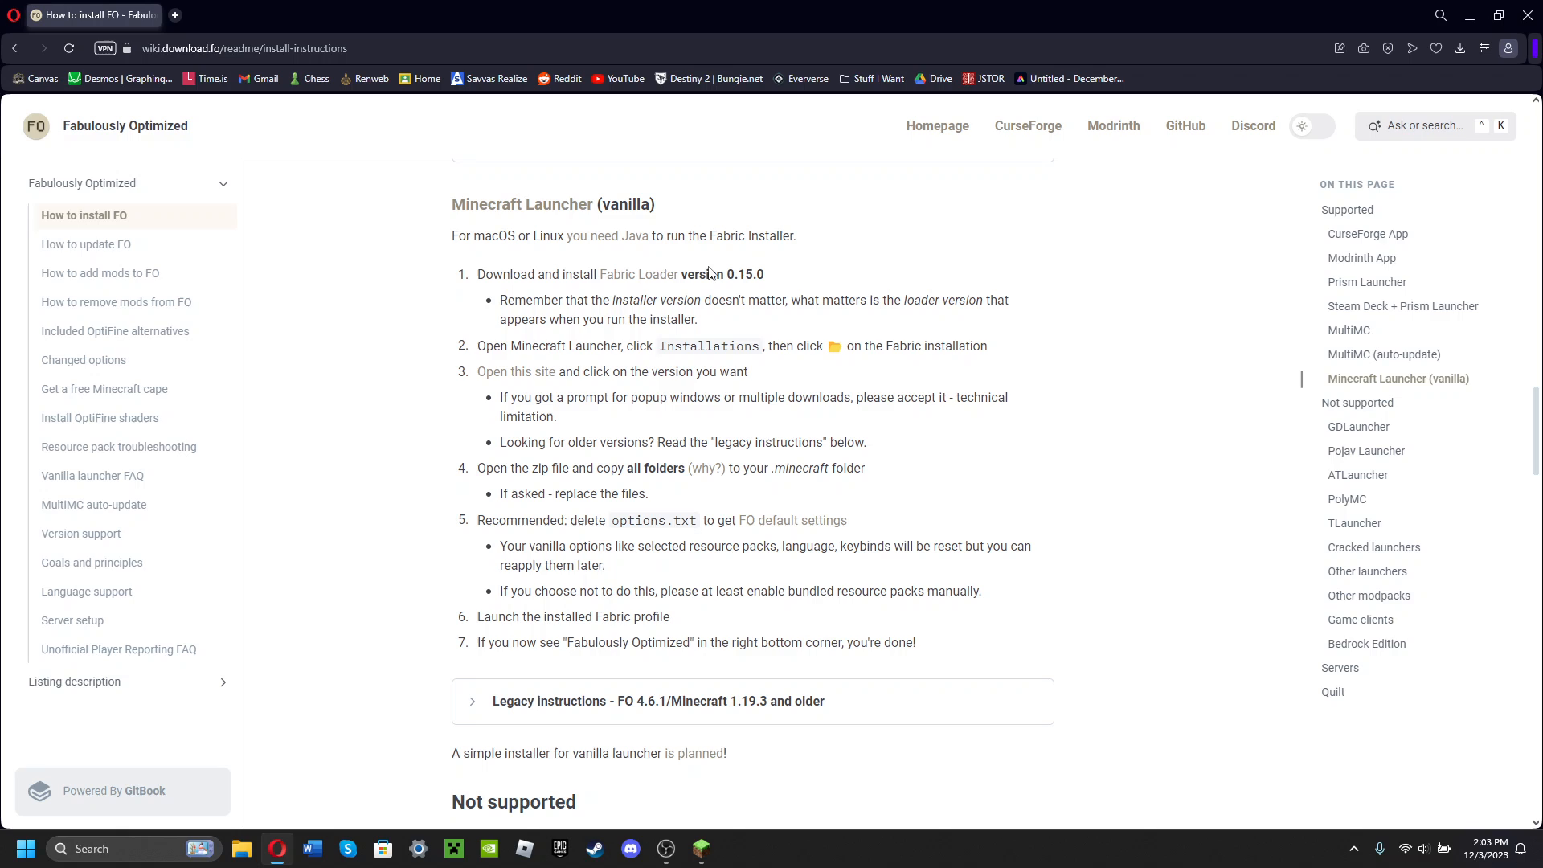
pyautogui.moveTo(578, 433)
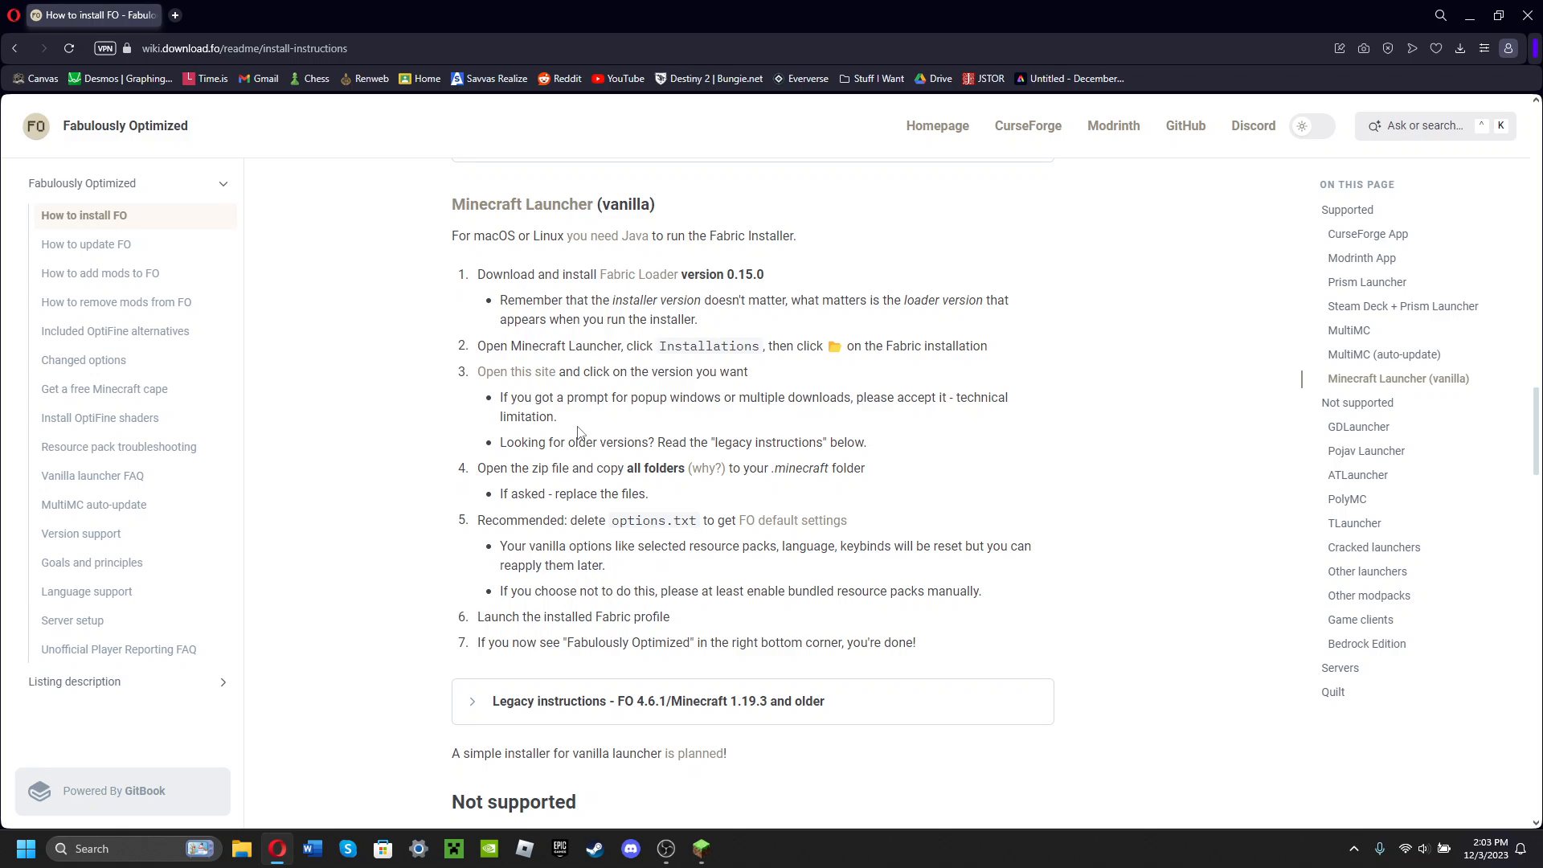
pyautogui.moveTo(516, 372)
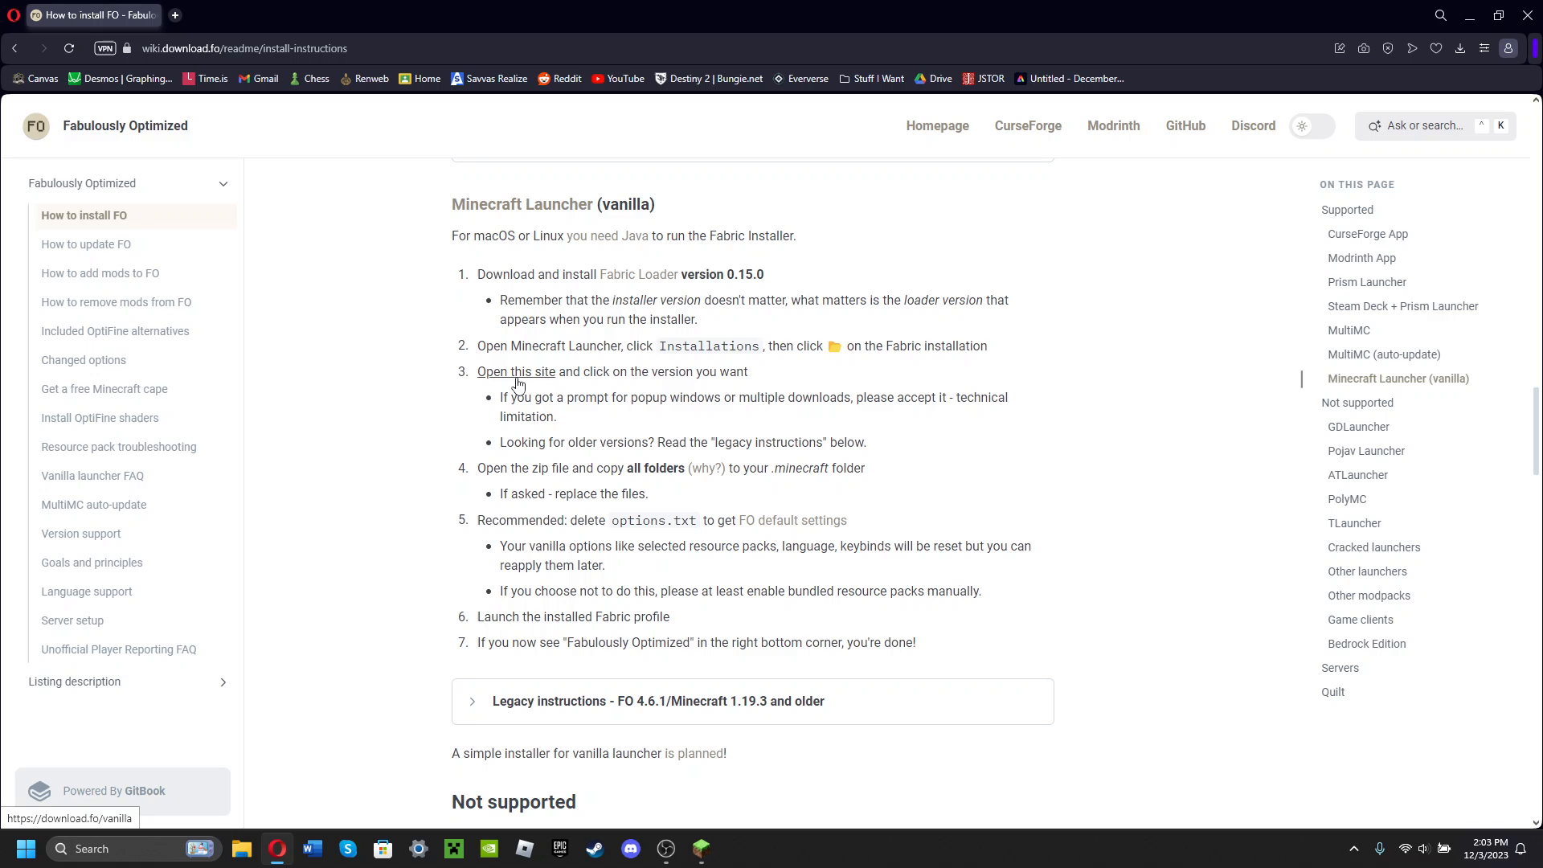
# Step: Open the download.fo Minecraft Launcher page and download the latest Fabulously Optimized build
pyautogui.click(516, 372)
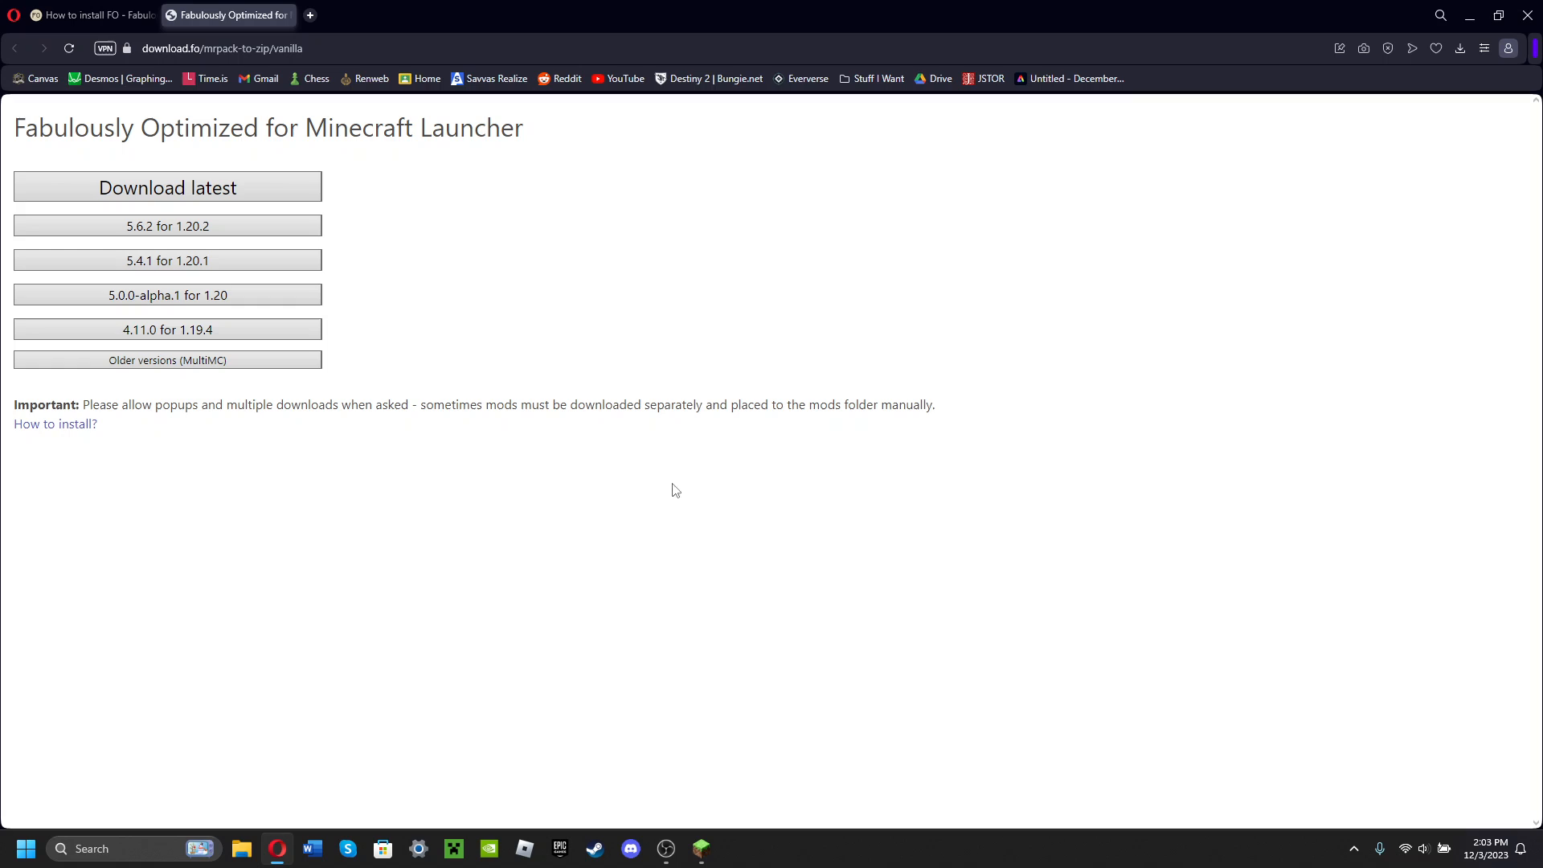
pyautogui.moveTo(900, 212)
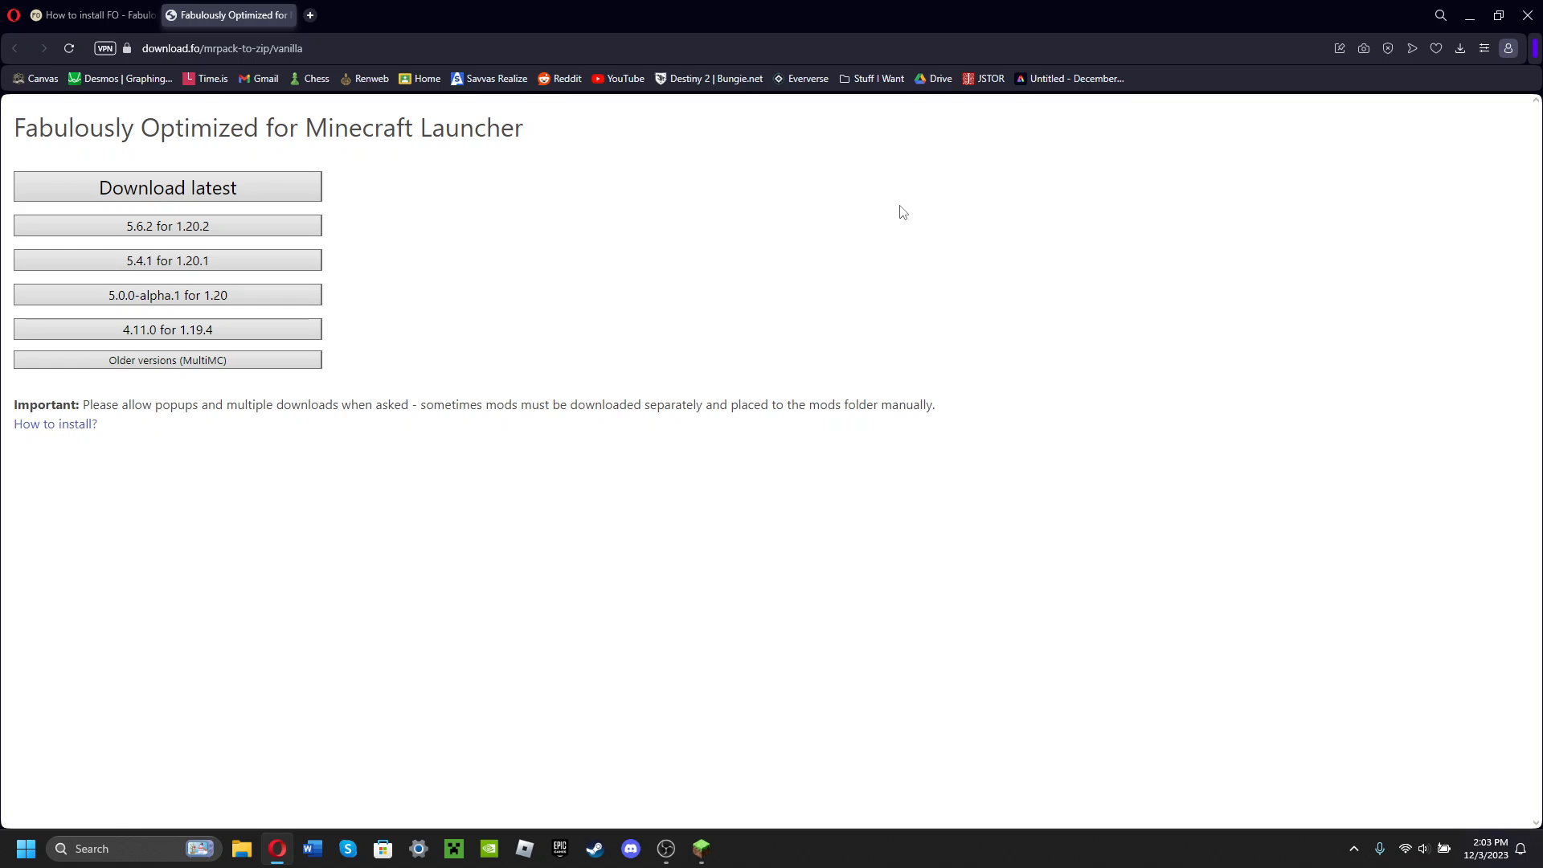
pyautogui.moveTo(271, 150)
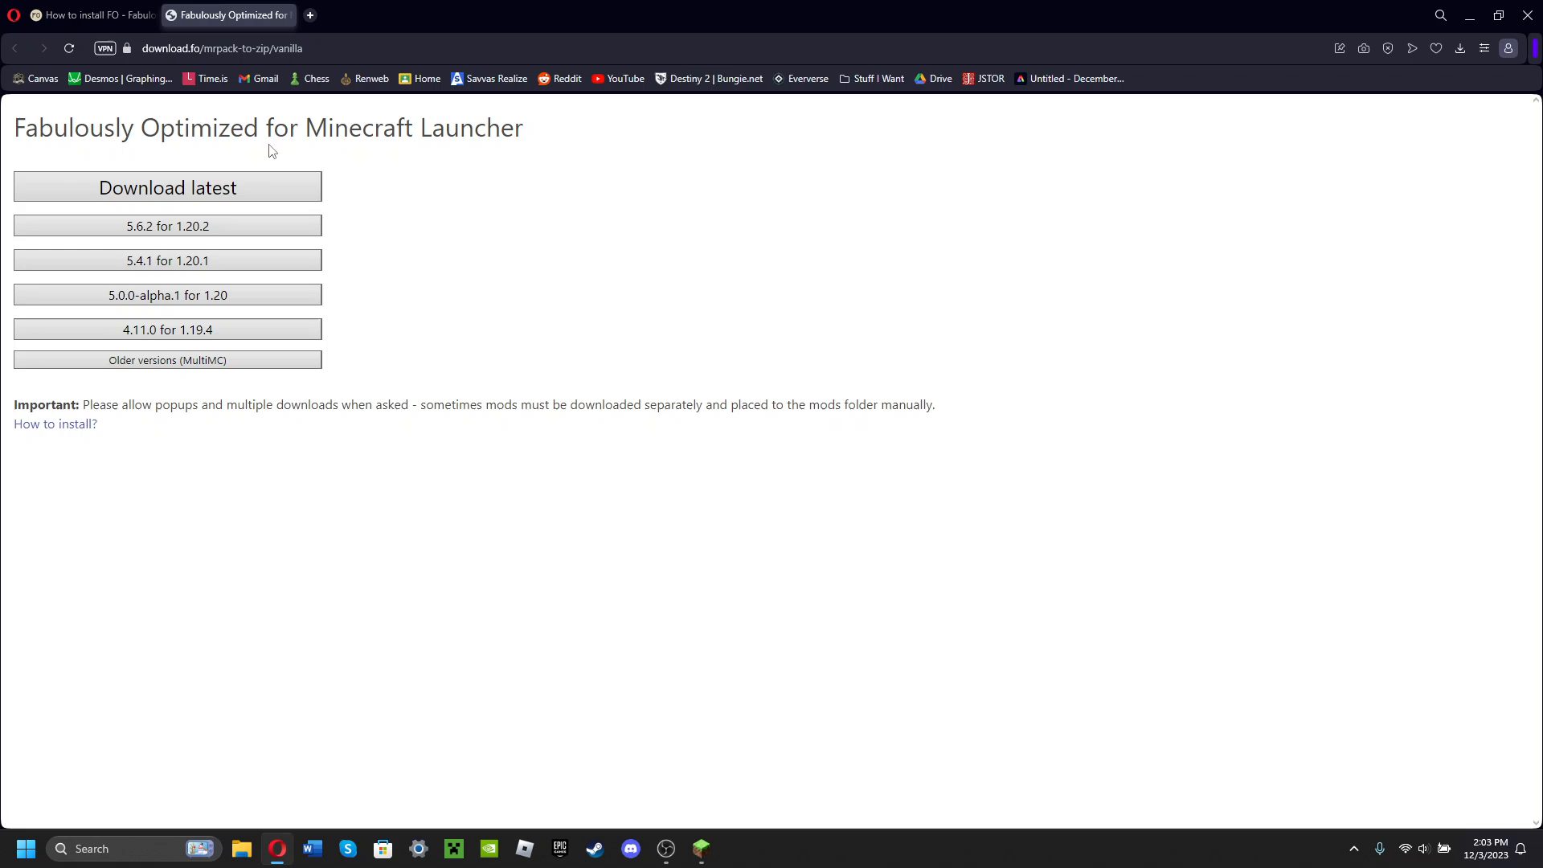
pyautogui.click(166, 225)
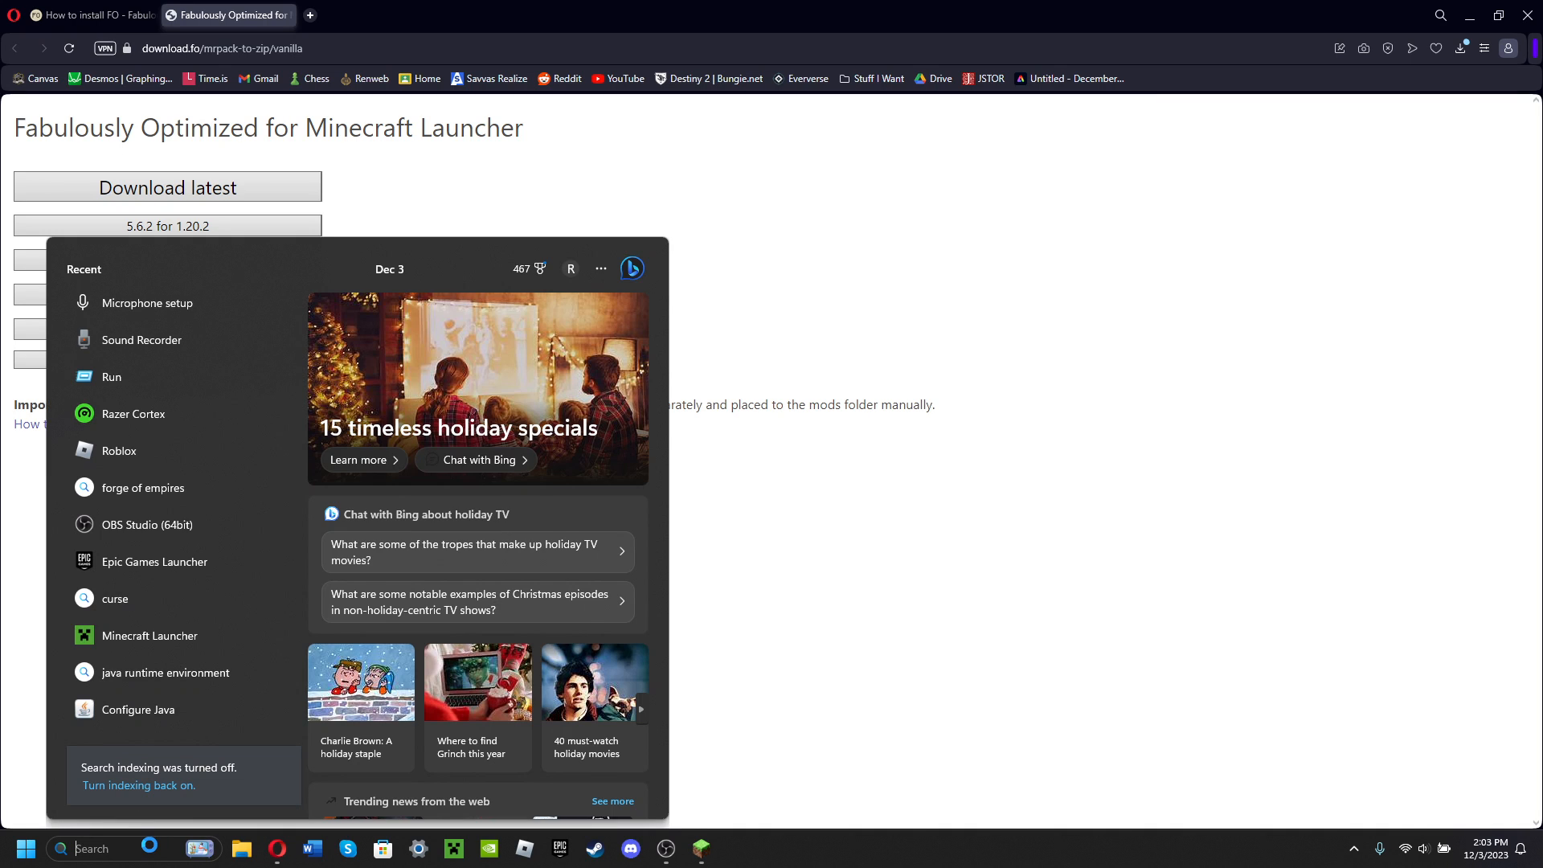
# Step: Run %appdata% from the Windows Run dialog to reach the Roaming folder
pyautogui.click(111, 376)
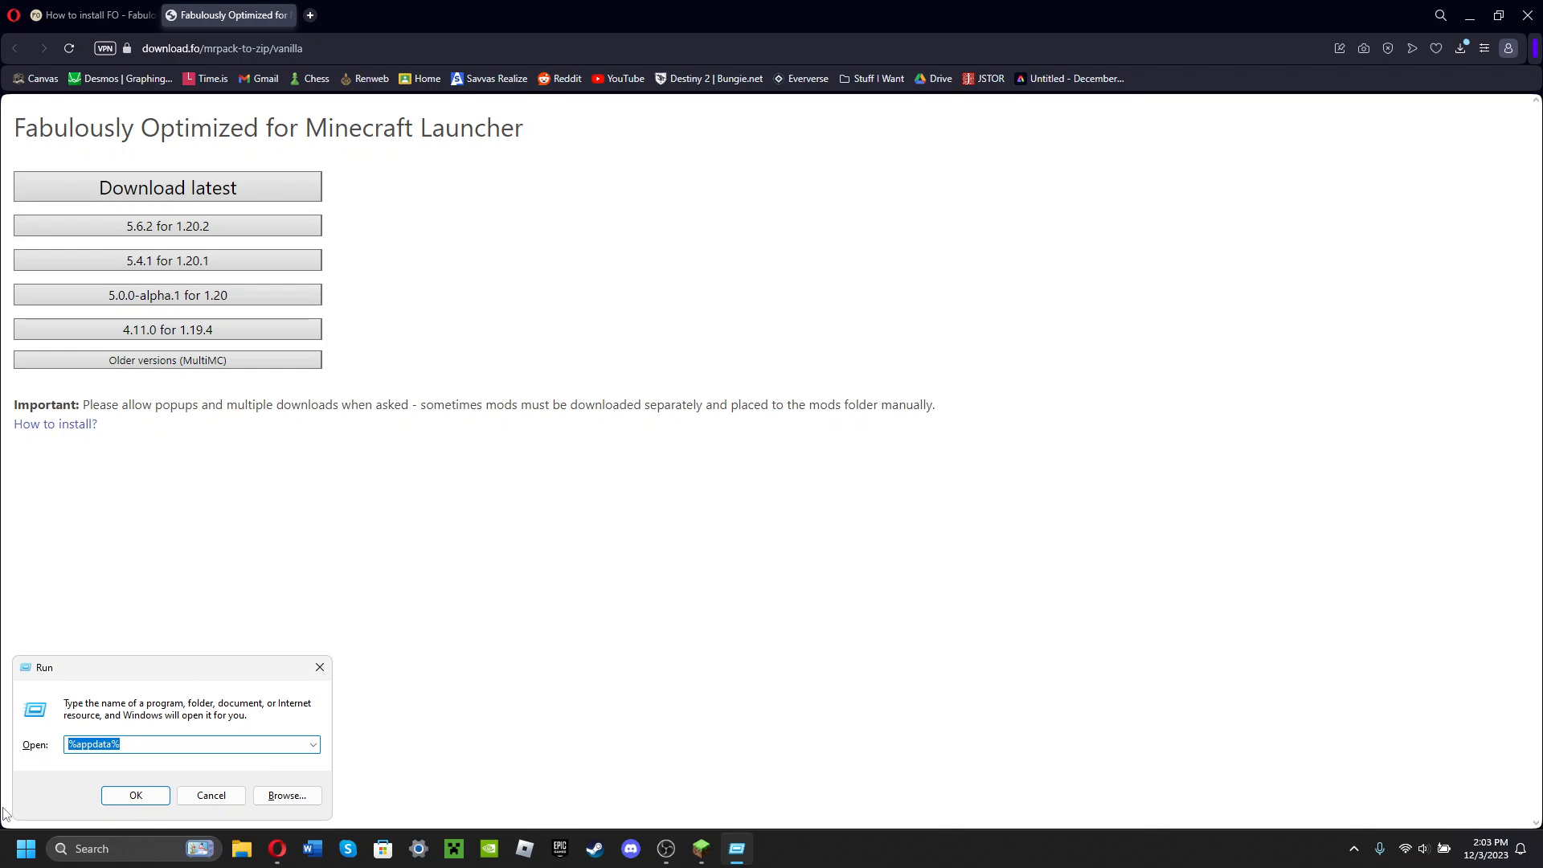
pyautogui.click(138, 748)
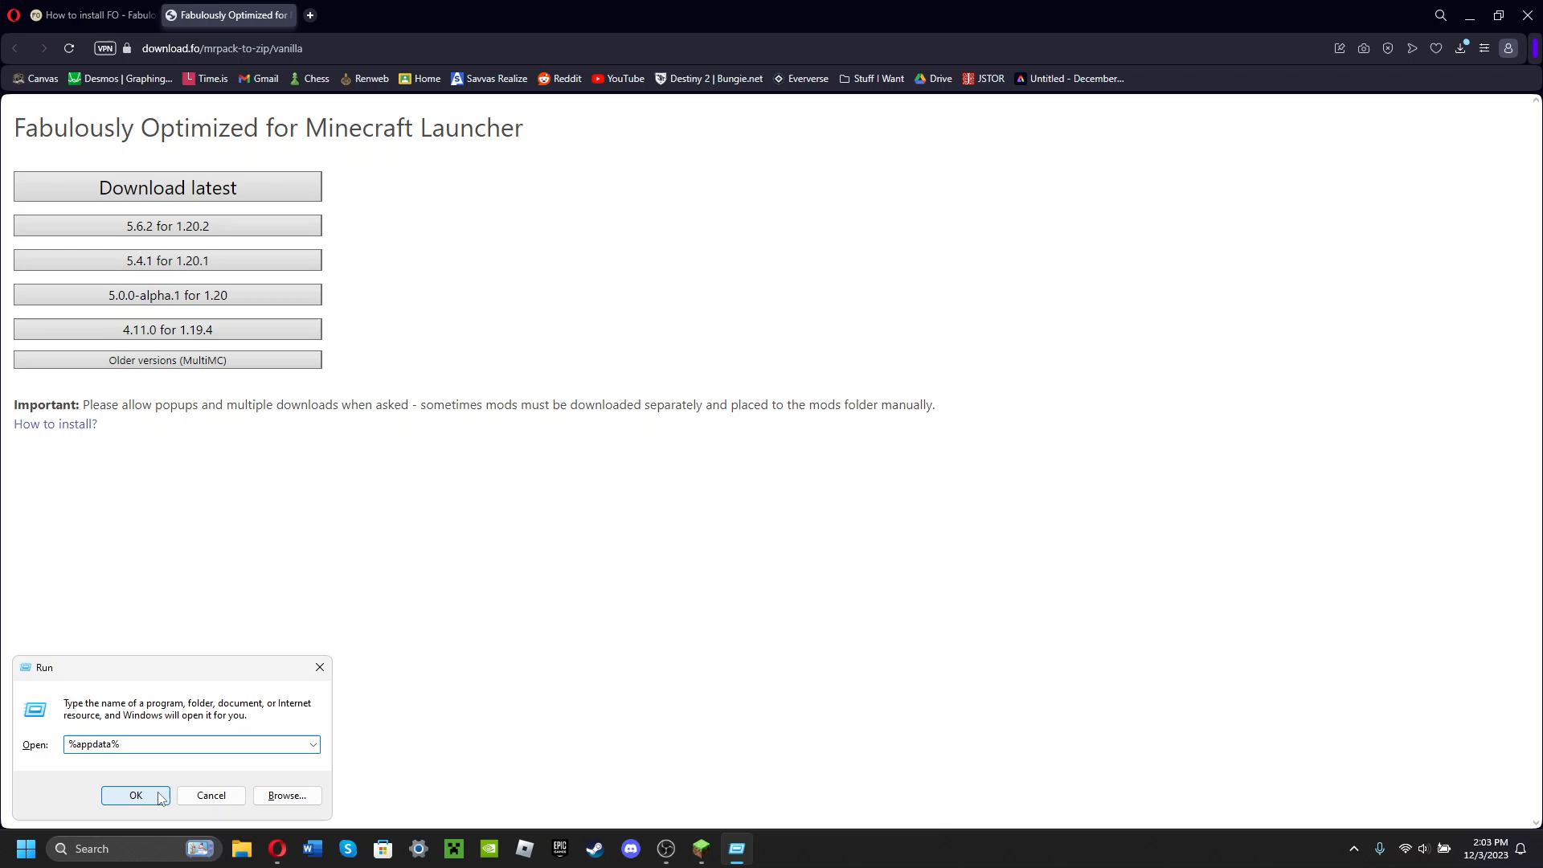
pyautogui.click(136, 795)
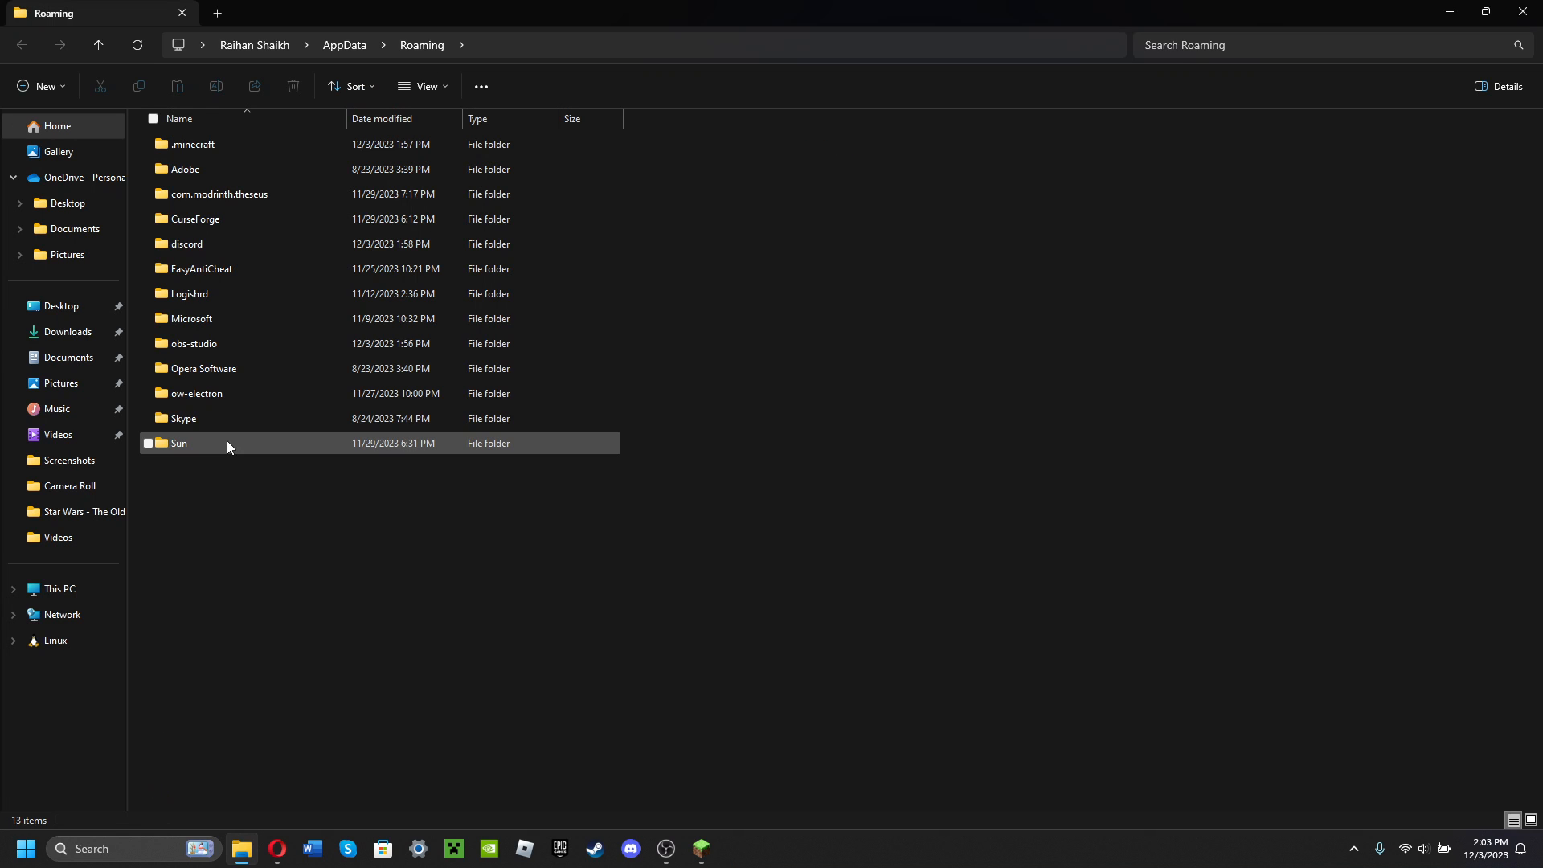
# Step: Select and open the .minecraft folder inside Roaming
pyautogui.click(547, 522)
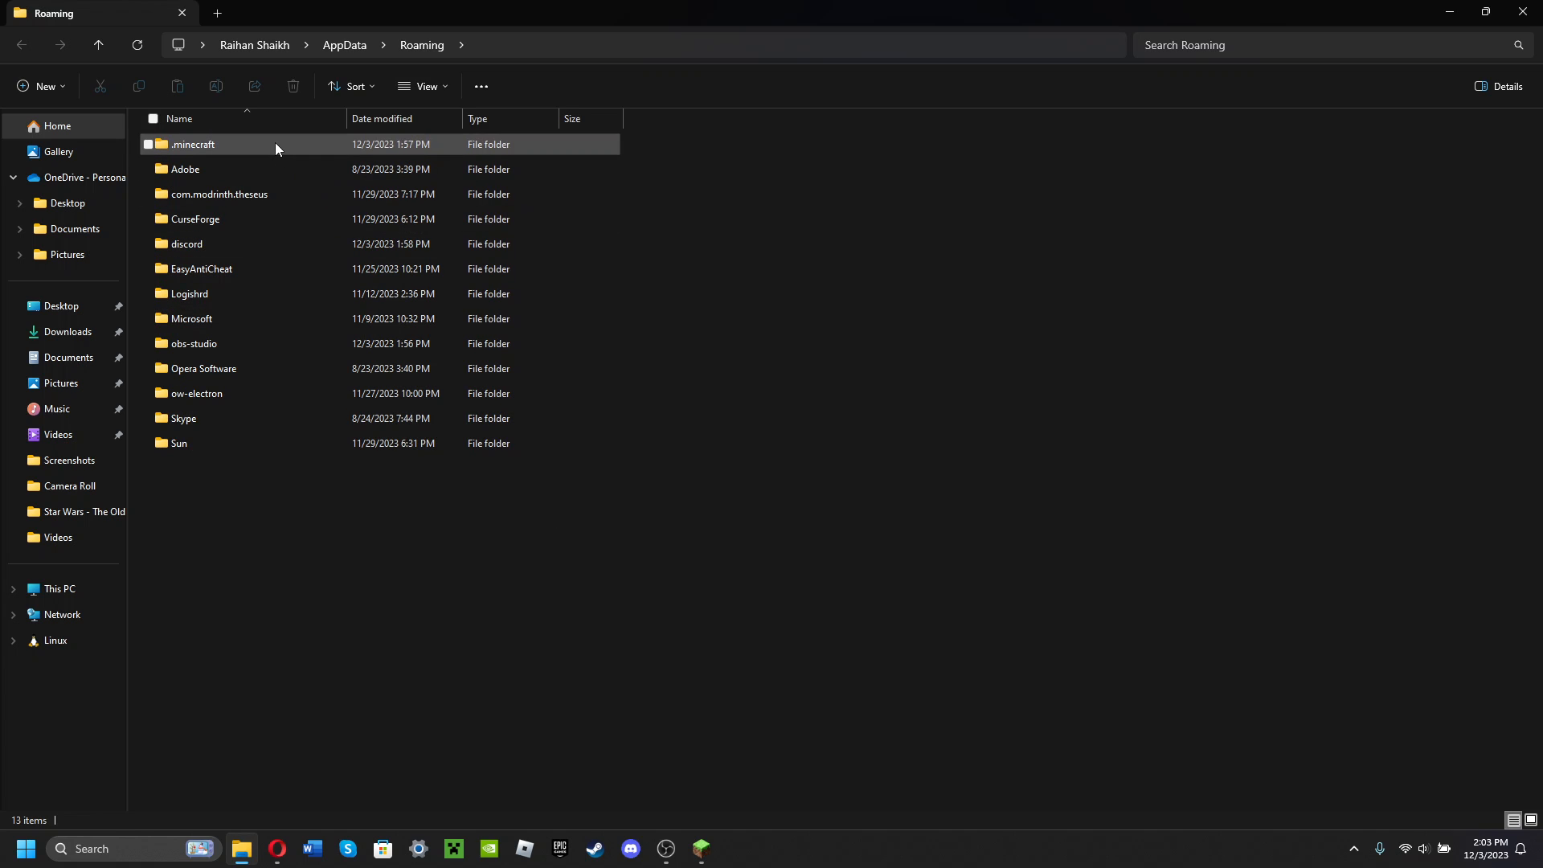
pyautogui.doubleClick(193, 144)
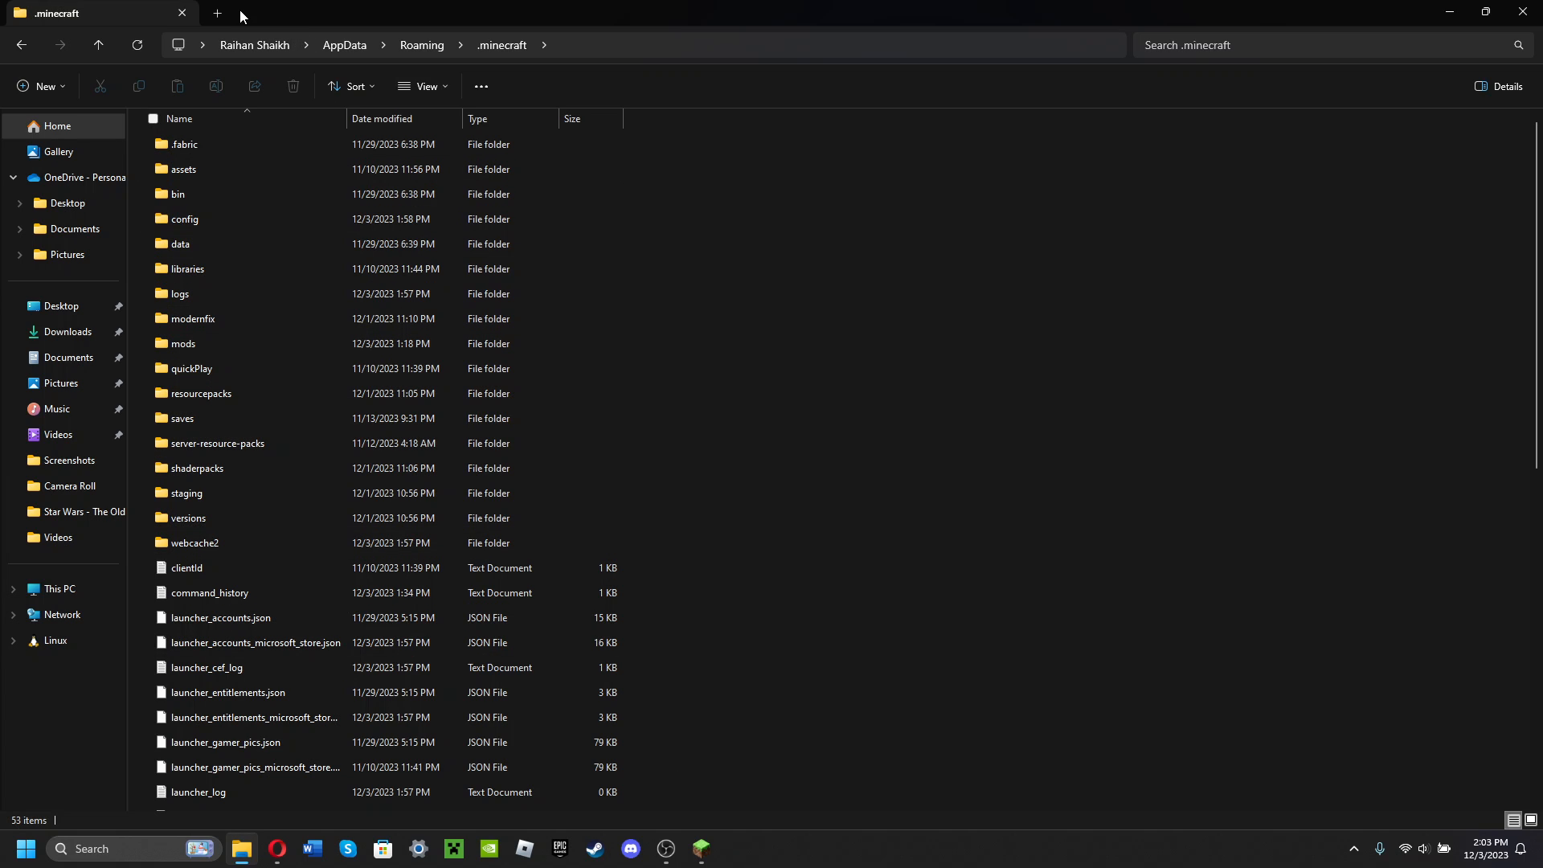
pyautogui.moveTo(1118, 425)
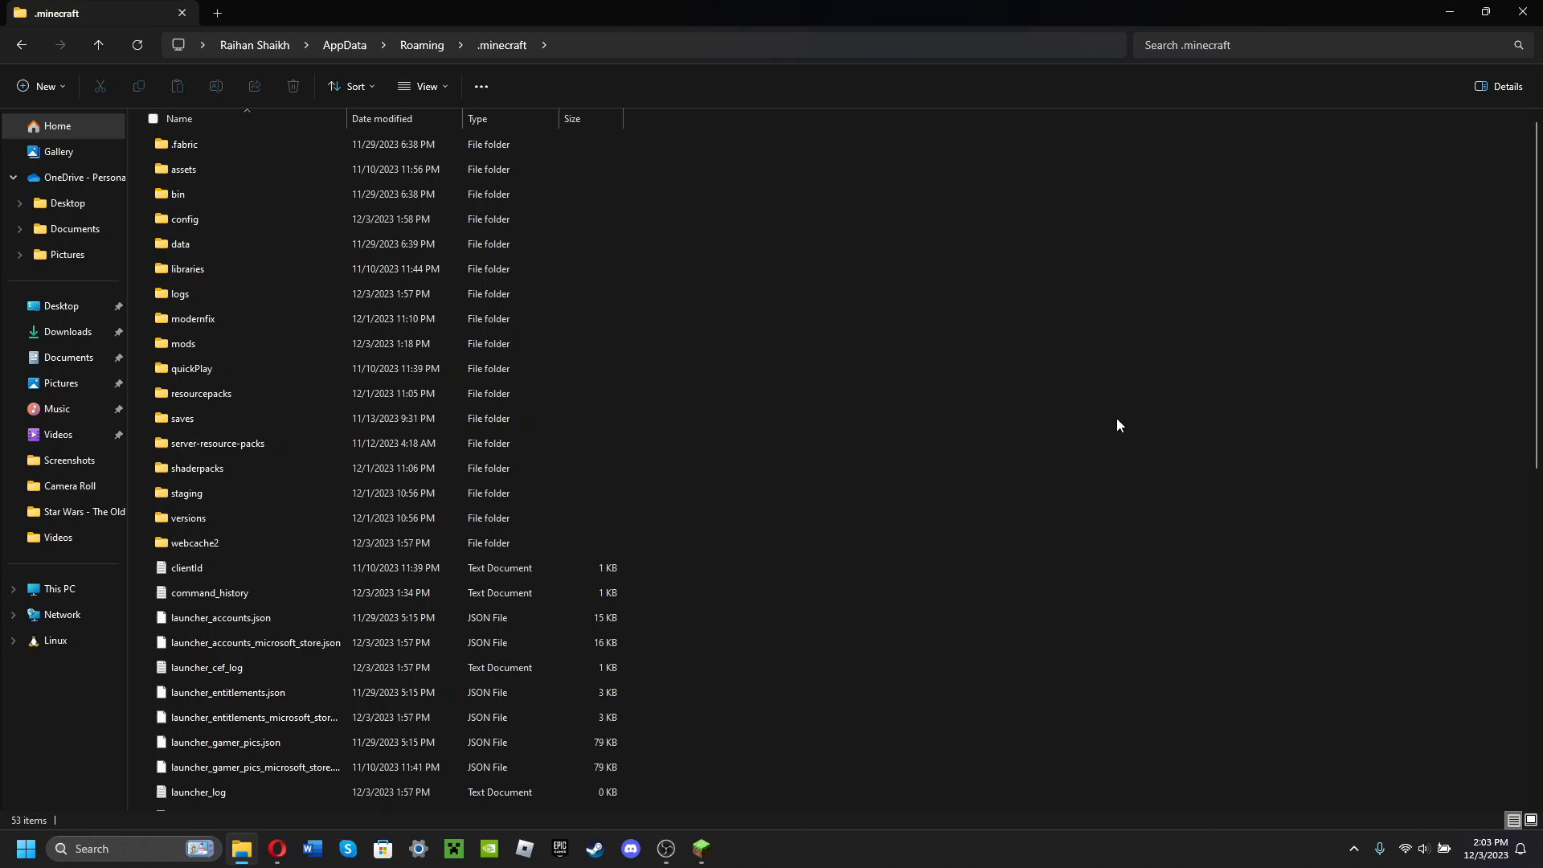
# Step: Bring the wiki's vanilla launcher copy steps back into view, then return to File Explorer
pyautogui.click(276, 847)
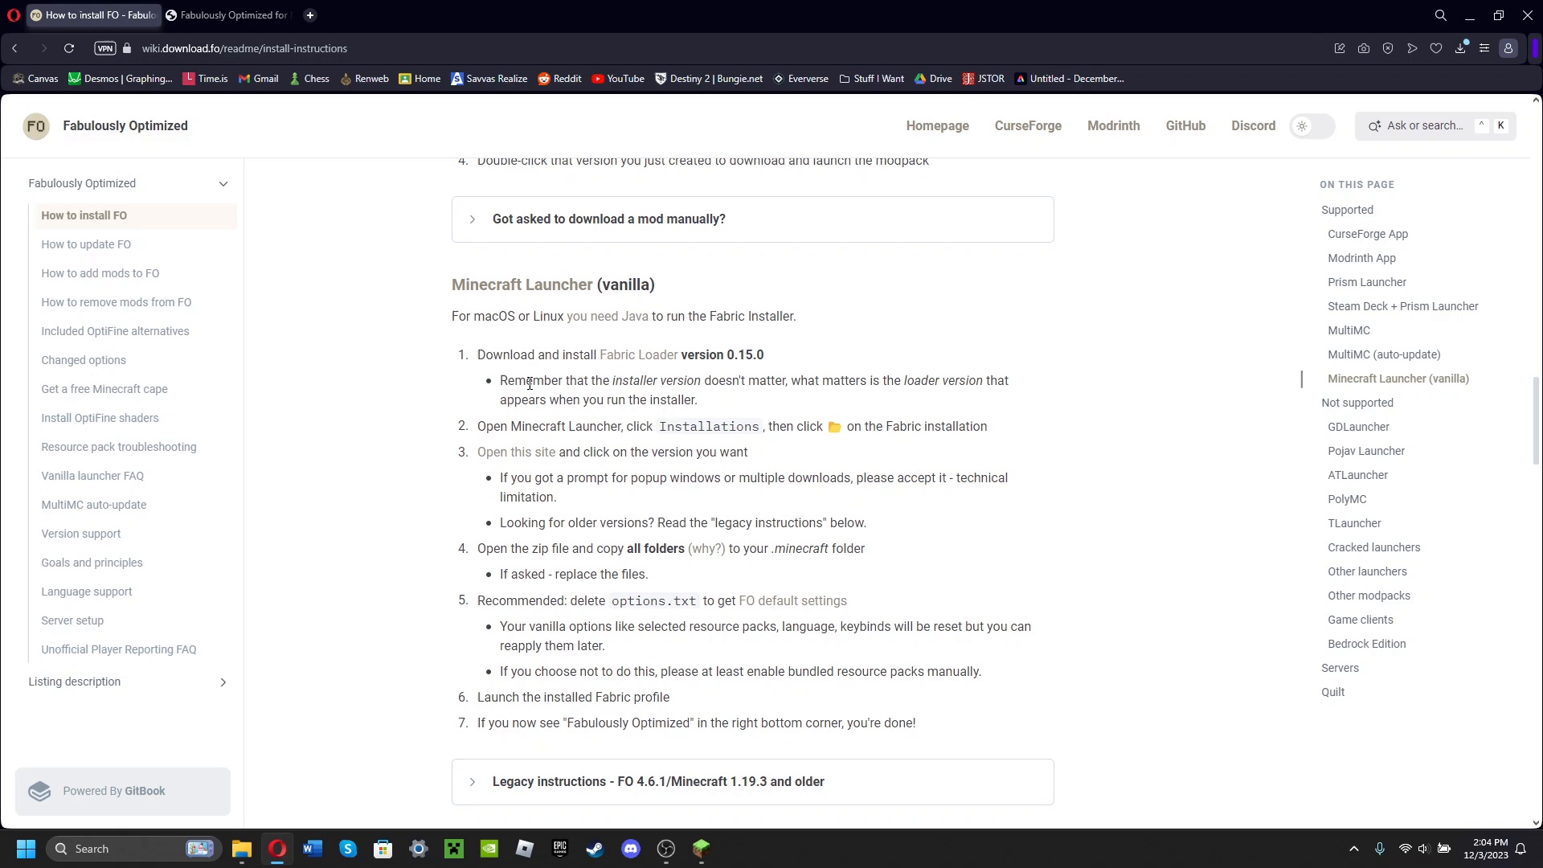
pyautogui.moveTo(616, 370)
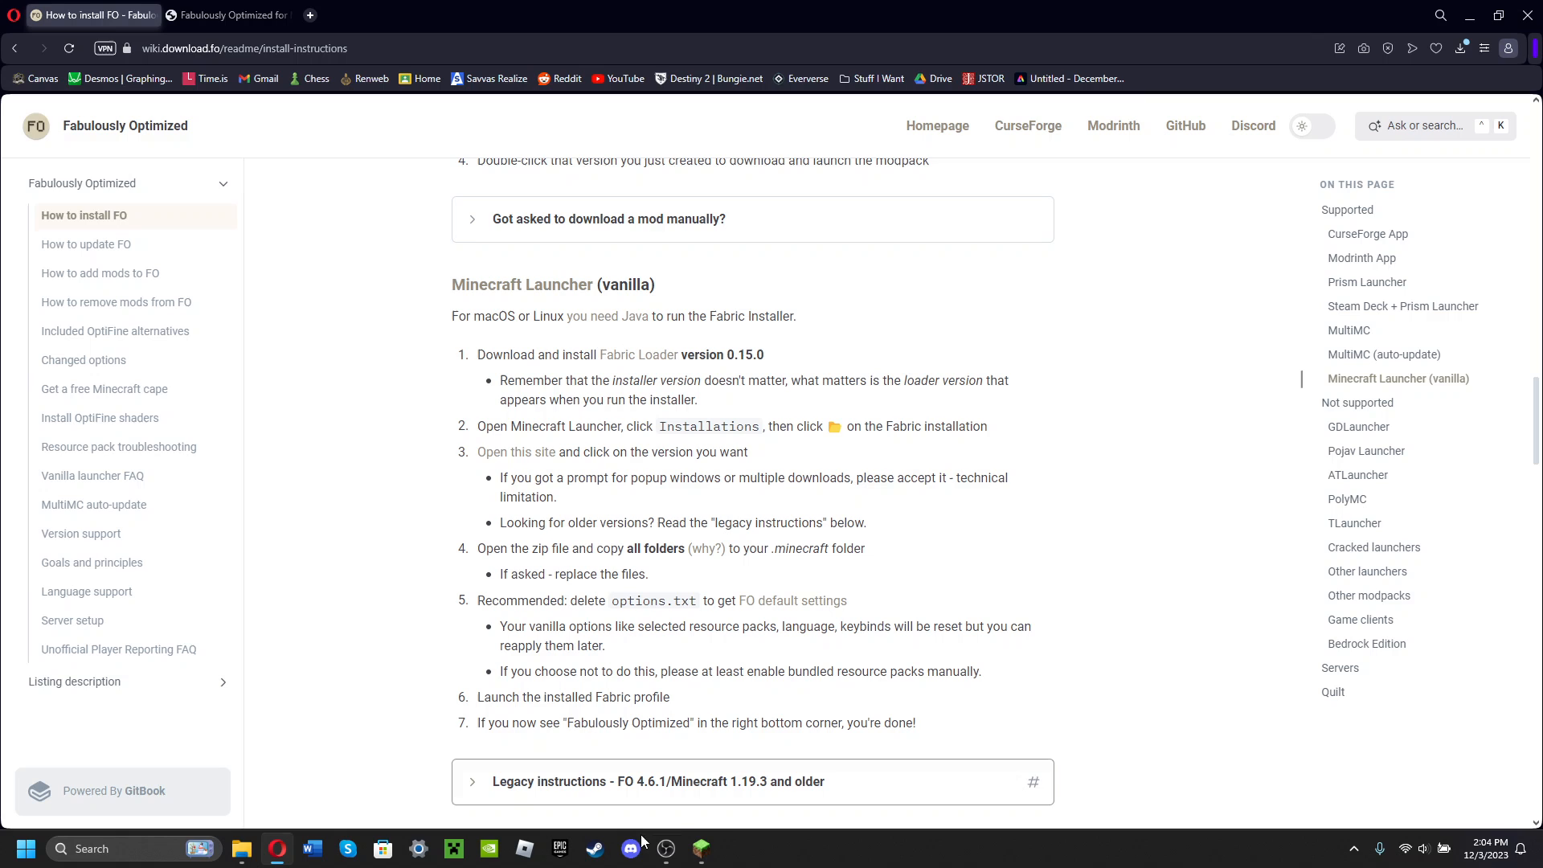
pyautogui.click(241, 848)
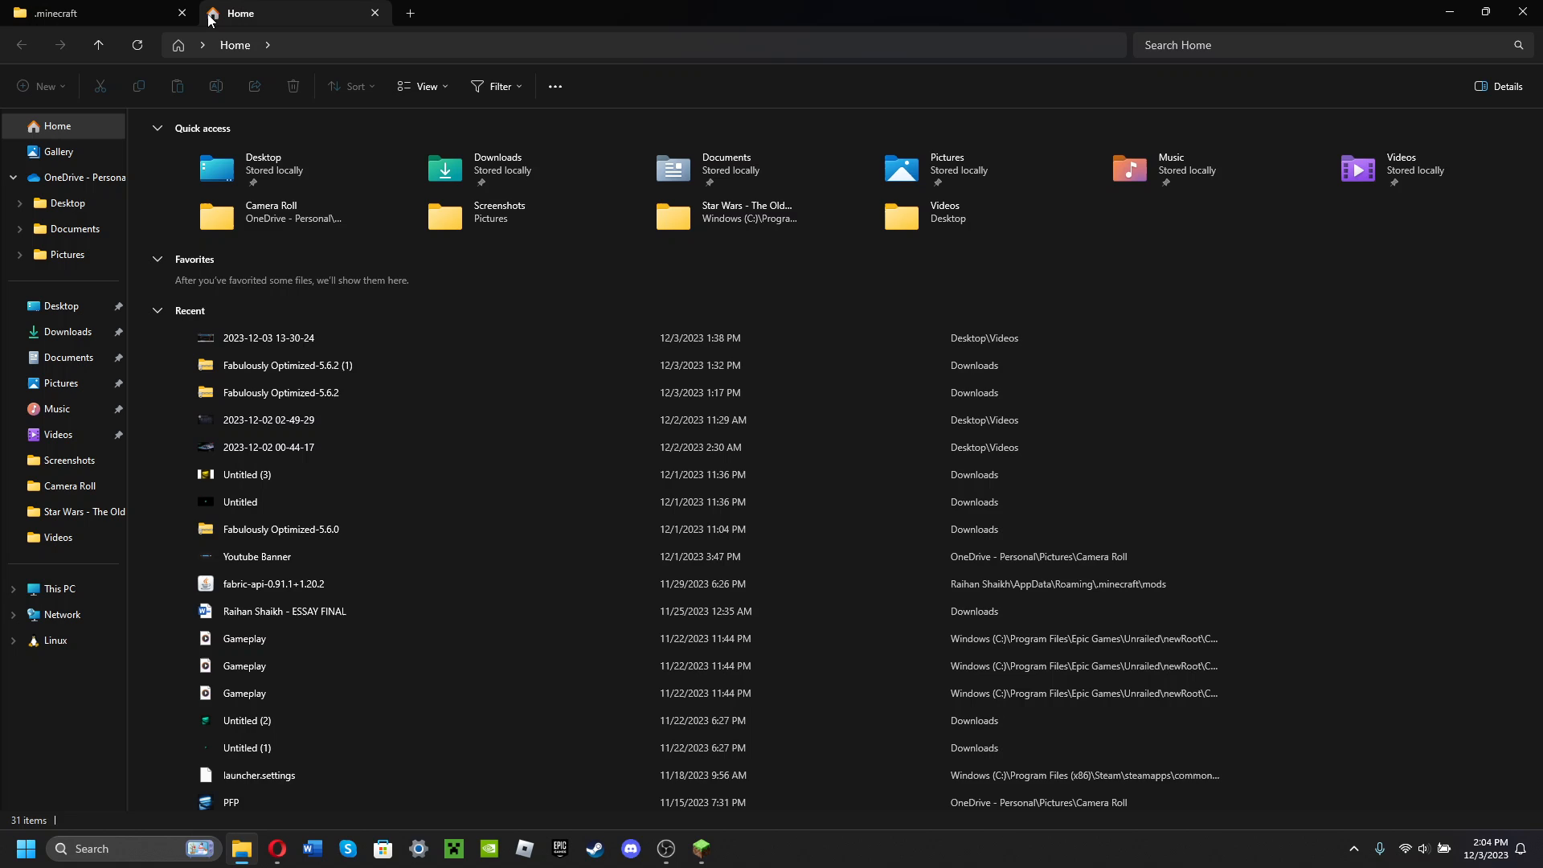
# Step: In a new tab's Downloads, delete the duplicate (1), (2) and 5.6.0 Fabulously Optimized zips
pyautogui.click(68, 332)
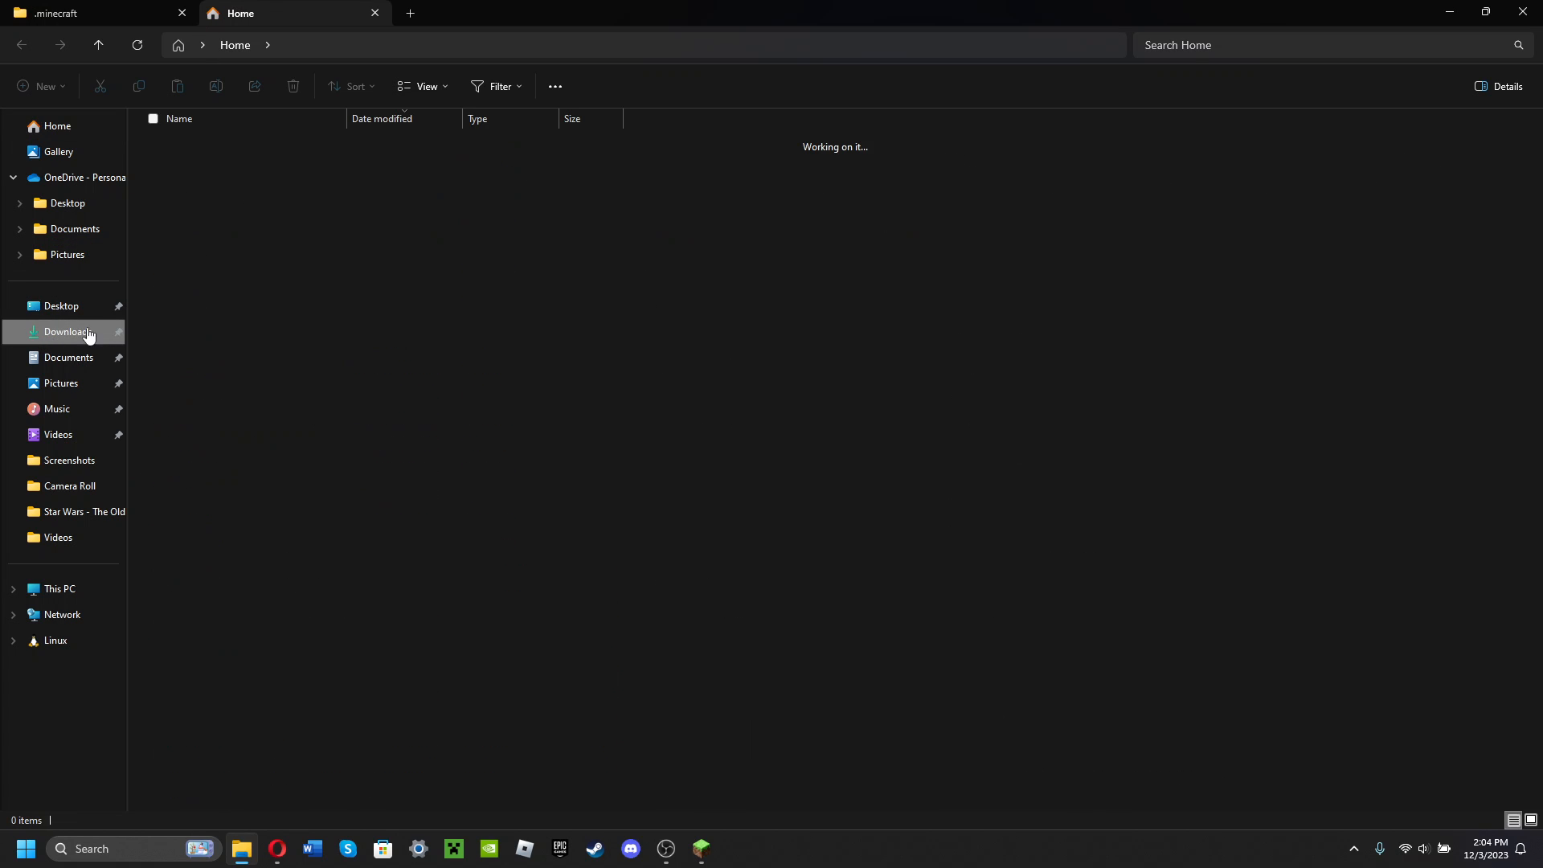
pyautogui.click(67, 332)
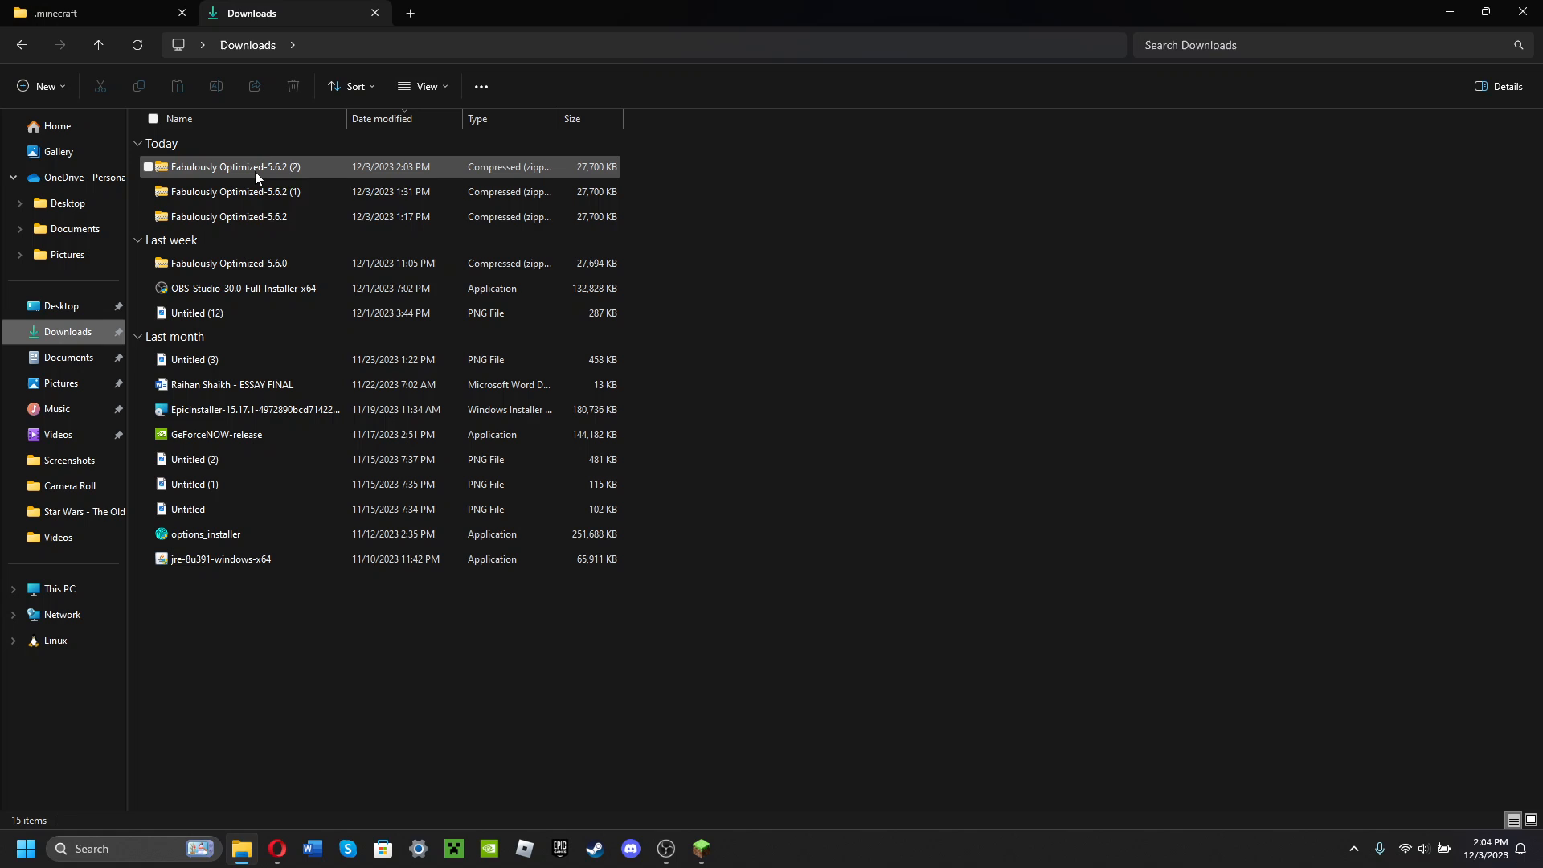
pyautogui.click(234, 166)
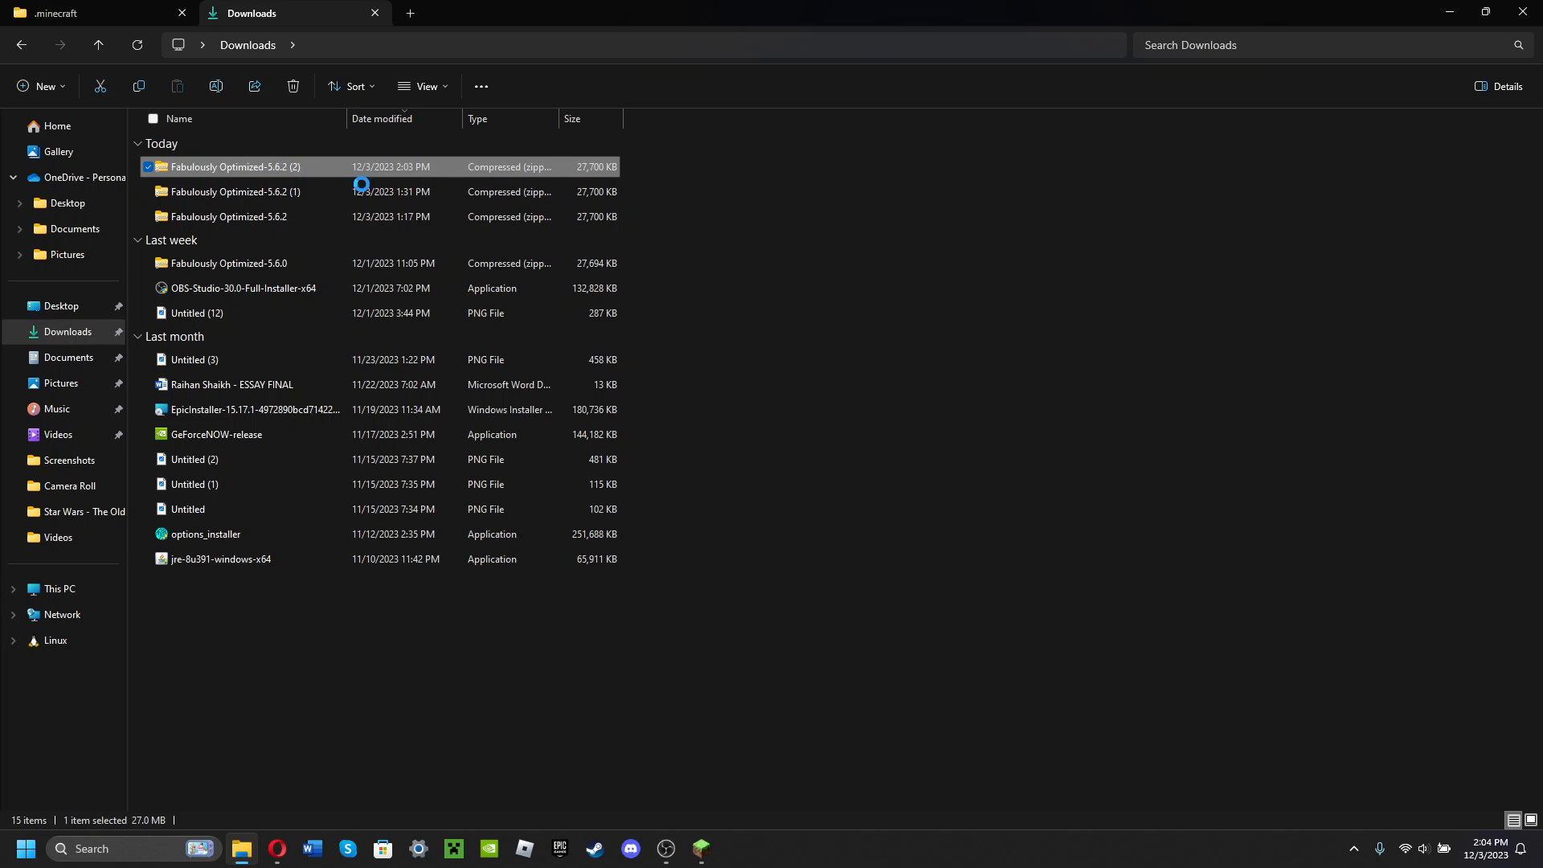
pyautogui.press('Delete')
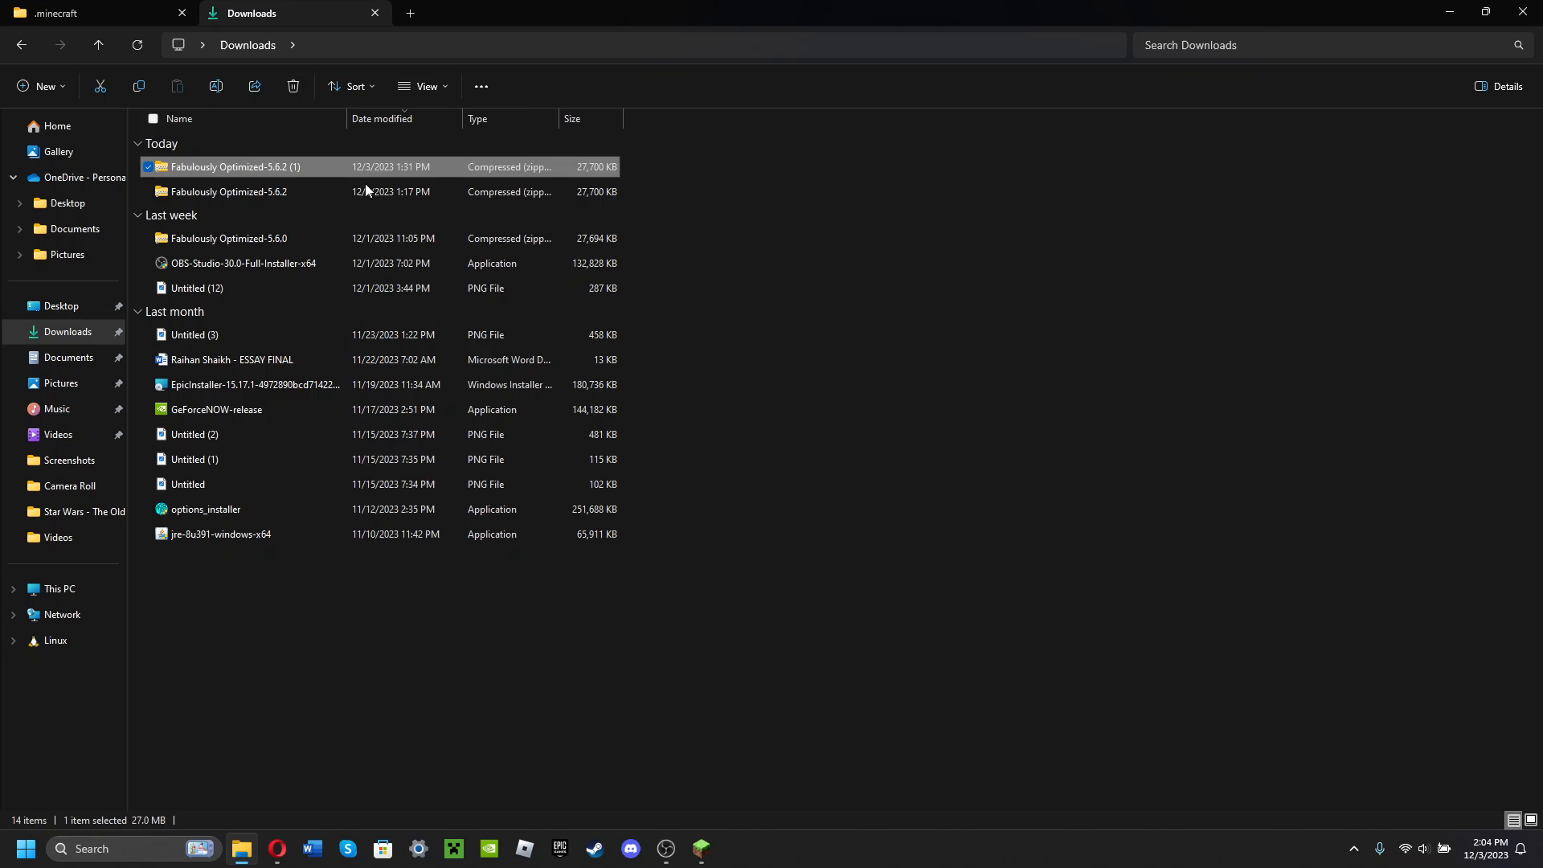
pyautogui.click(291, 86)
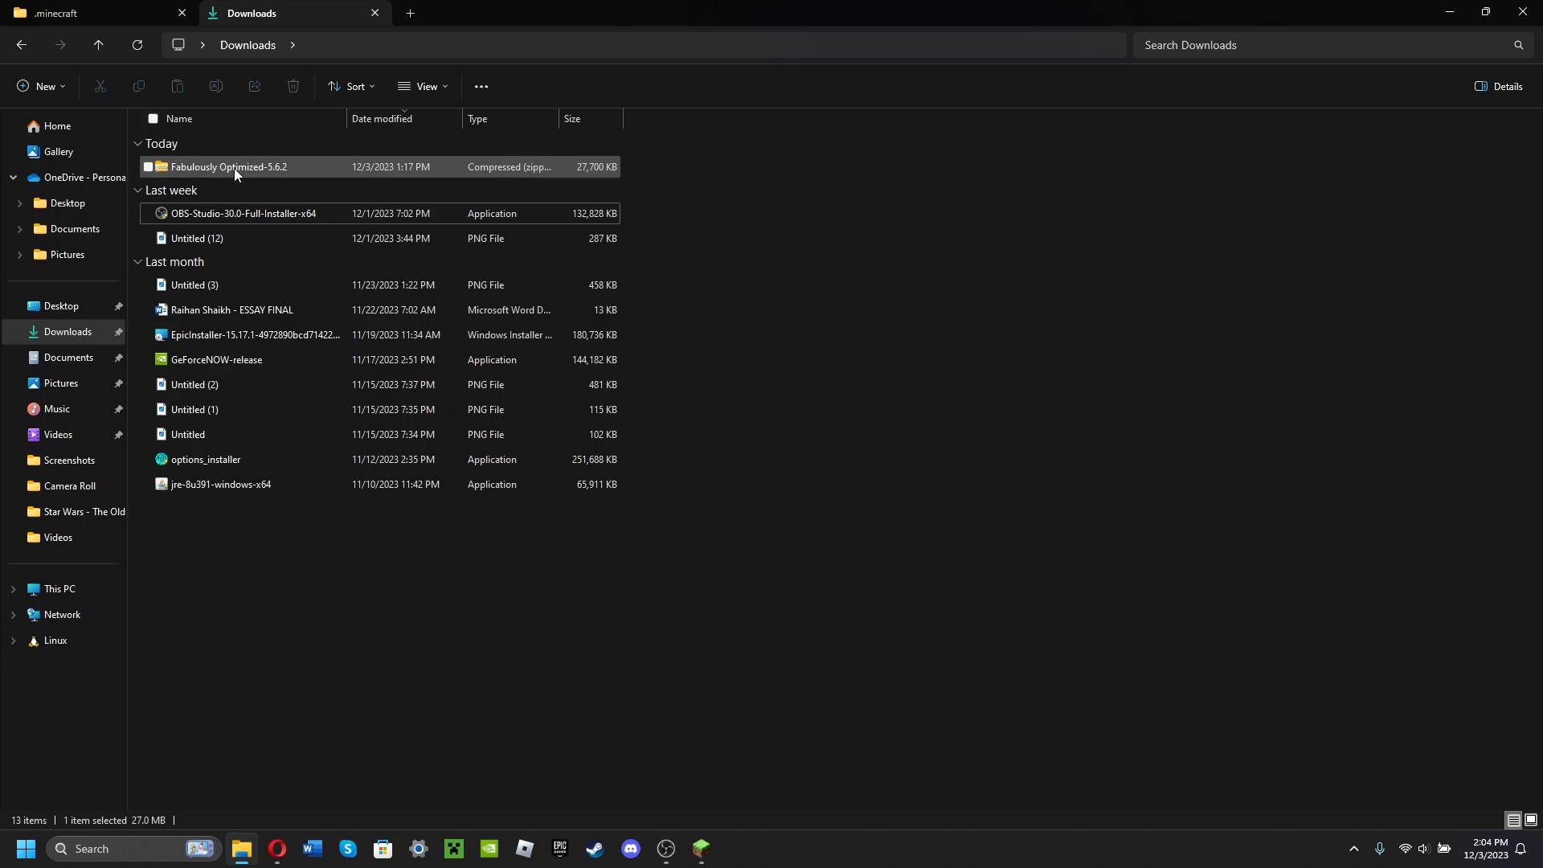
pyautogui.moveTo(249, 175)
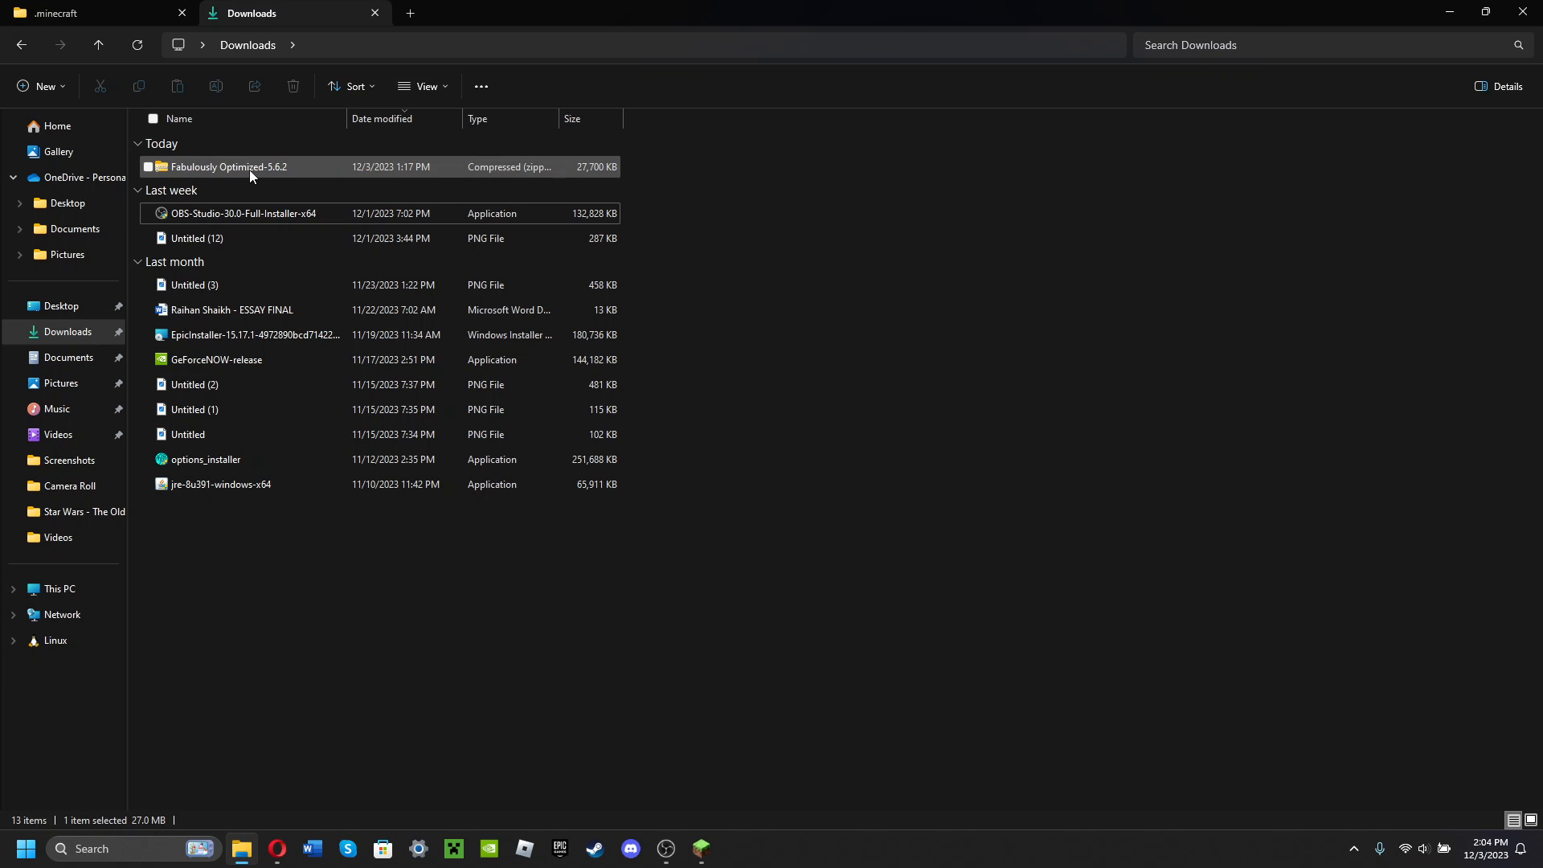
# Step: Open the Fabulously Optimized-5.6.2 zip in File Explorer
pyautogui.doubleClick(228, 166)
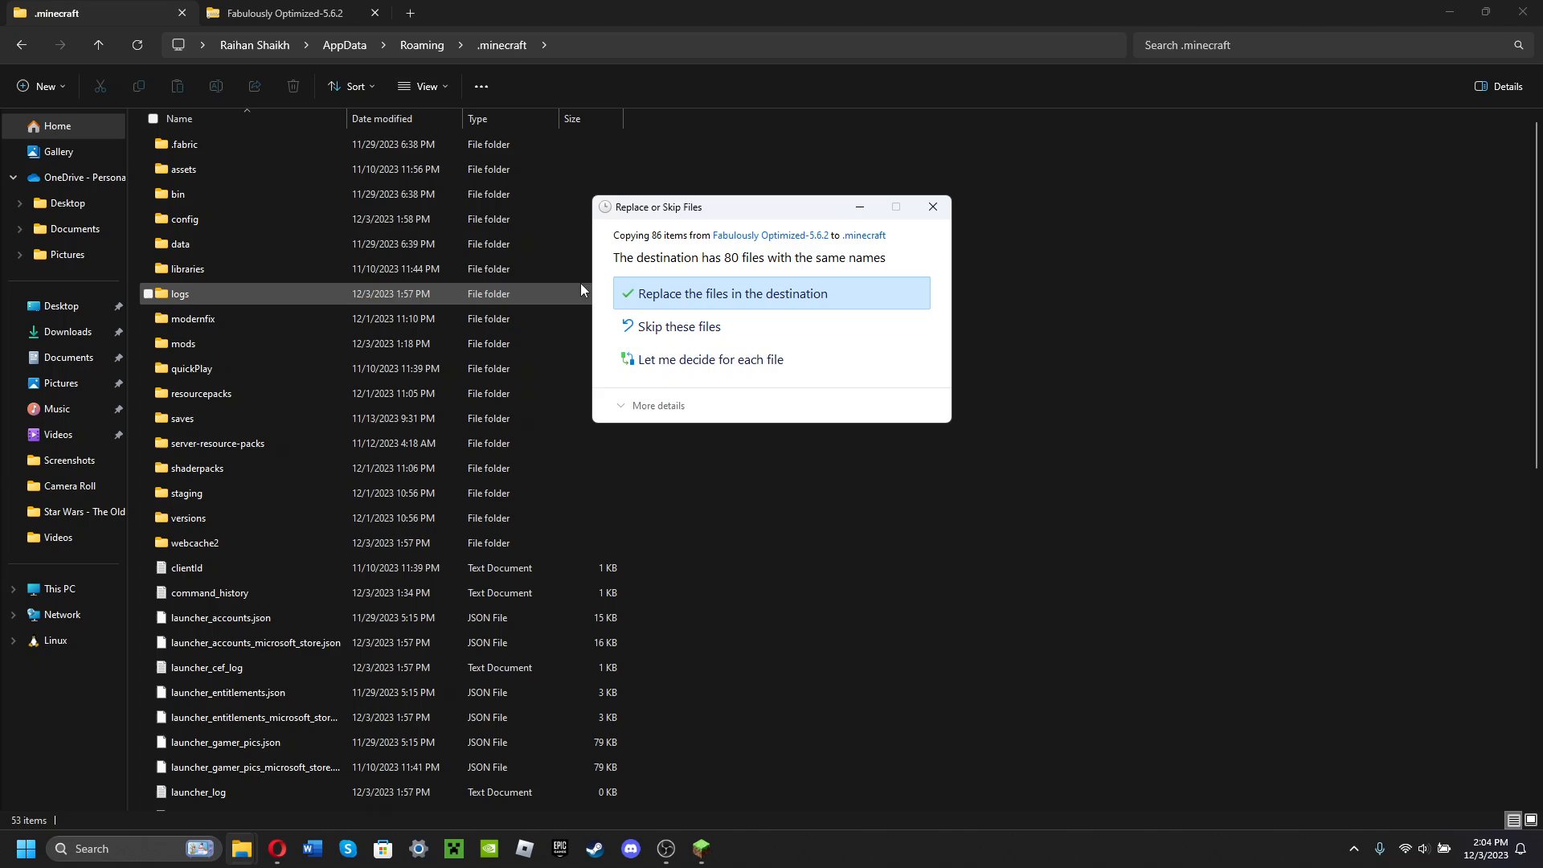
pyautogui.moveTo(793, 297)
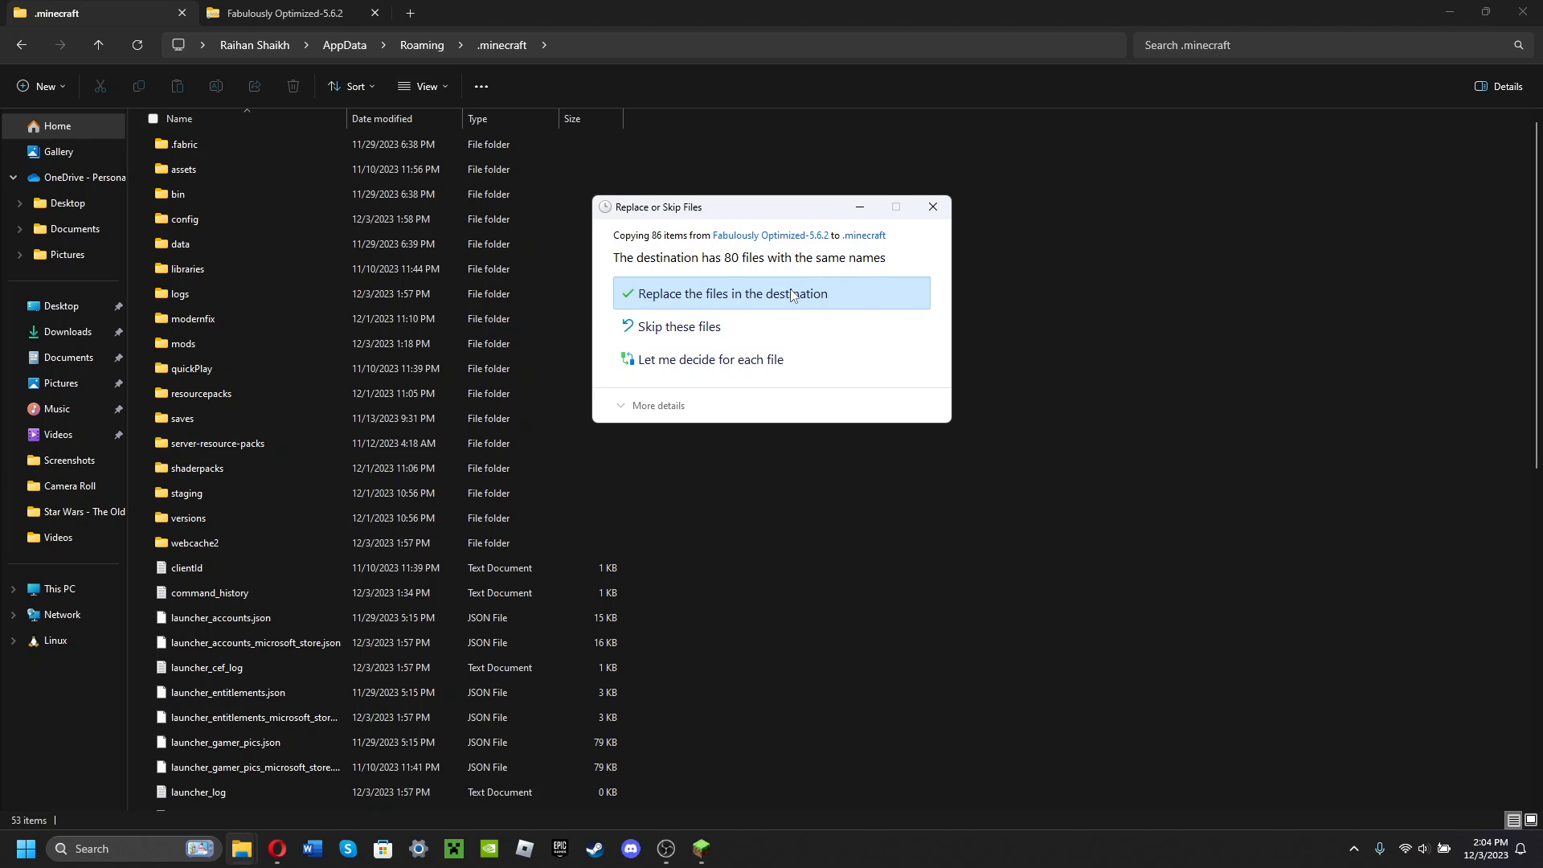
pyautogui.moveTo(981, 349)
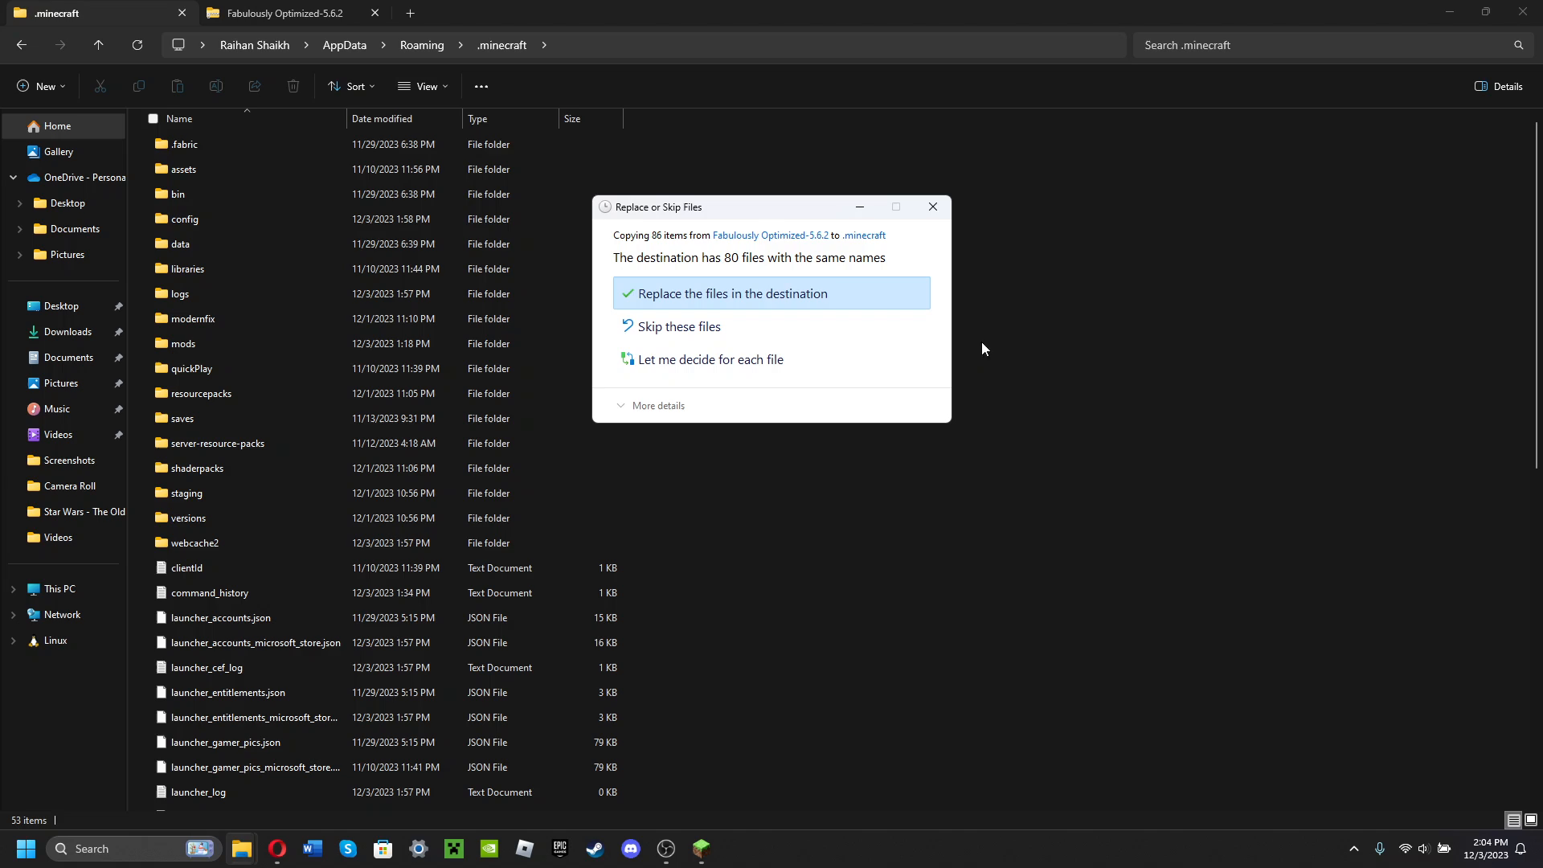
pyautogui.moveTo(931, 207)
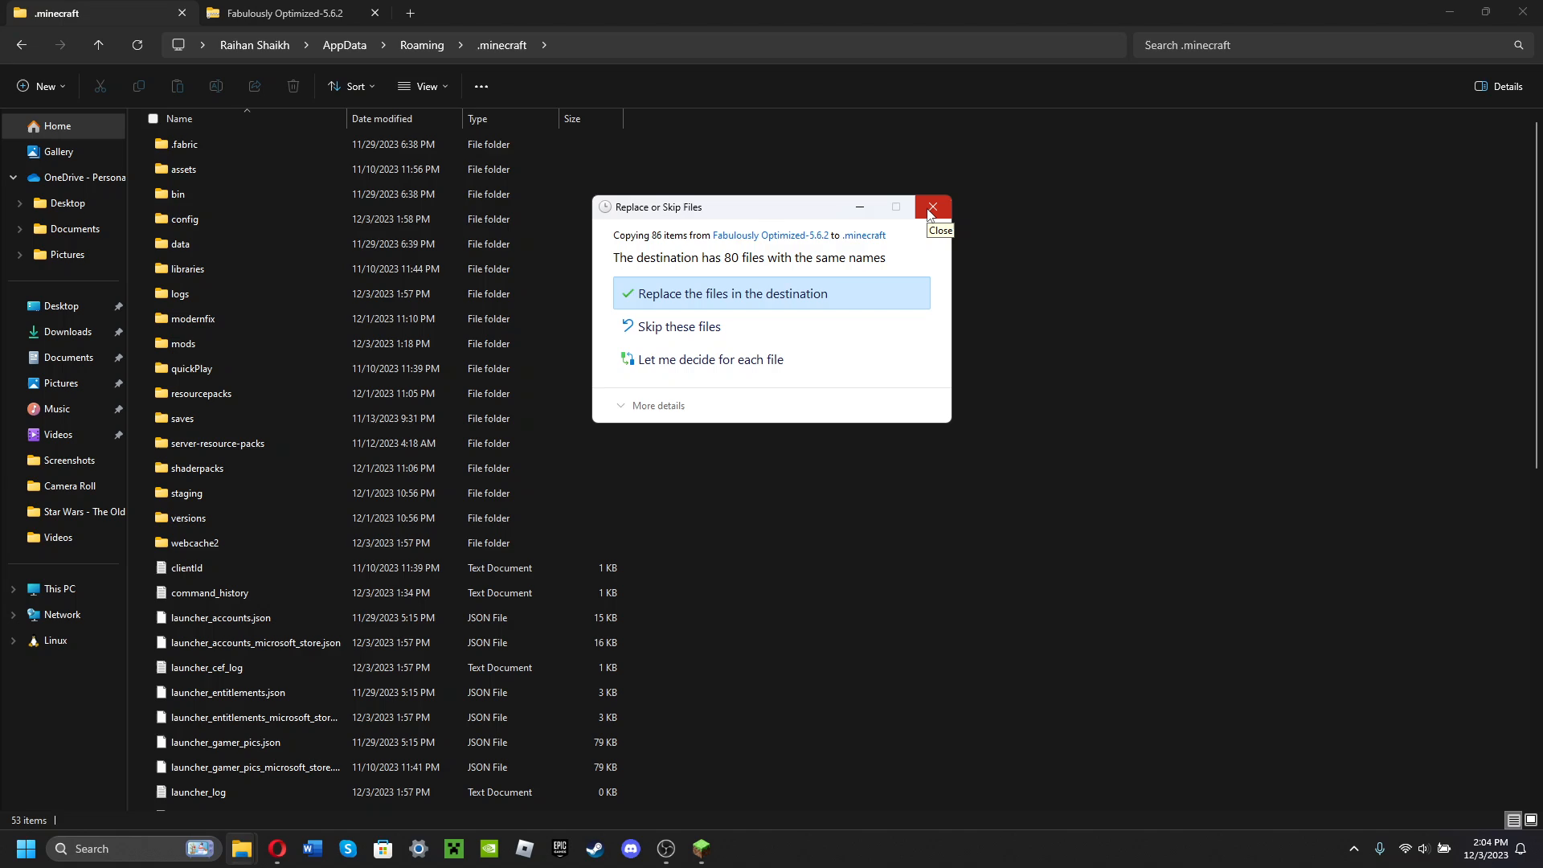
pyautogui.moveTo(933, 210)
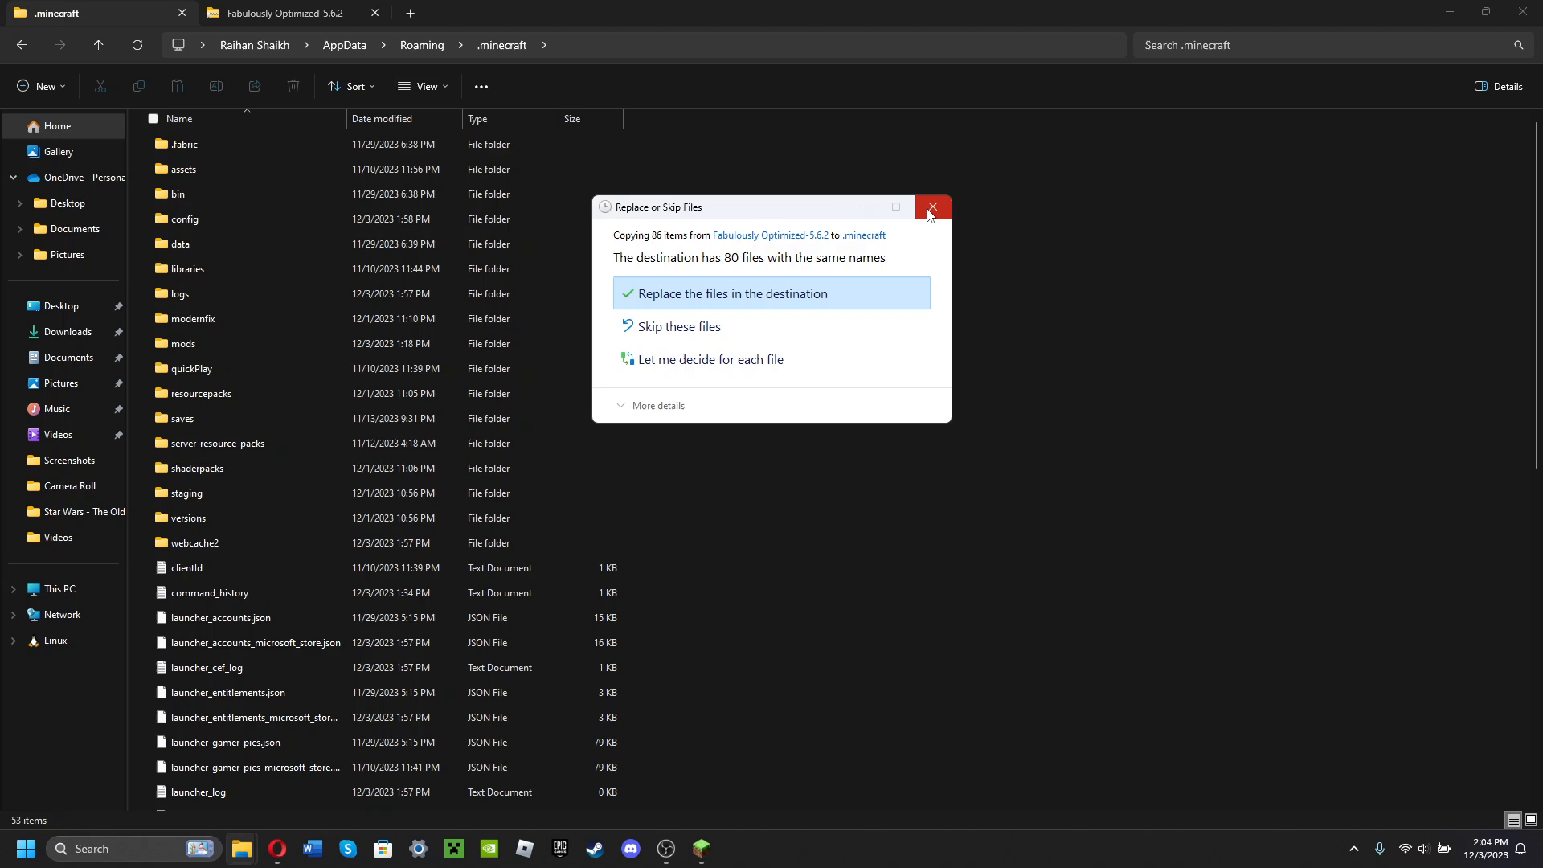
pyautogui.moveTo(942, 214)
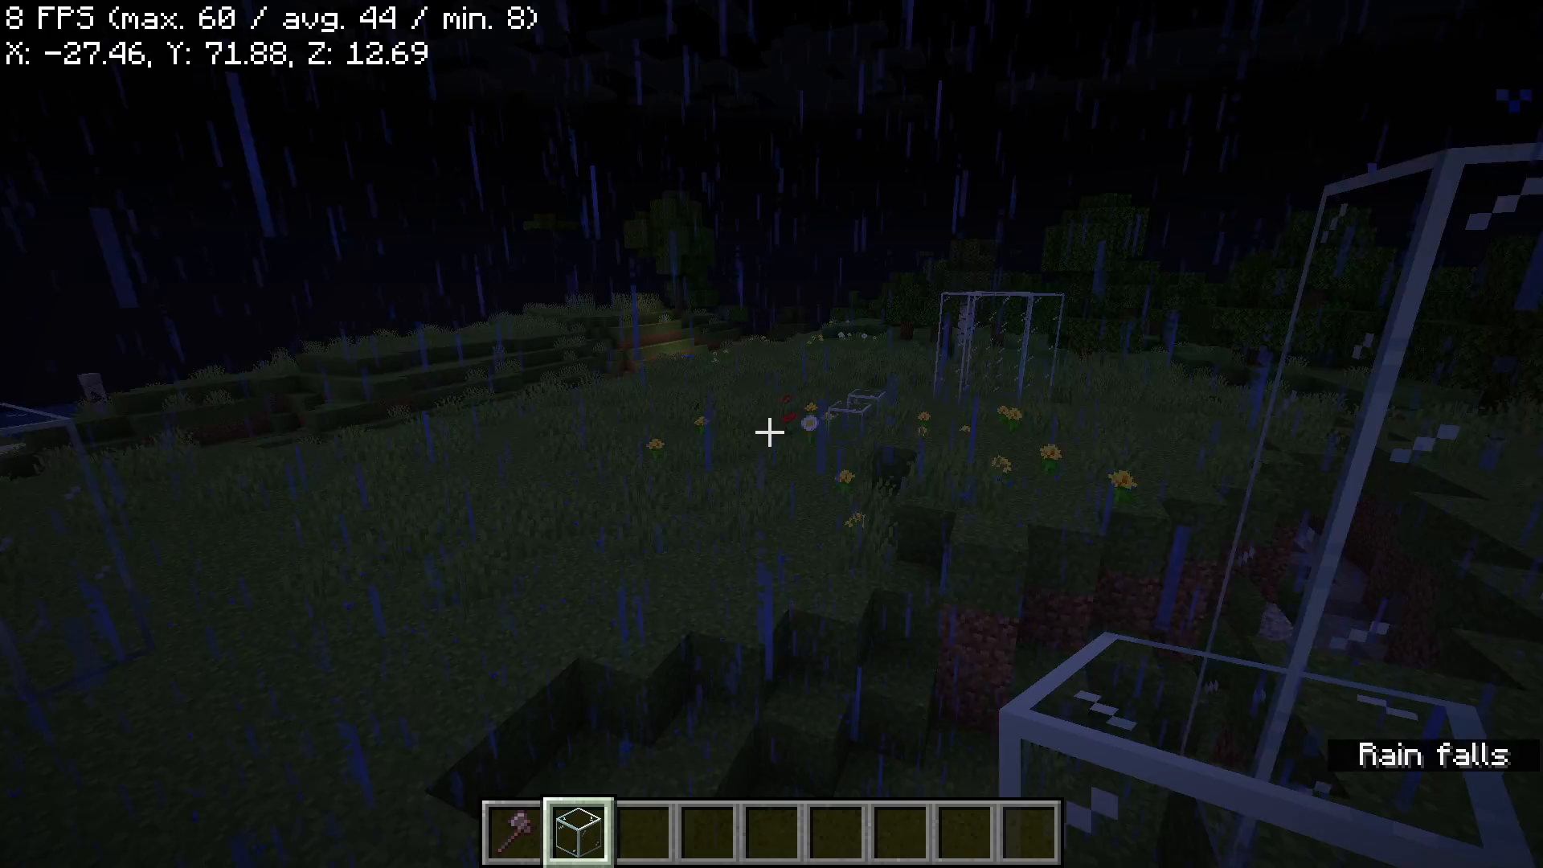
pyautogui.moveTo(771, 431)
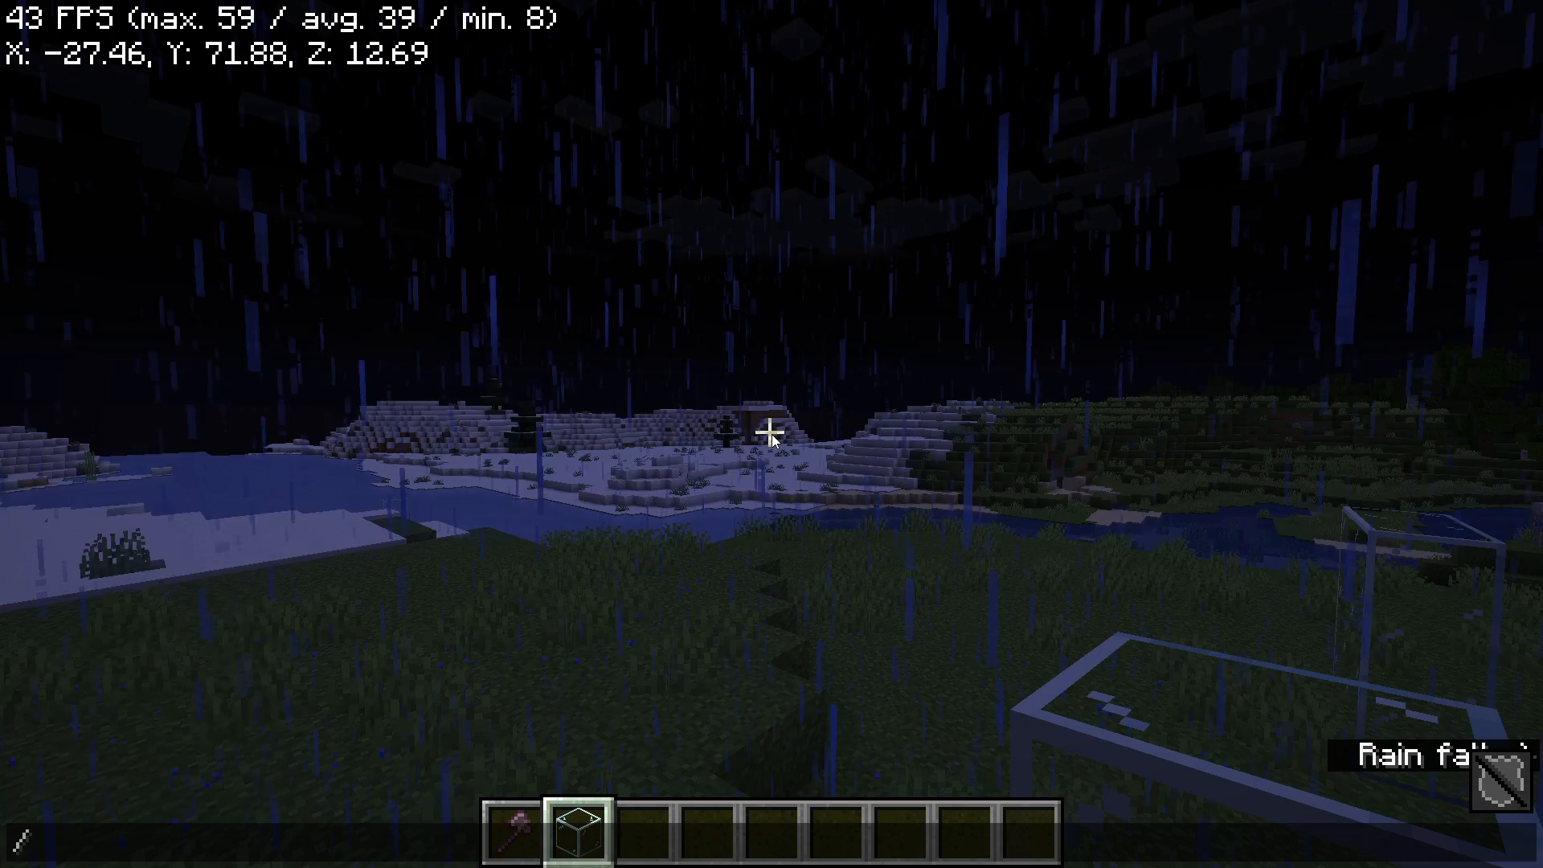
# Step: Run /time to set time to 1000, then enter /weather clear
pyautogui.write('/time')
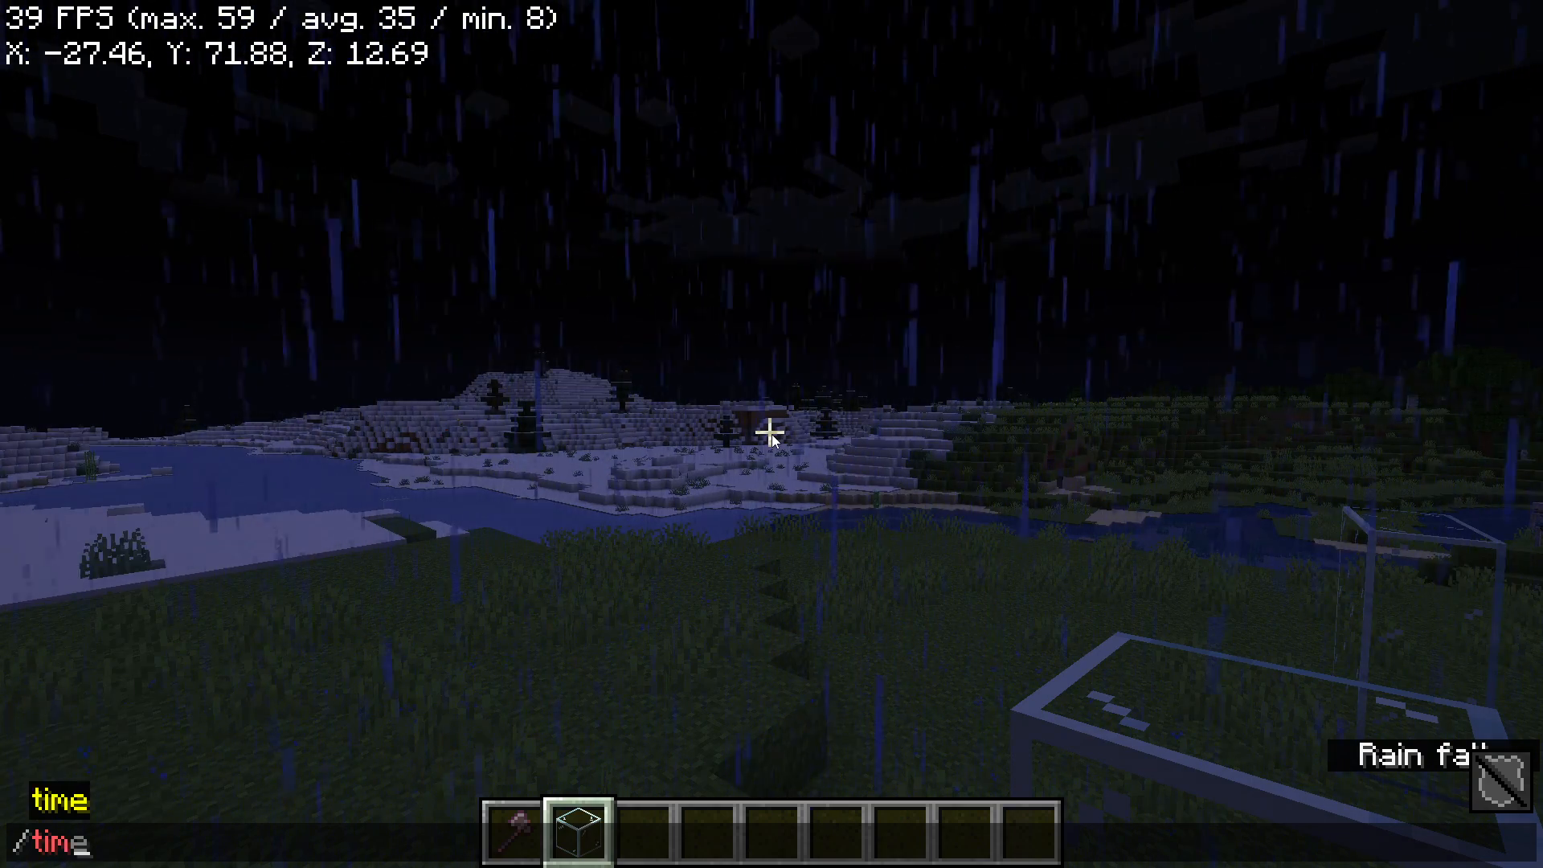
pyautogui.press('Return')
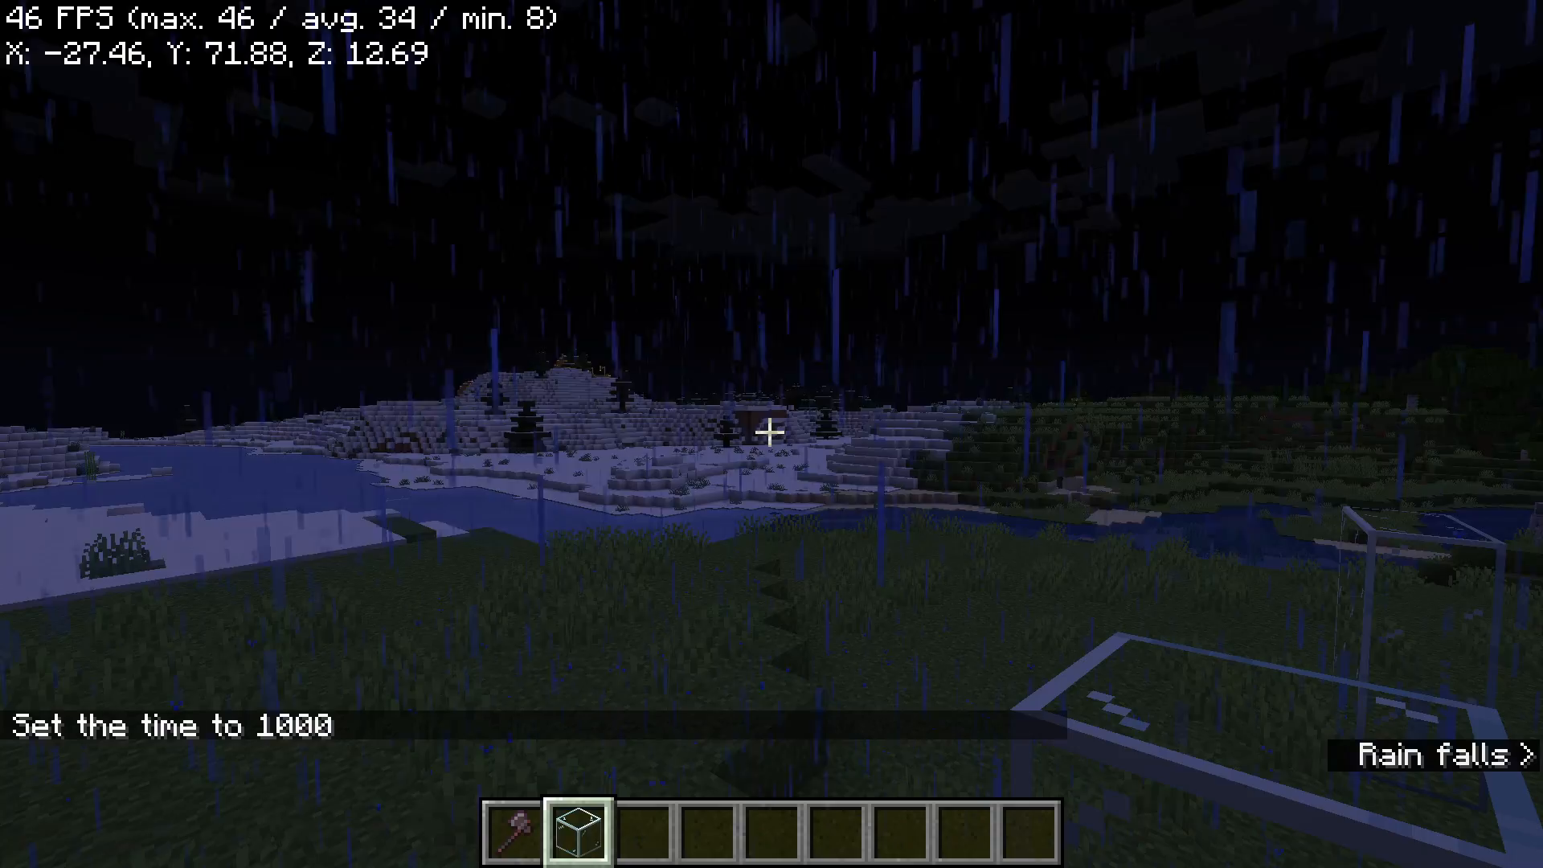
pyautogui.write('/weather')
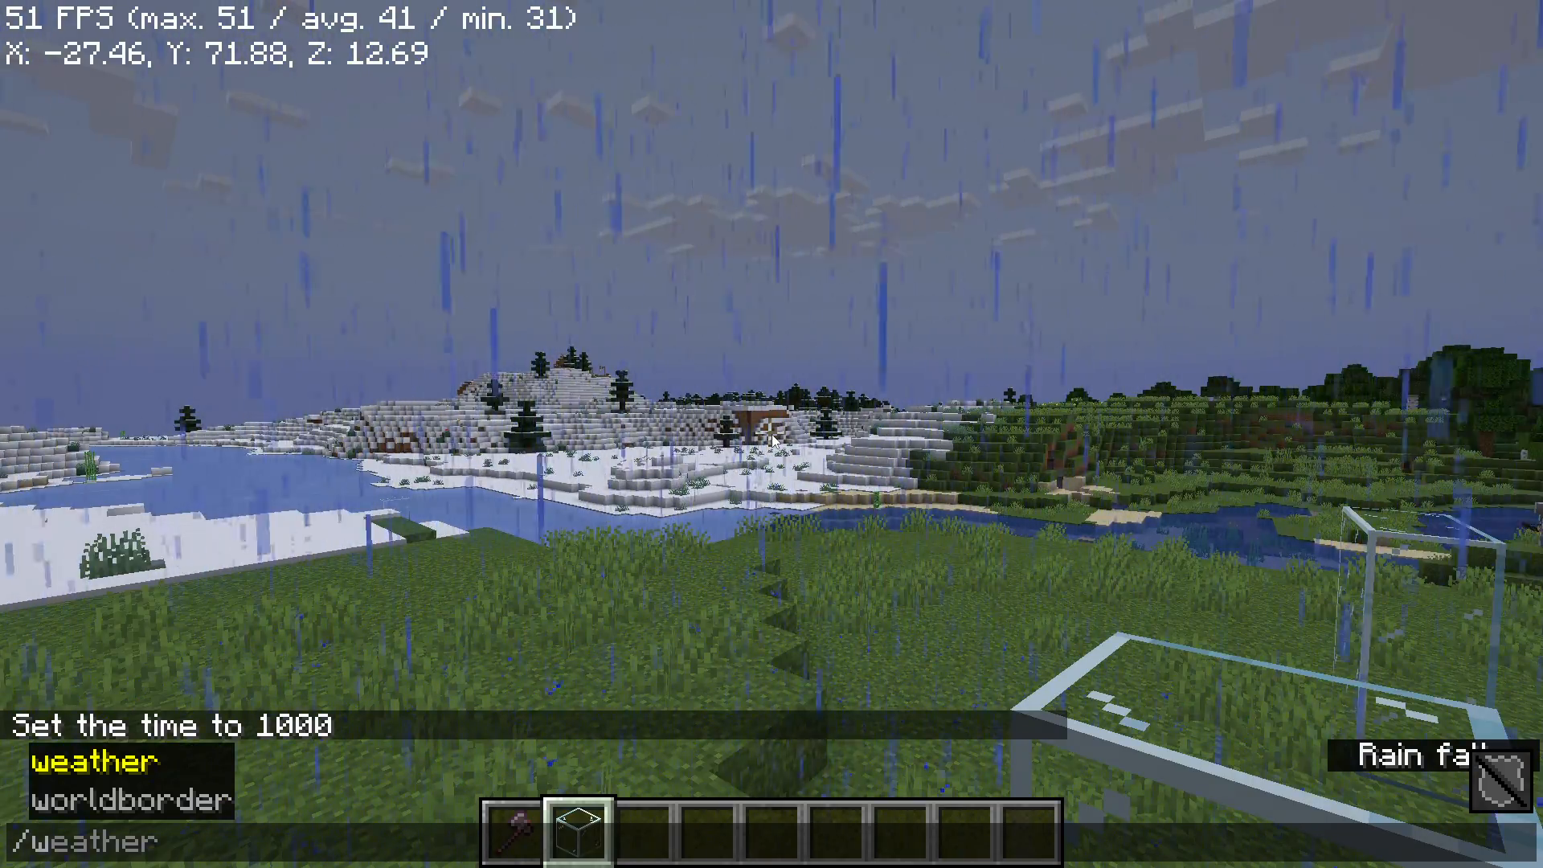
pyautogui.write('clear')
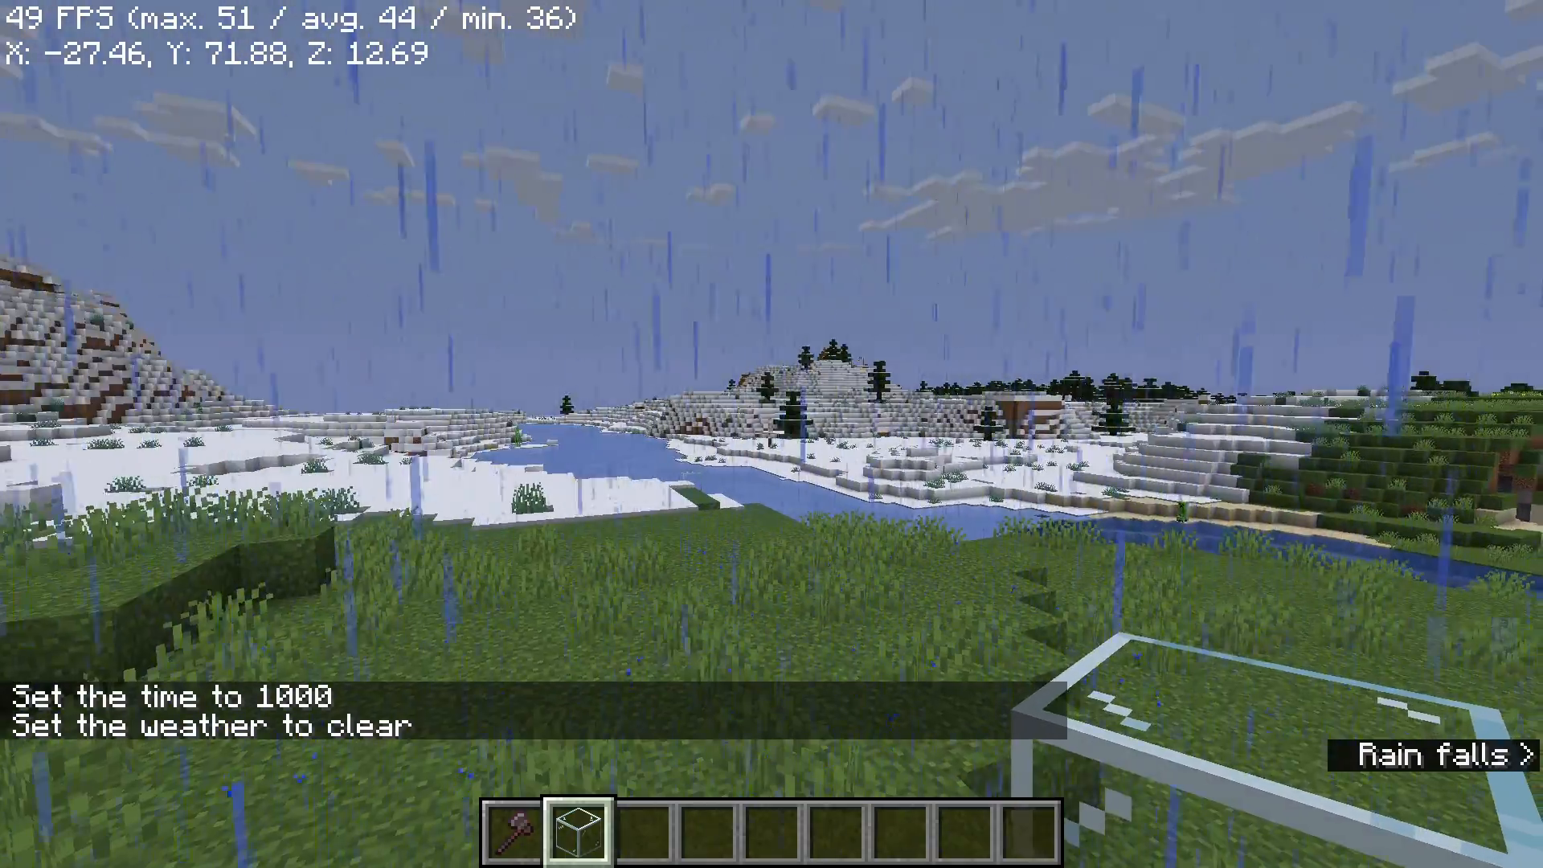
pyautogui.moveTo(772, 434)
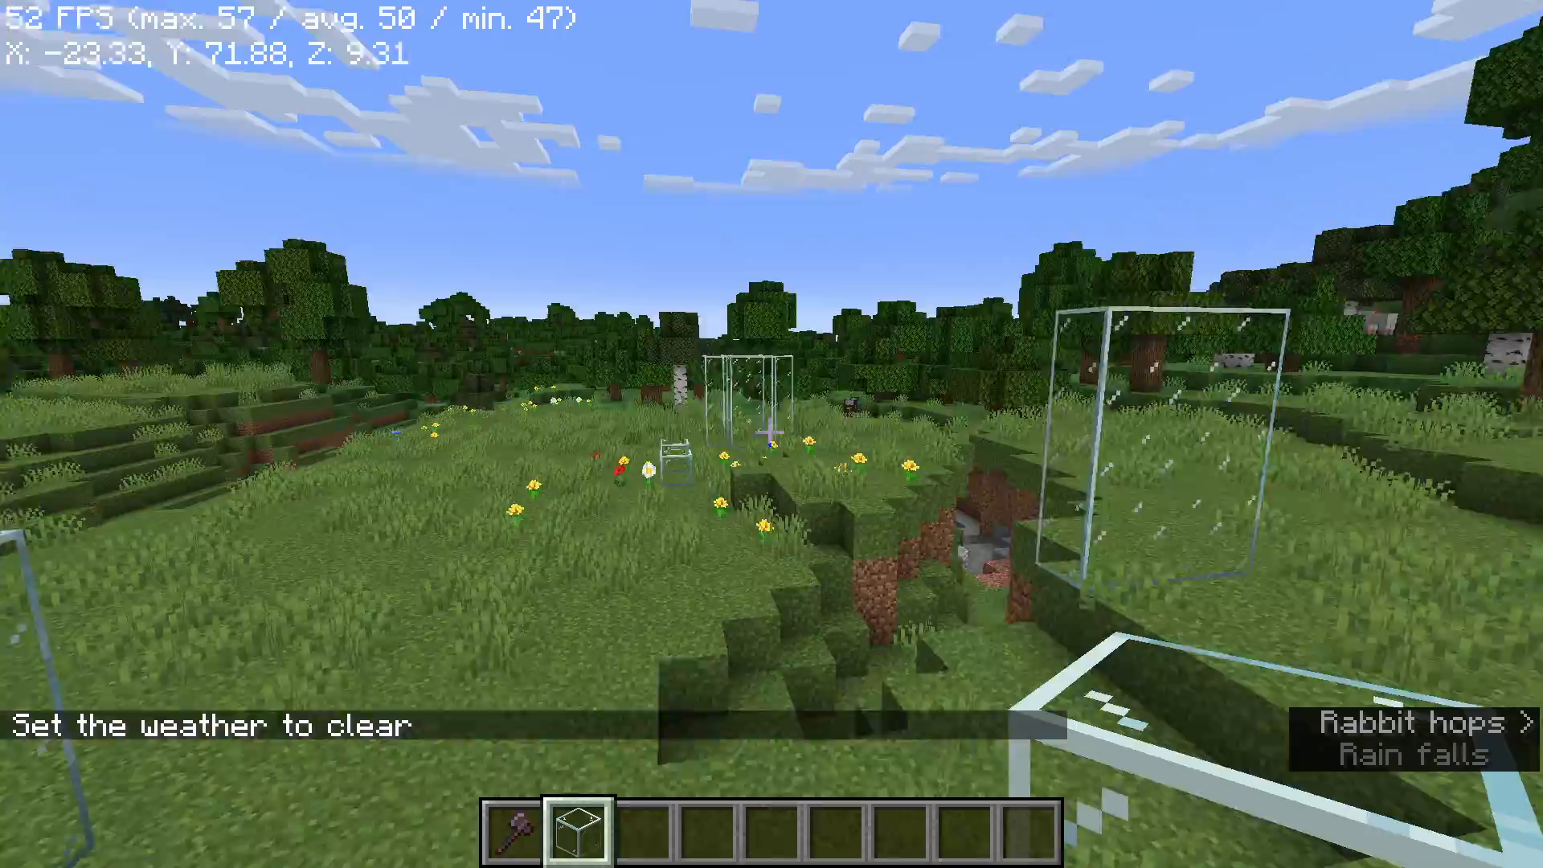
pyautogui.moveTo(771, 434)
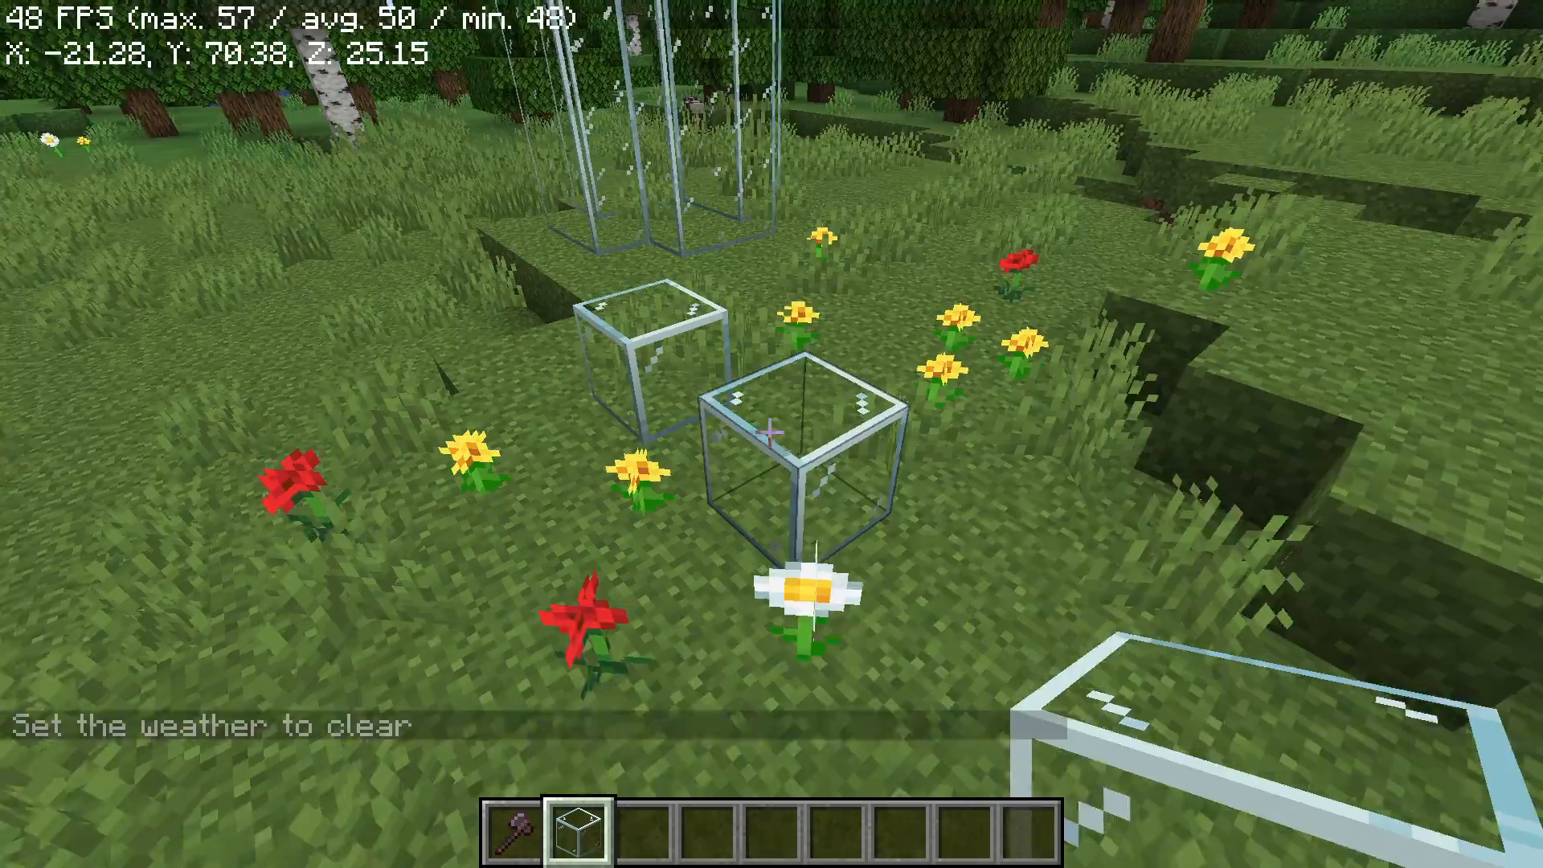
# Step: Place a glass block on the open grass
pyautogui.click(771, 434)
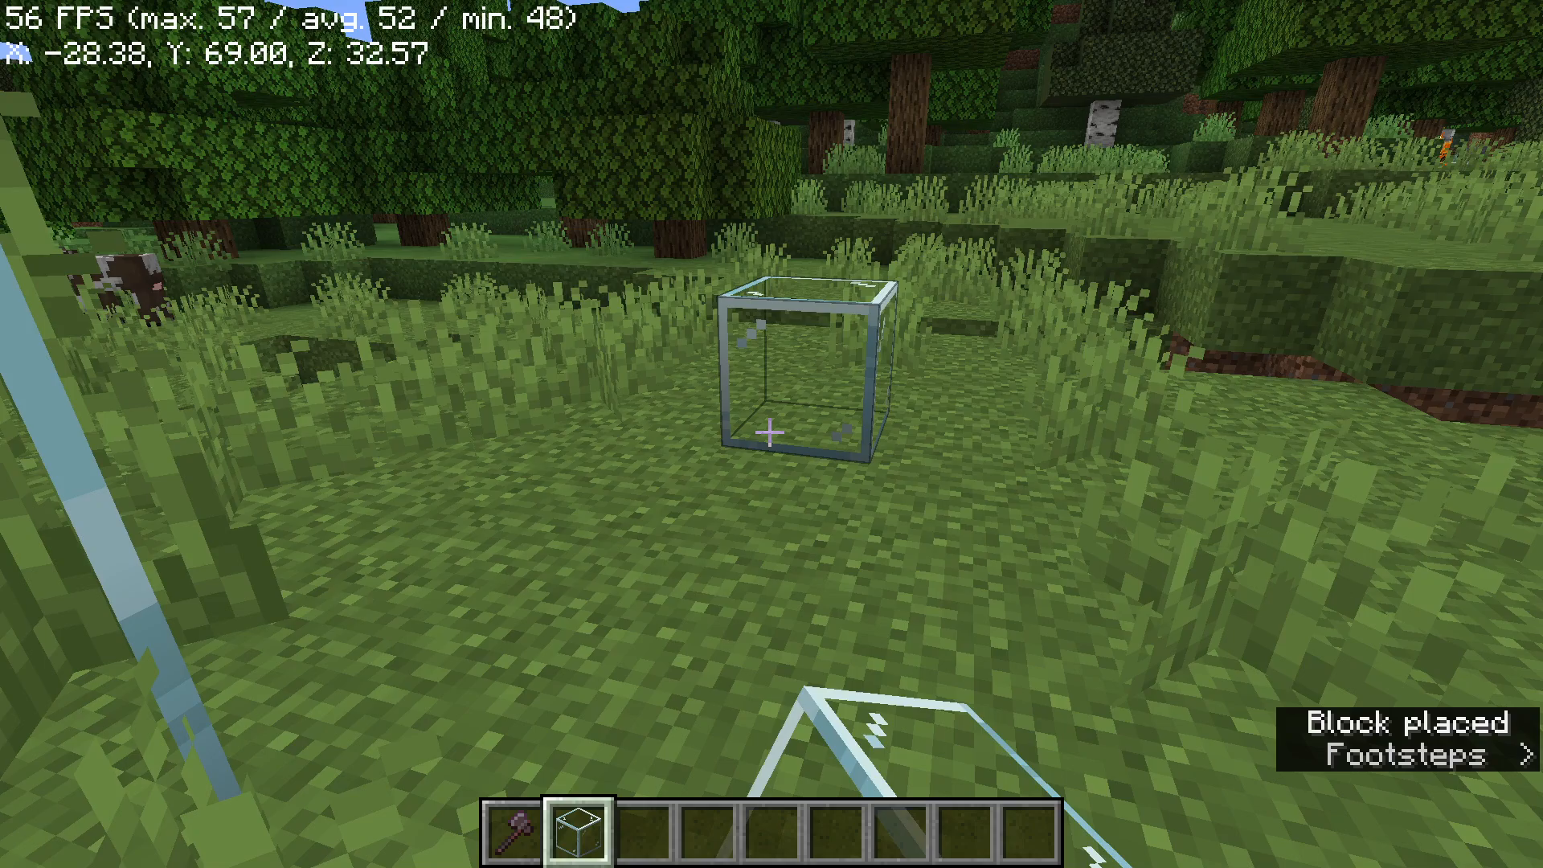
pyautogui.moveTo(771, 434)
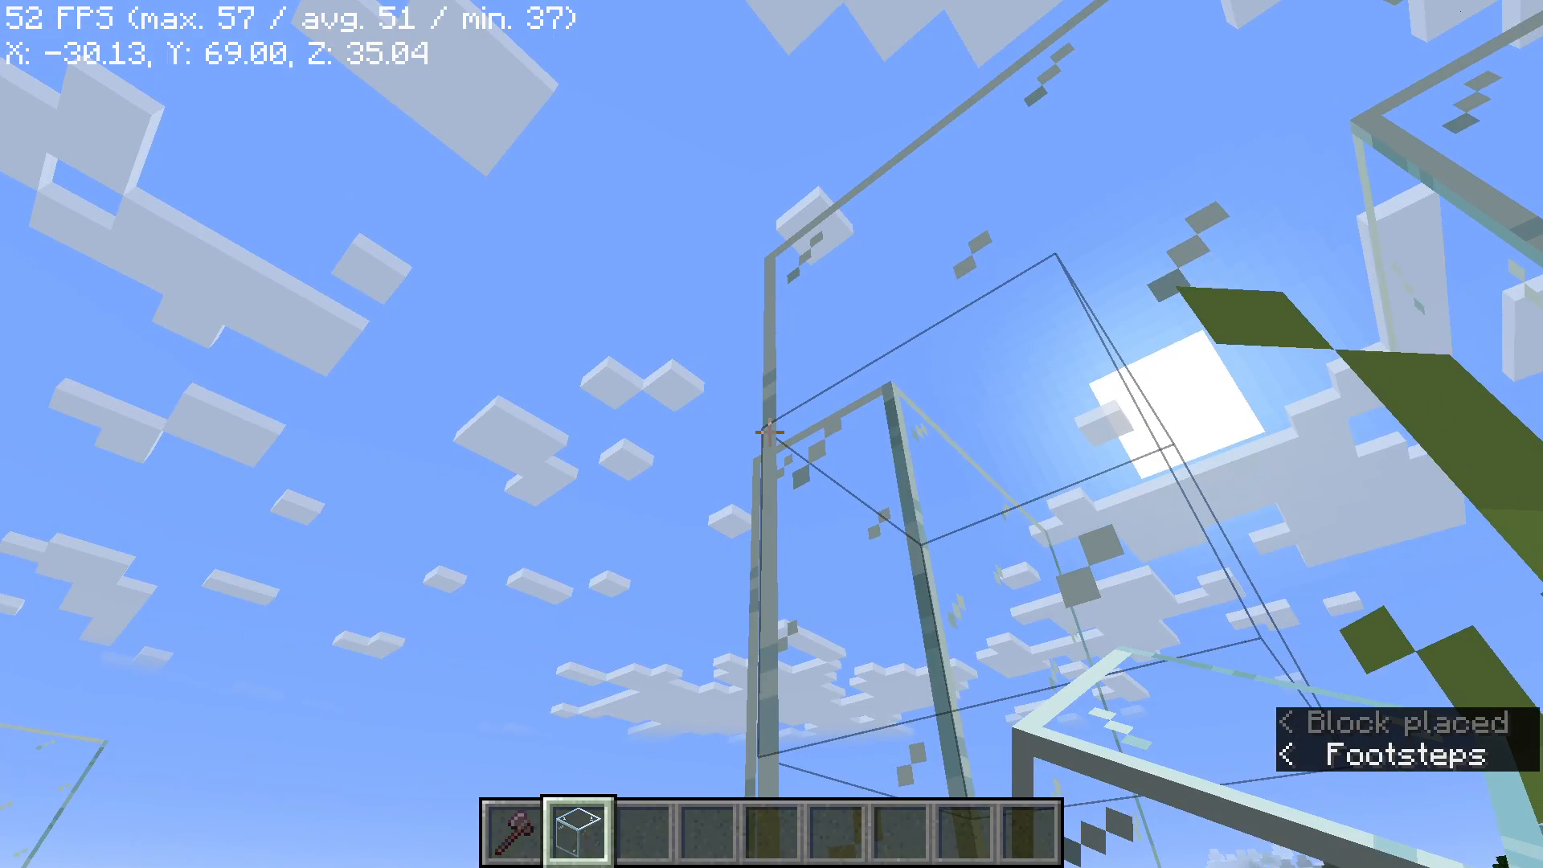
pyautogui.moveTo(772, 434)
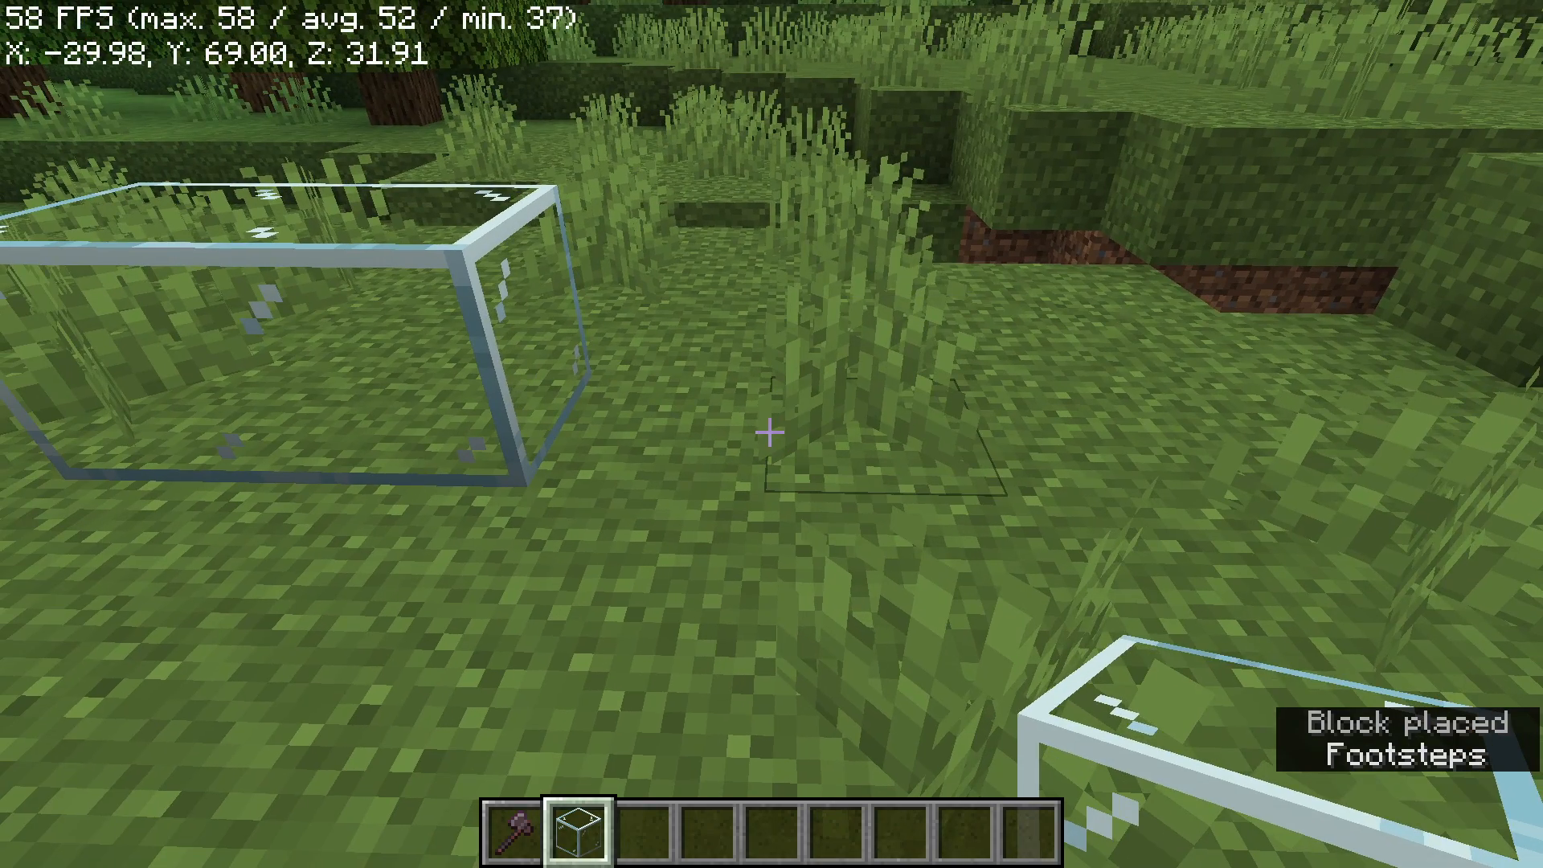
pyautogui.moveTo(772, 434)
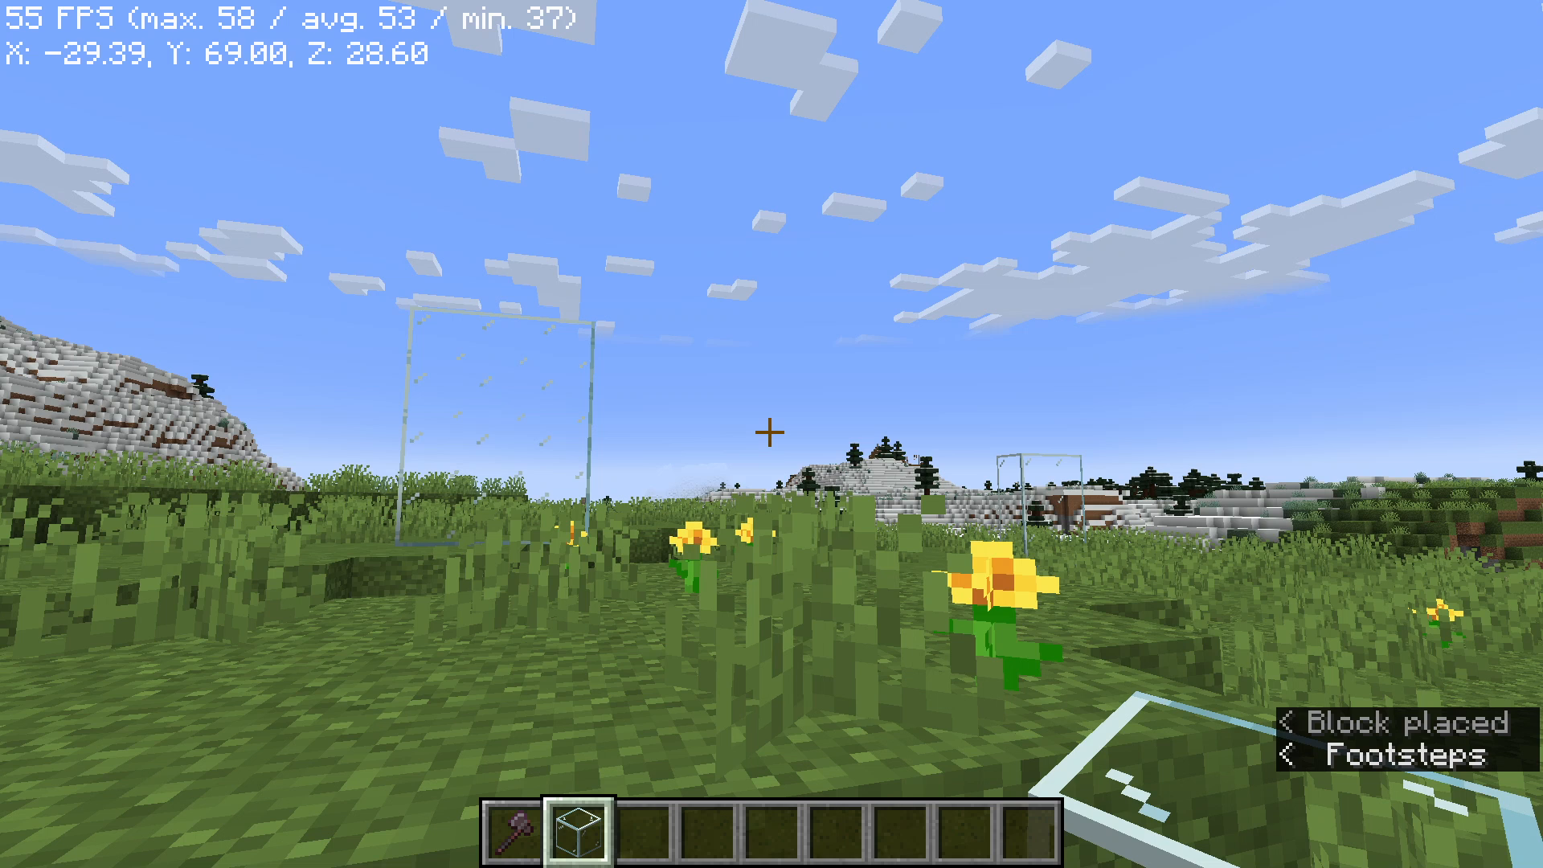
# Step: Review the selected resource packs and the Sodium video settings, ending on the Game Menu
pyautogui.press('Escape')
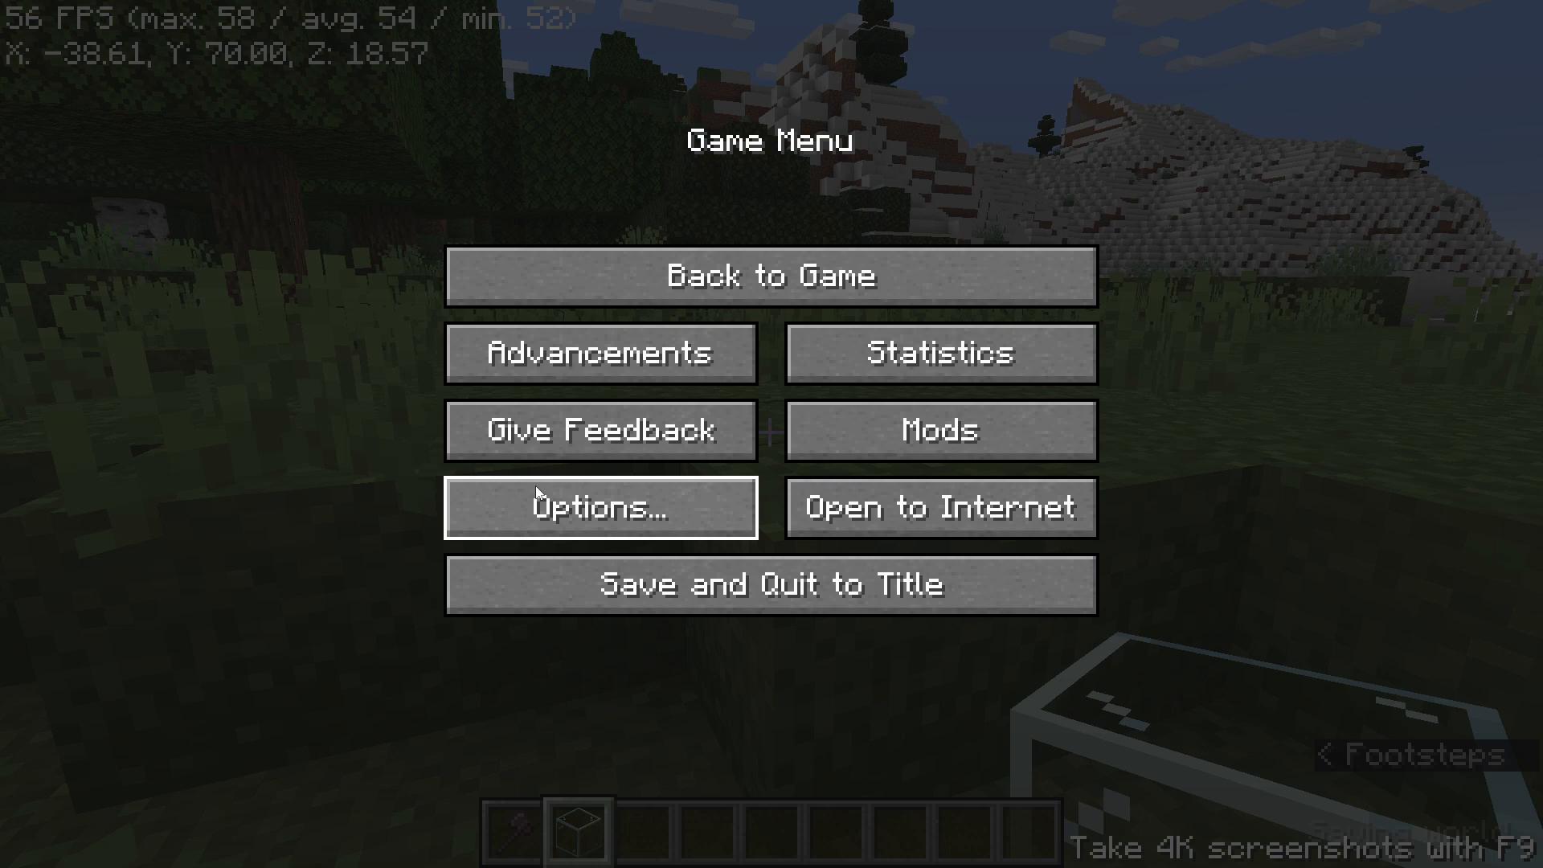
pyautogui.click(600, 507)
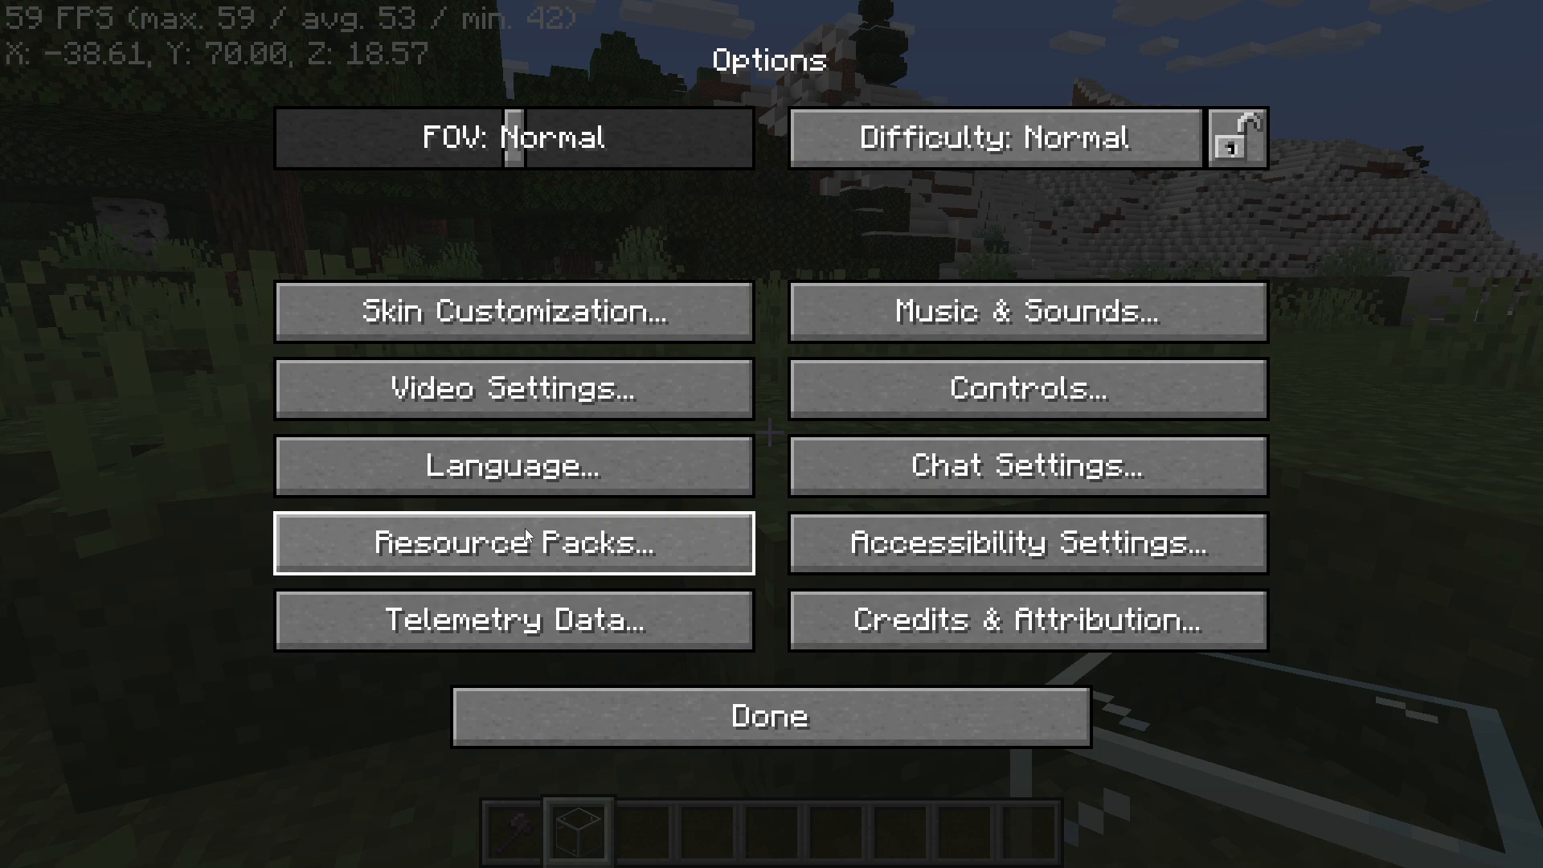
pyautogui.click(513, 542)
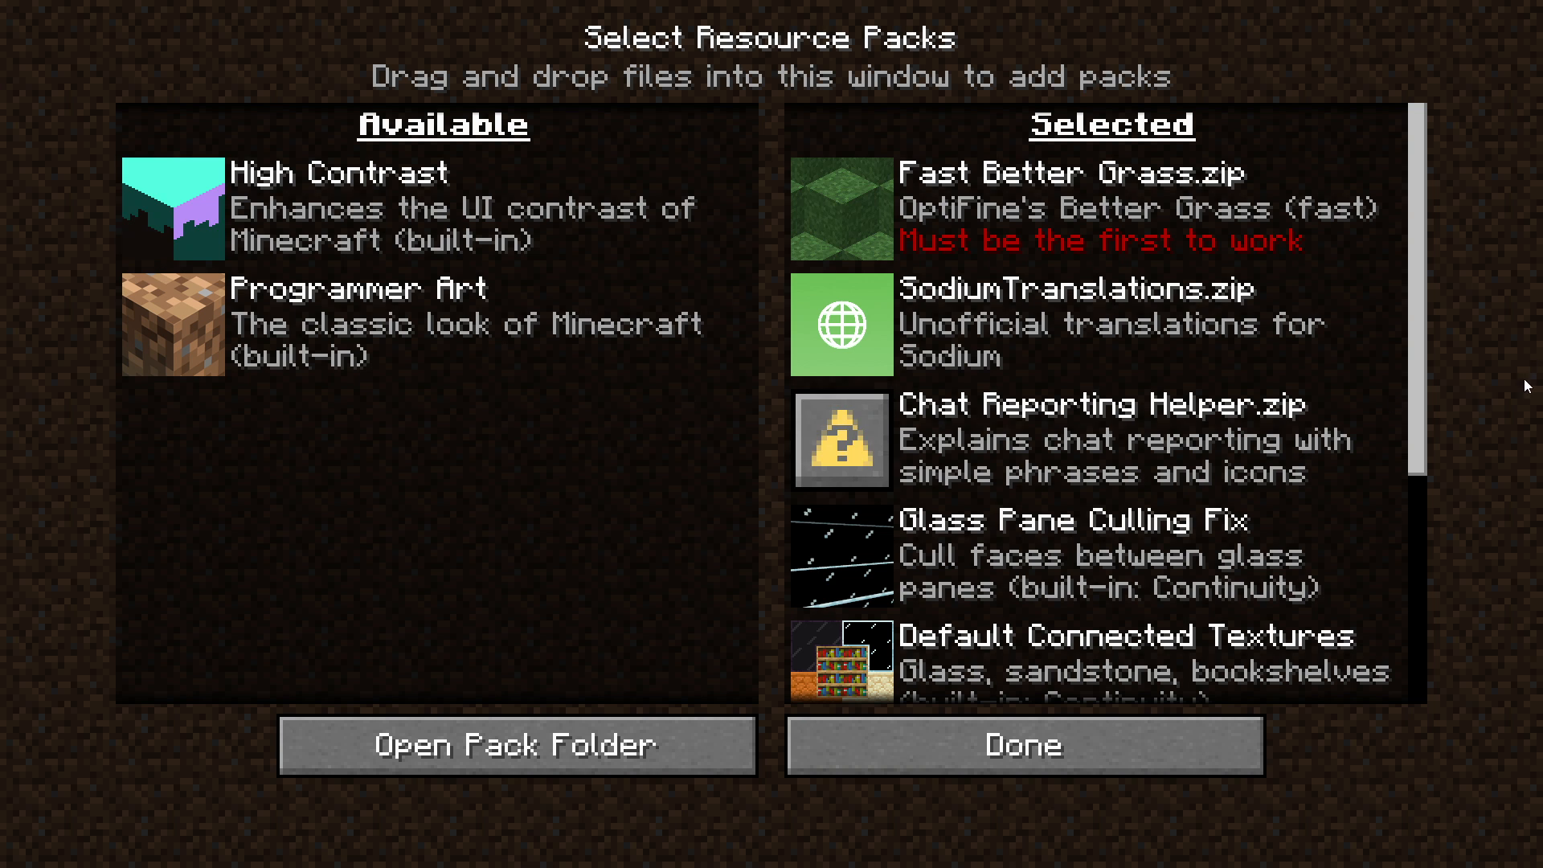
pyautogui.scroll(-3)
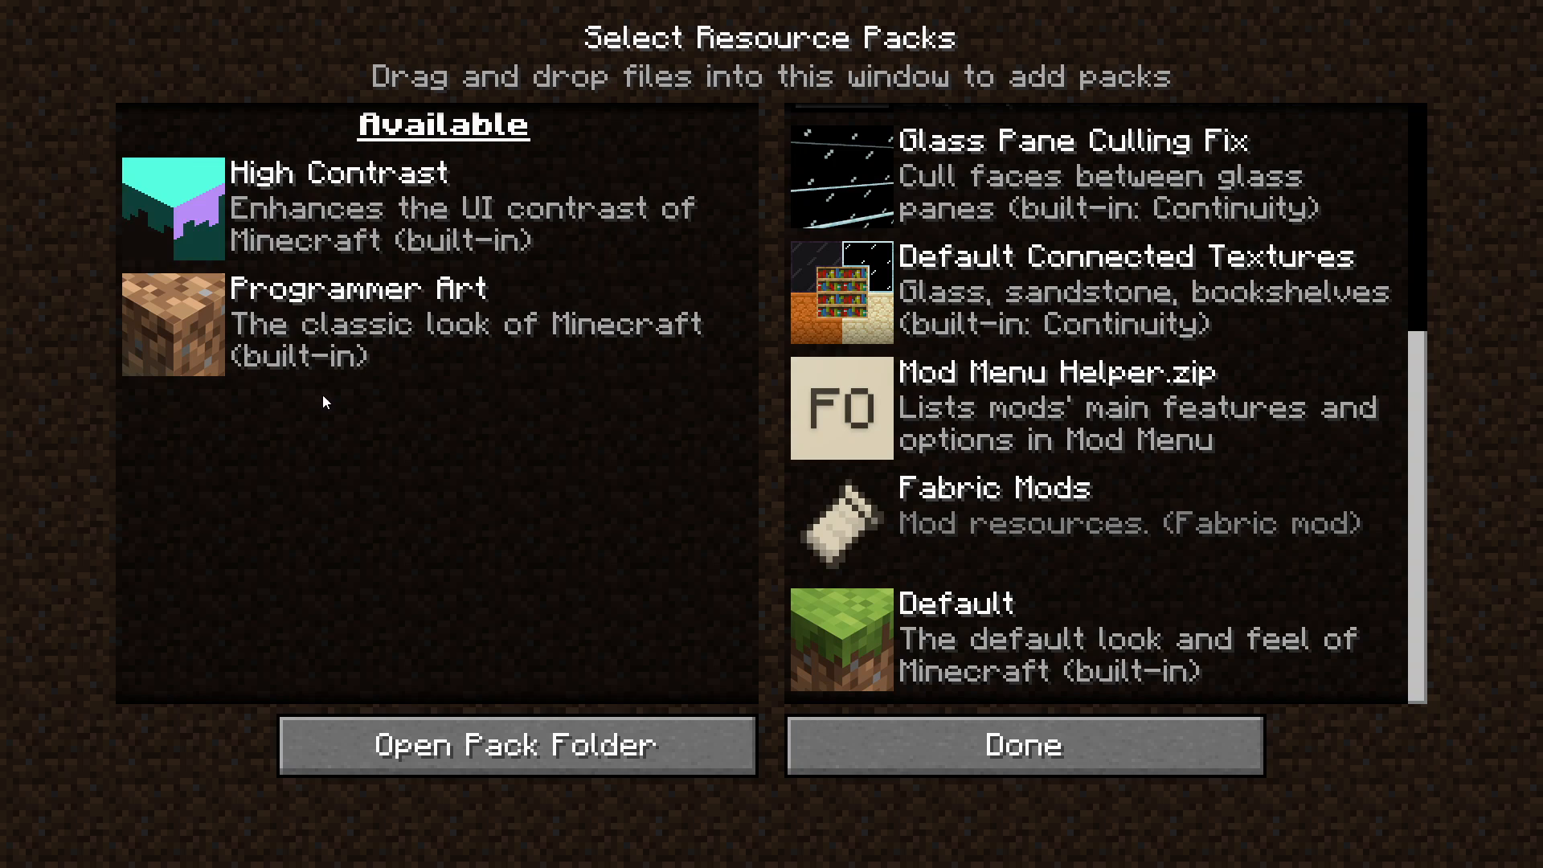
pyautogui.moveTo(547, 529)
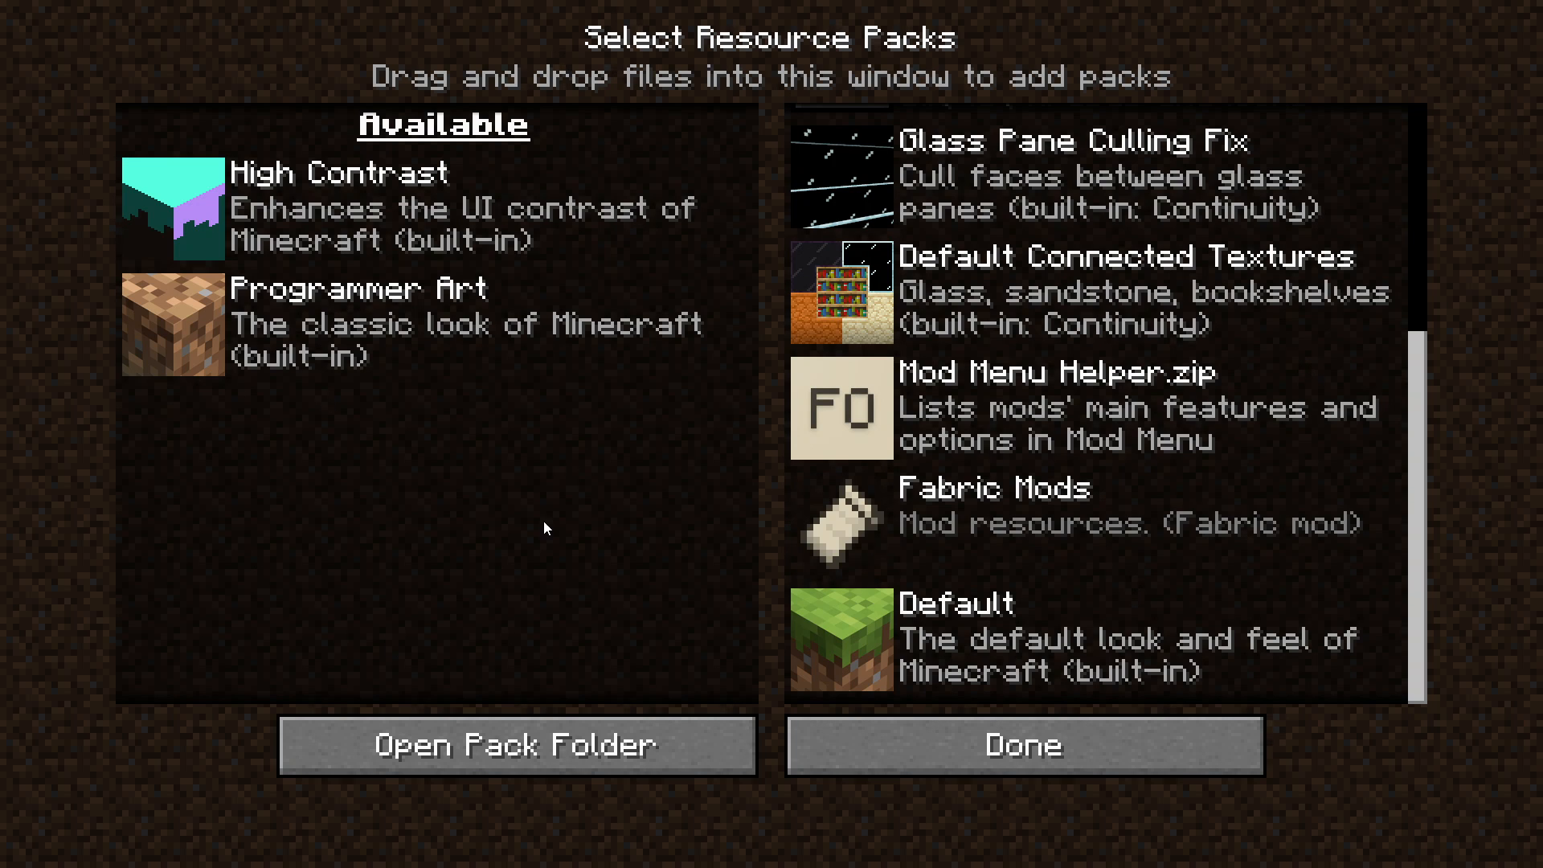
pyautogui.scroll(3)
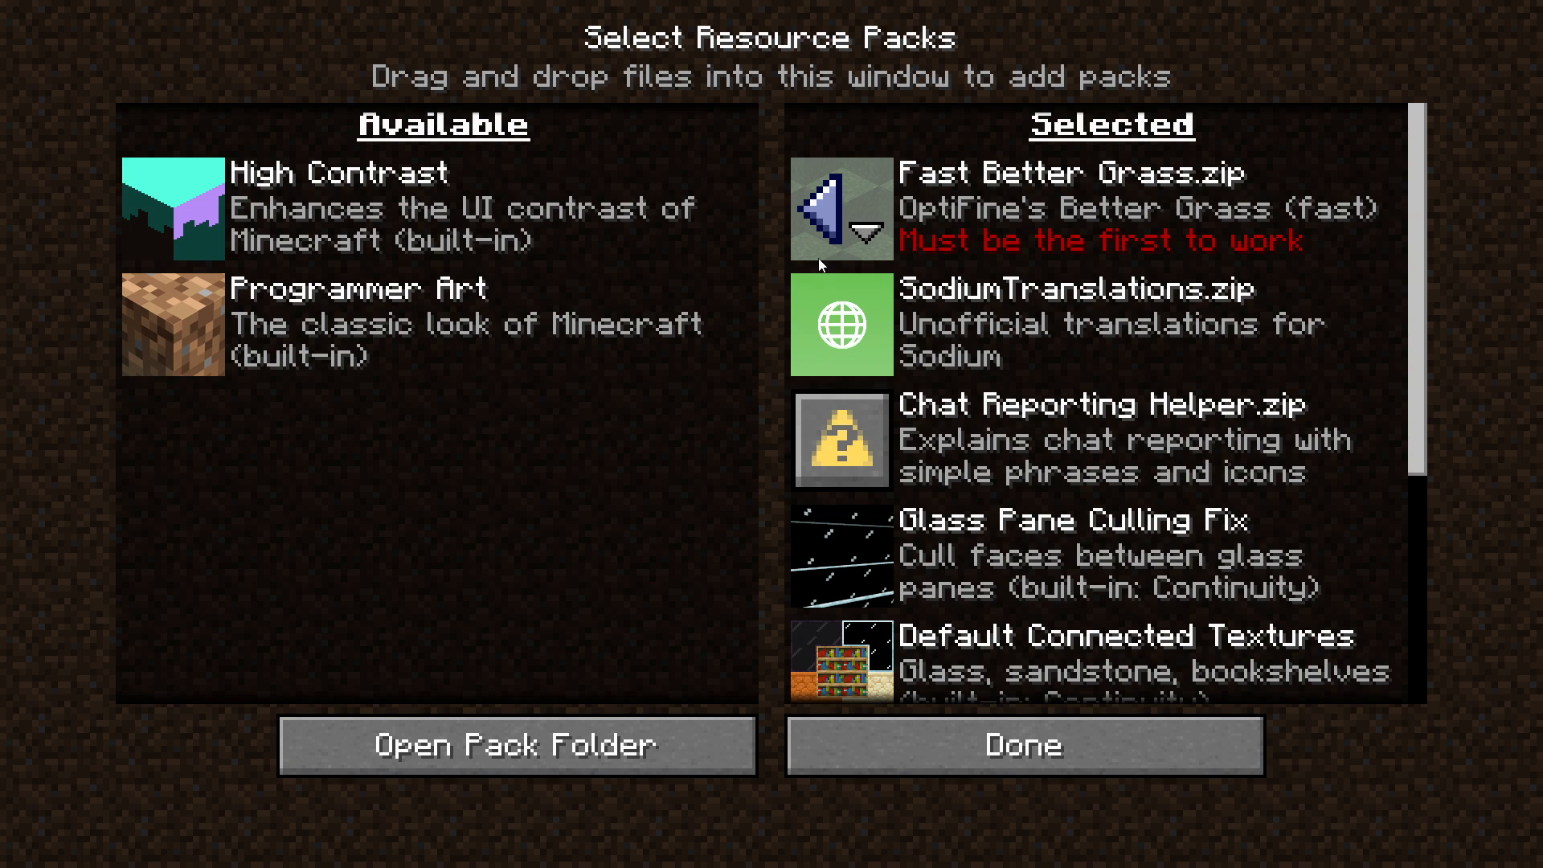
pyautogui.moveTo(856, 209)
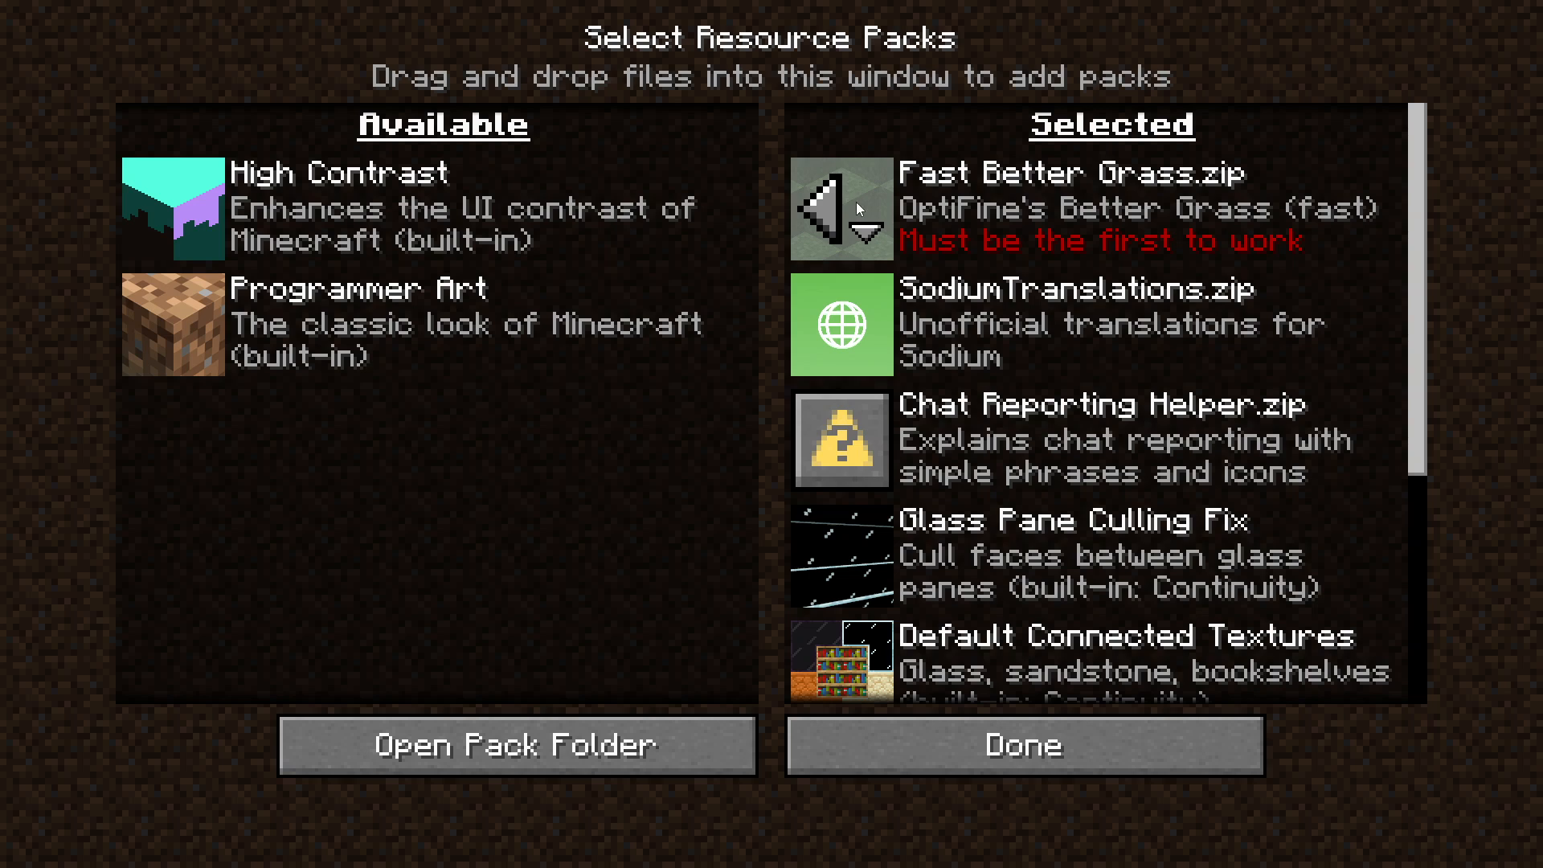
pyautogui.moveTo(1376, 206)
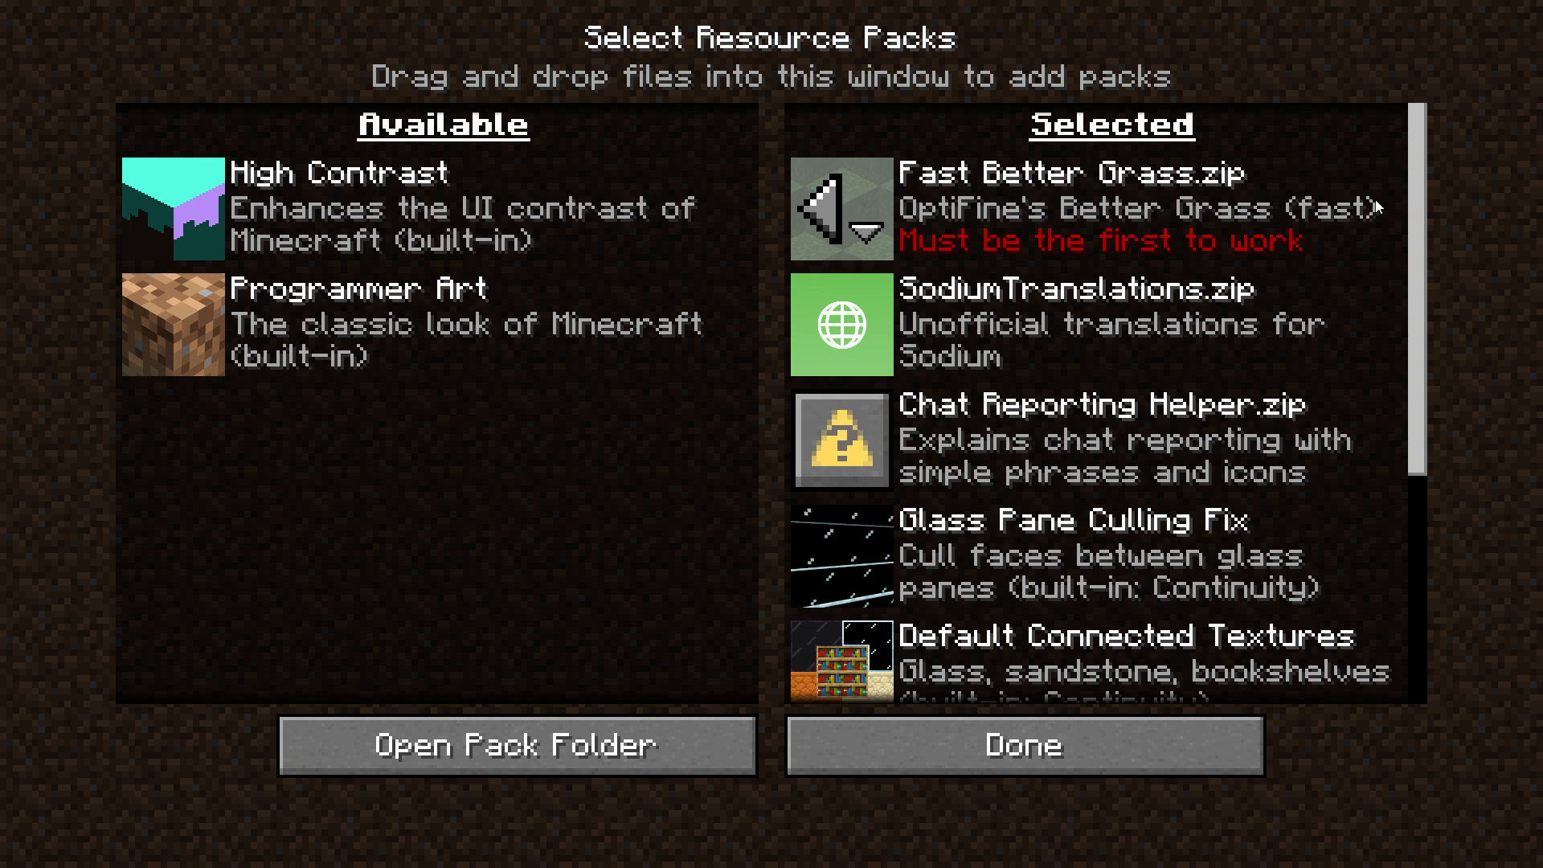
pyautogui.click(866, 236)
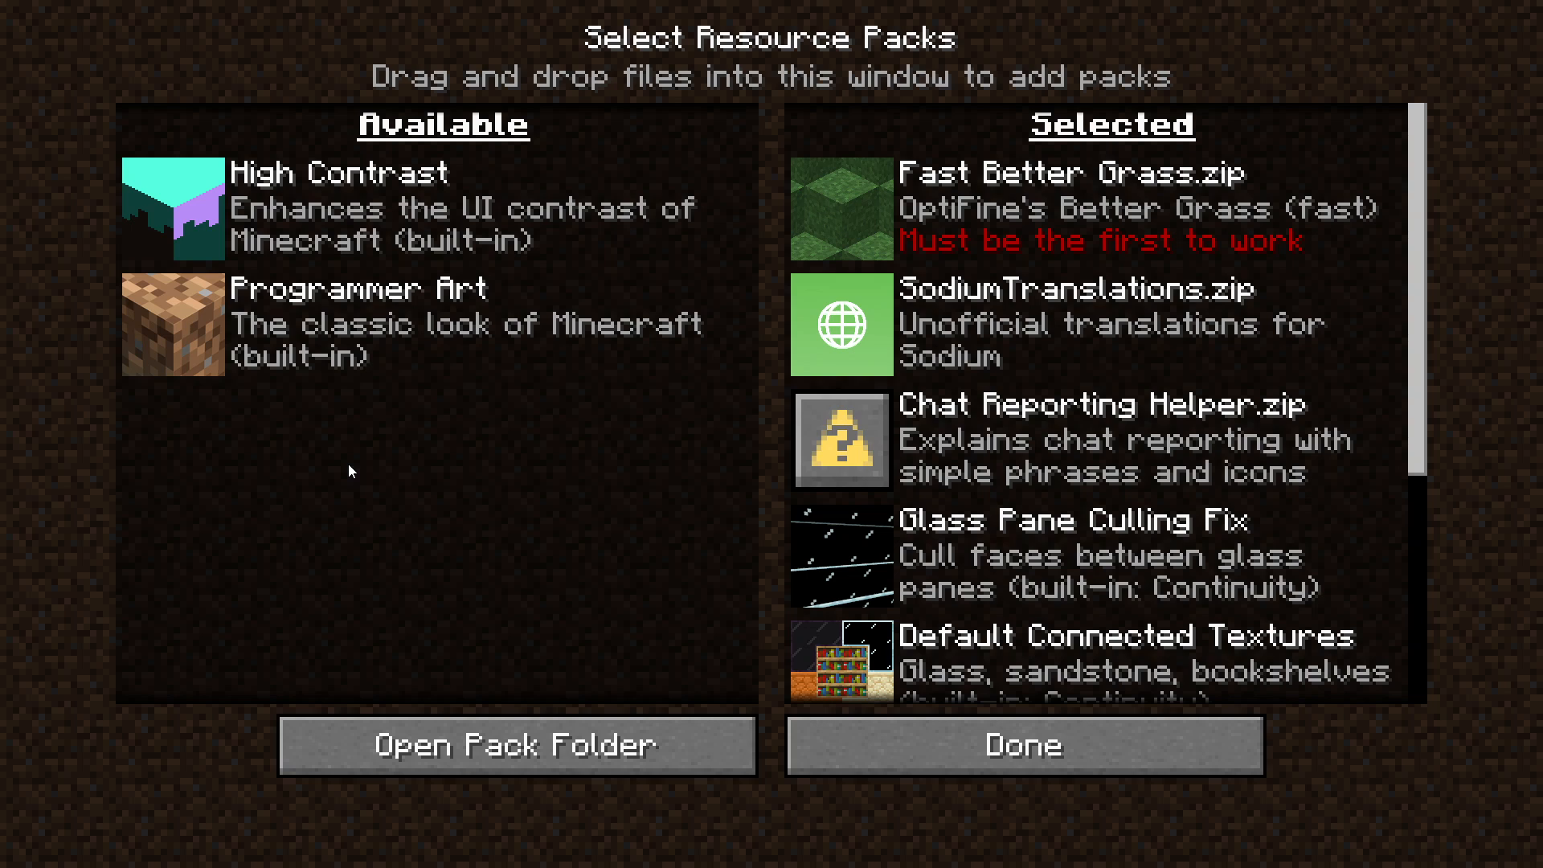
pyautogui.moveTo(1046, 266)
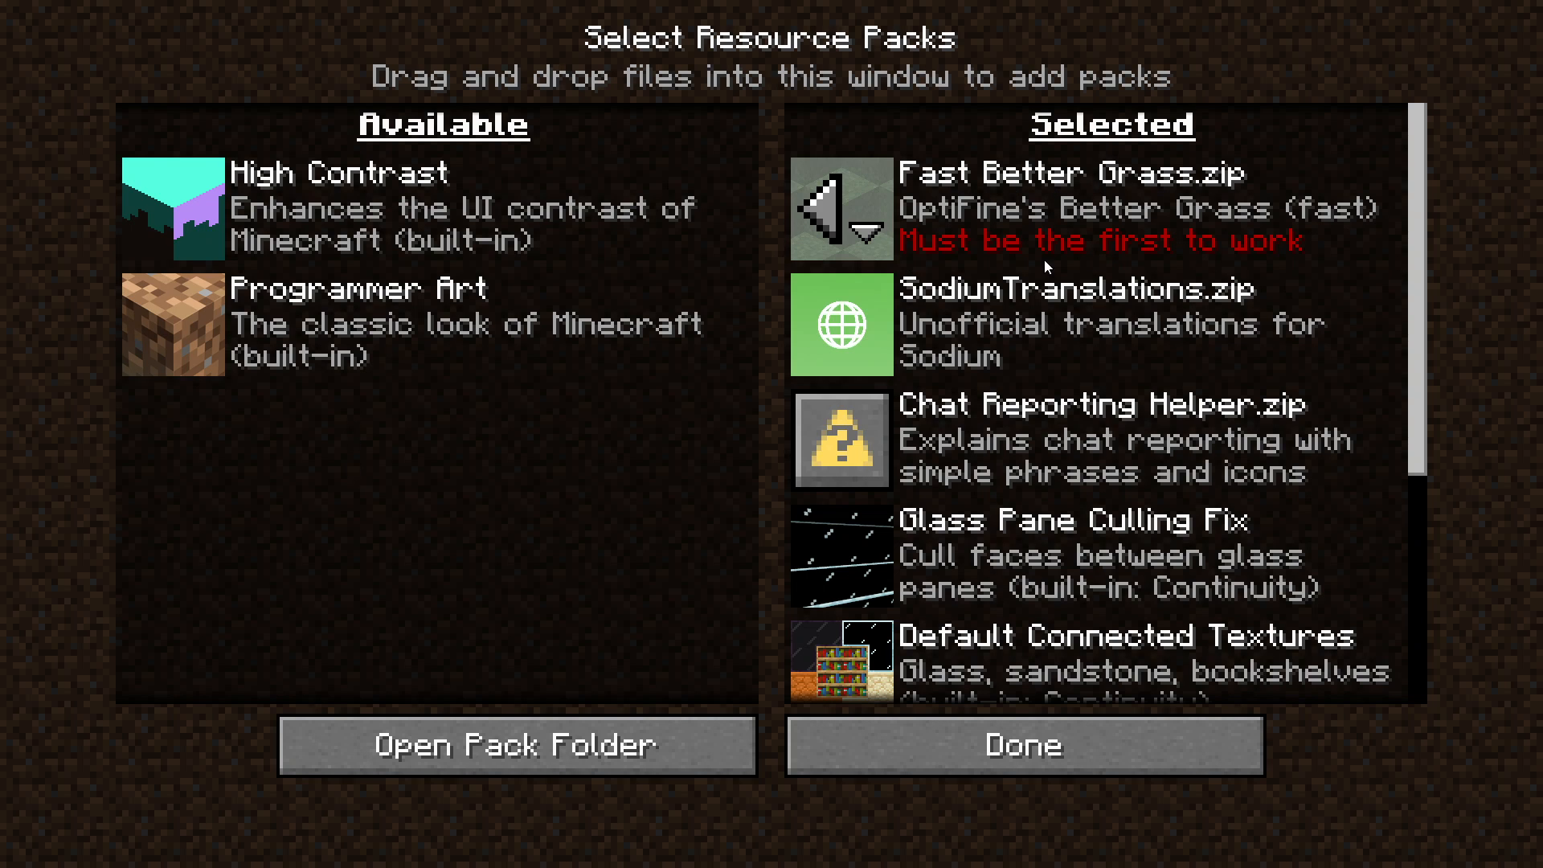
pyautogui.click(1022, 745)
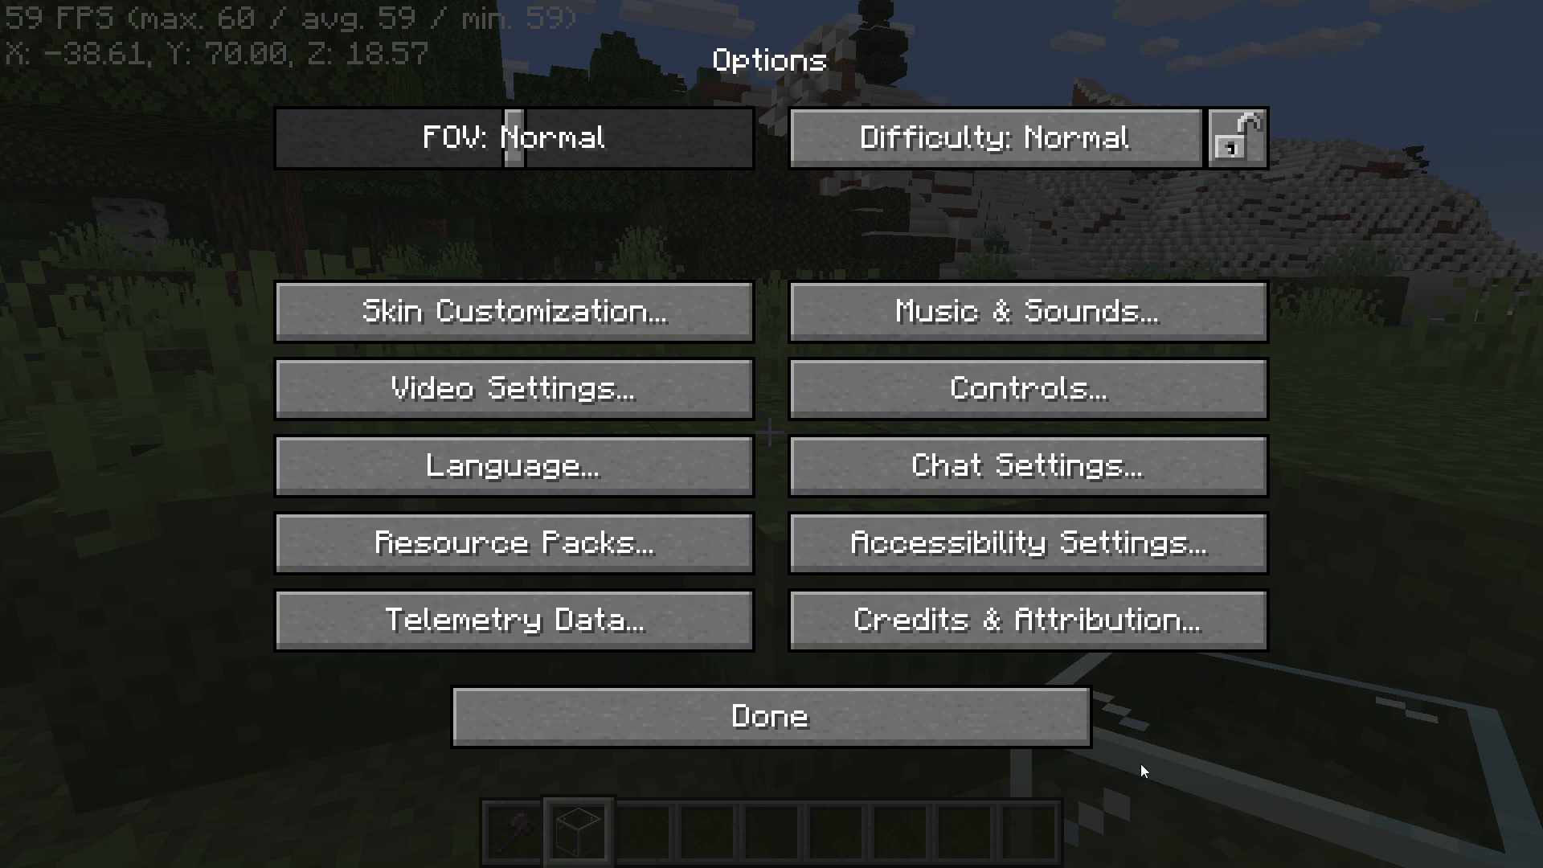
pyautogui.click(509, 387)
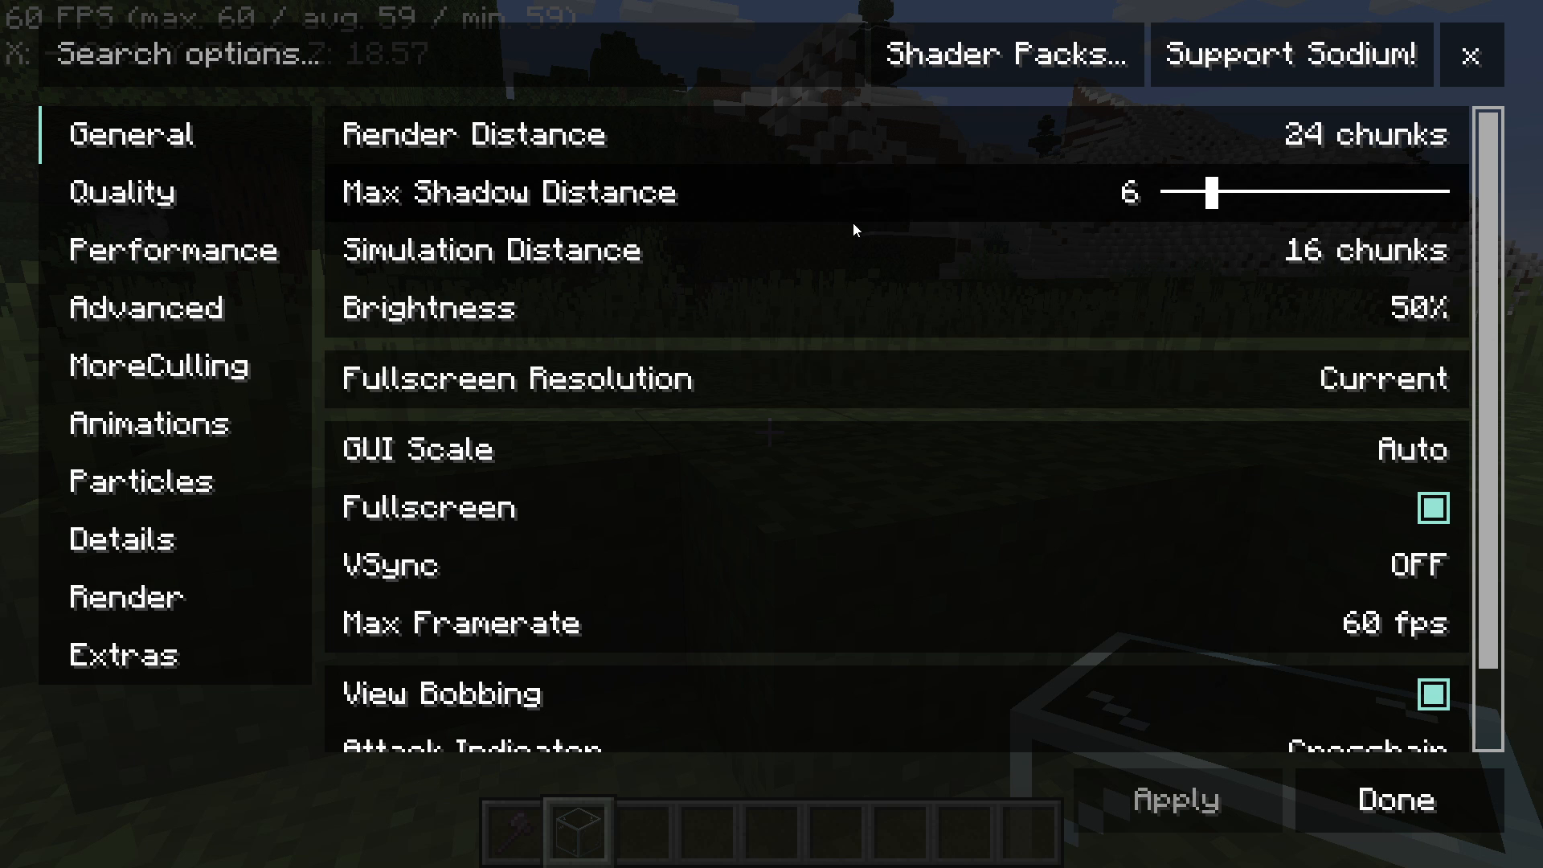
pyautogui.click(1393, 798)
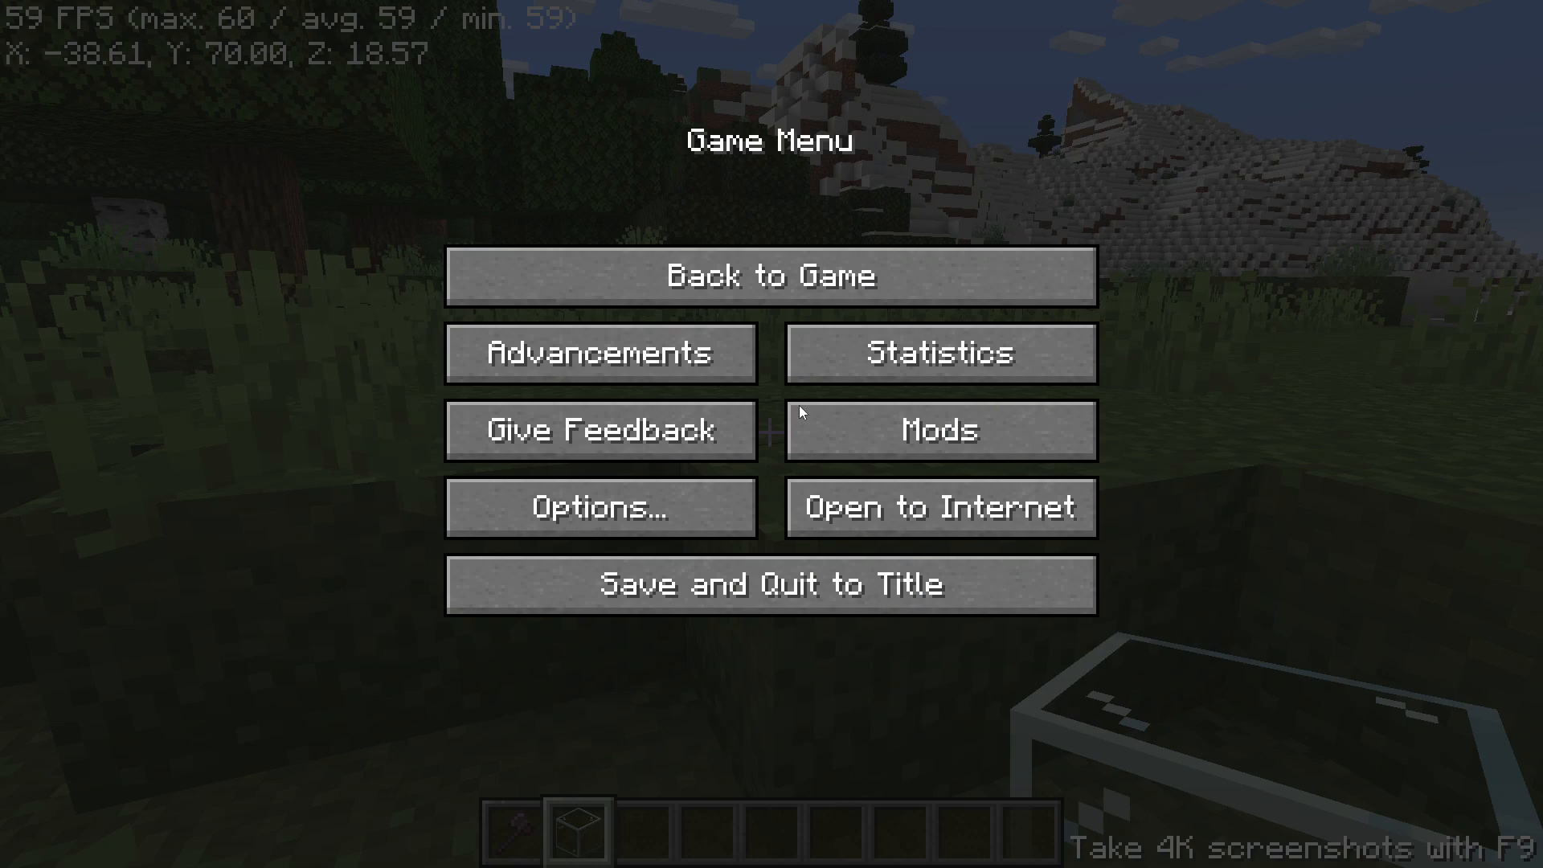
# Step: Resume the game to return to the sunny world and its connected glass blocks
pyautogui.click(771, 276)
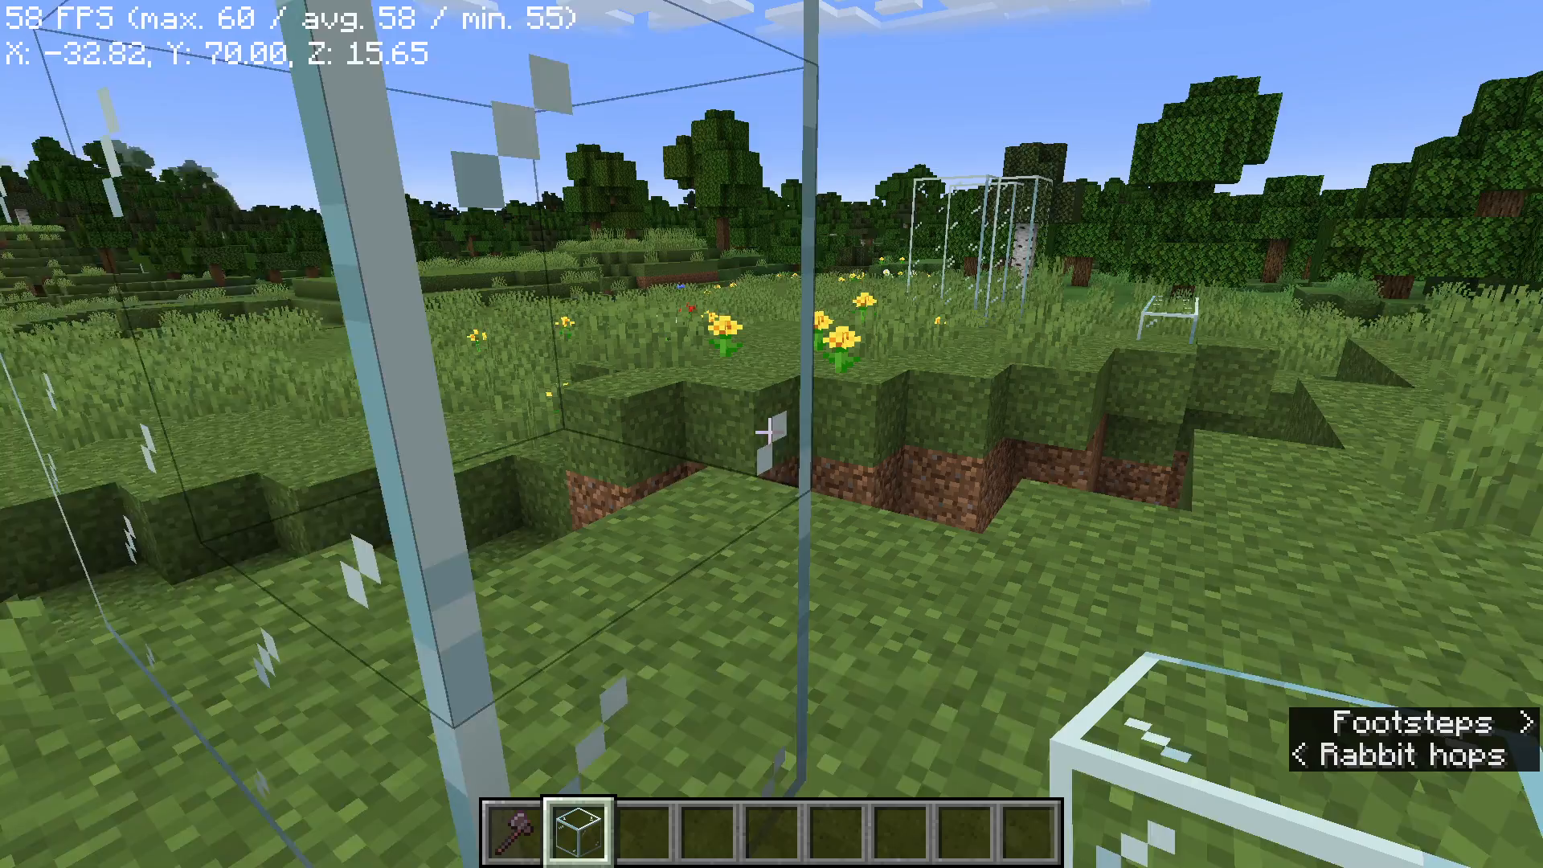
pyautogui.moveTo(772, 434)
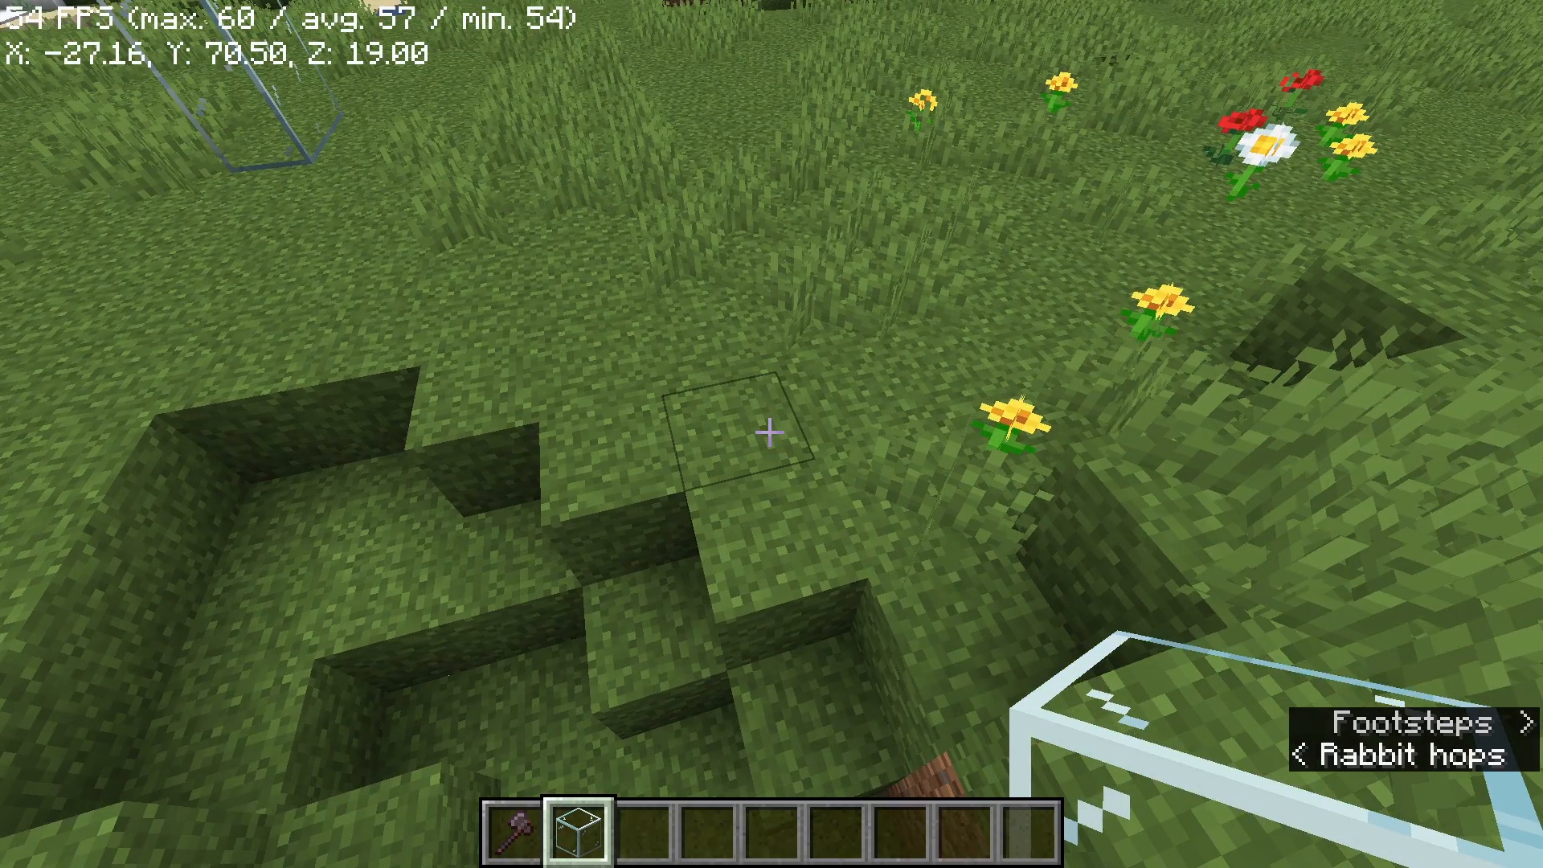
pyautogui.moveTo(772, 434)
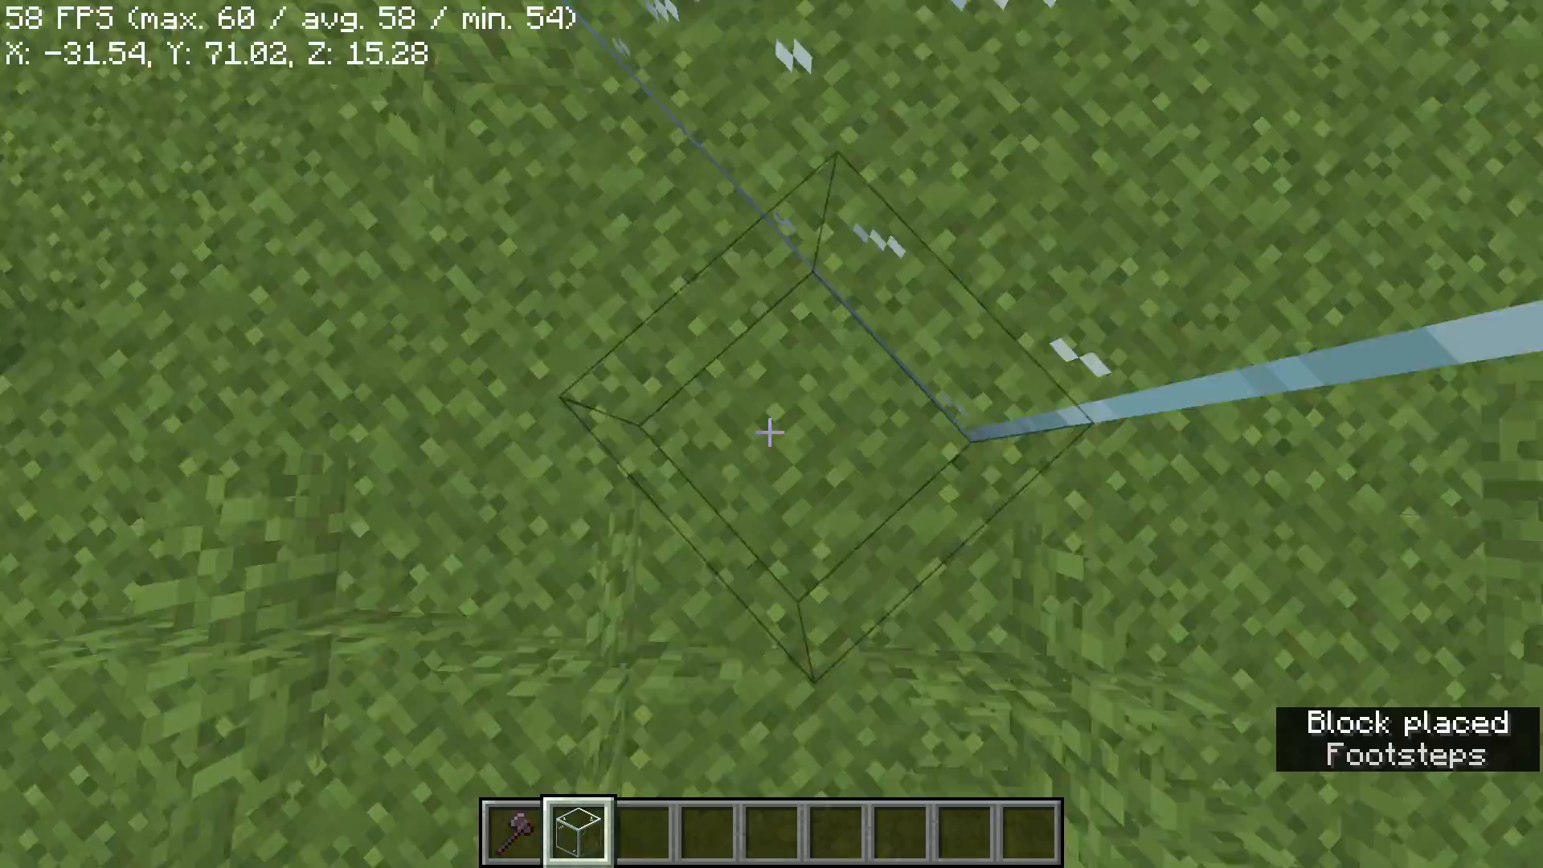
pyautogui.moveTo(772, 434)
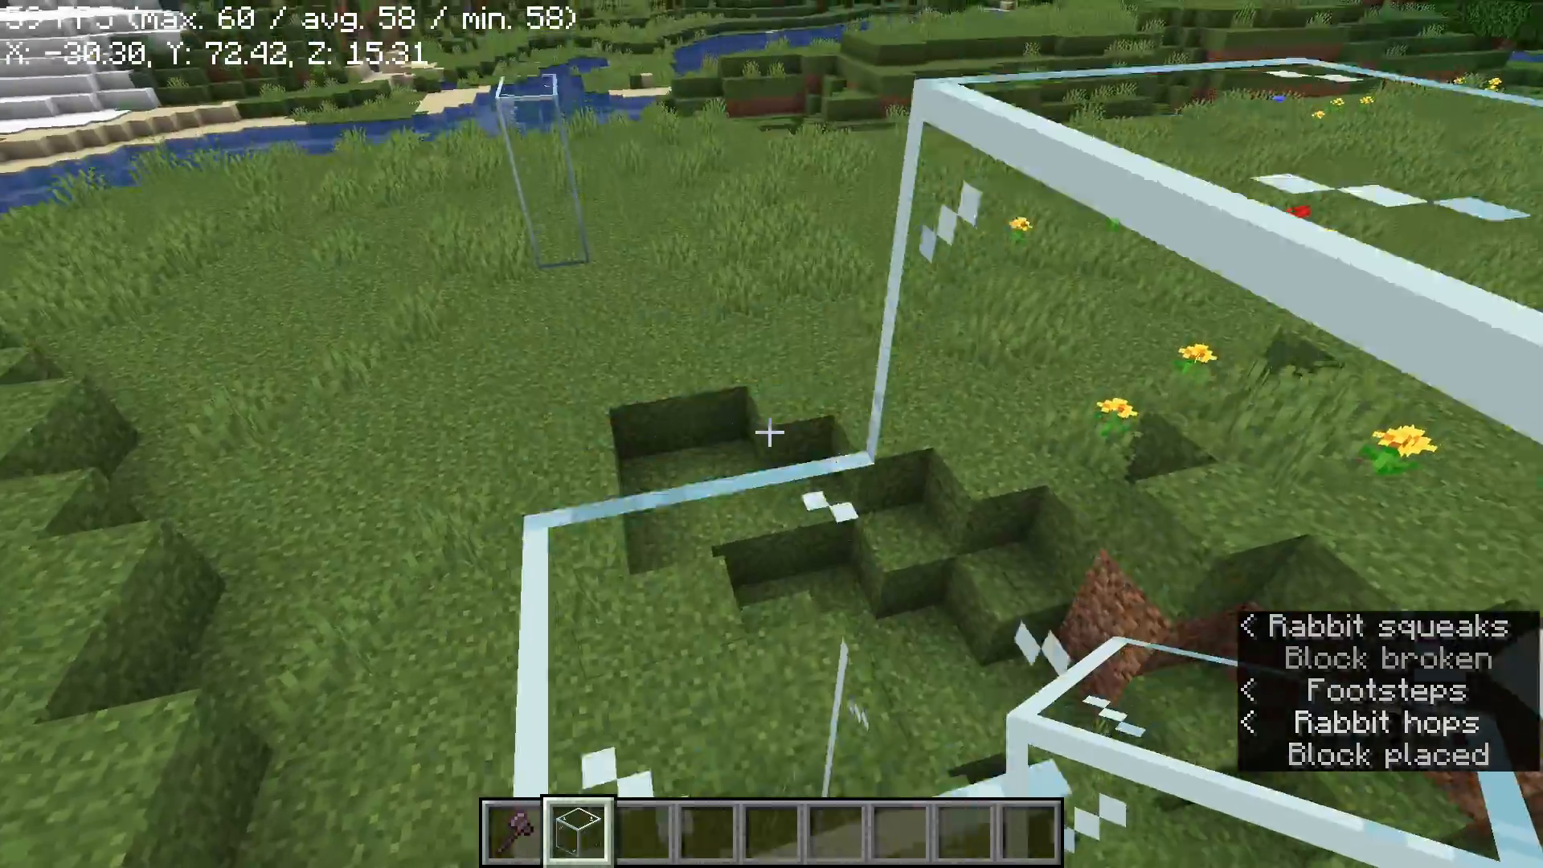
pyautogui.moveTo(771, 434)
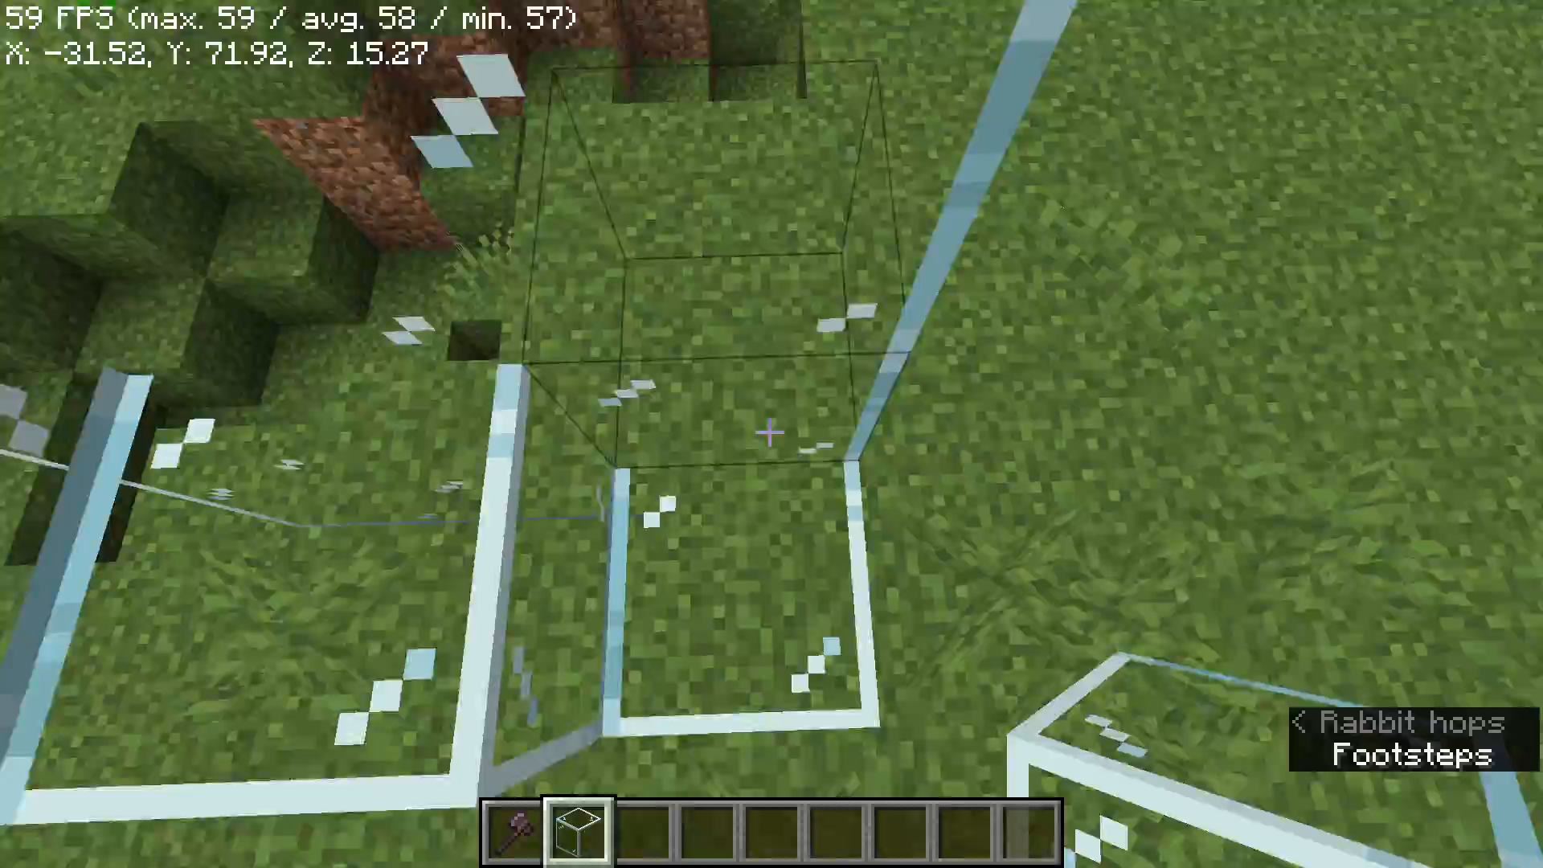
pyautogui.moveTo(772, 434)
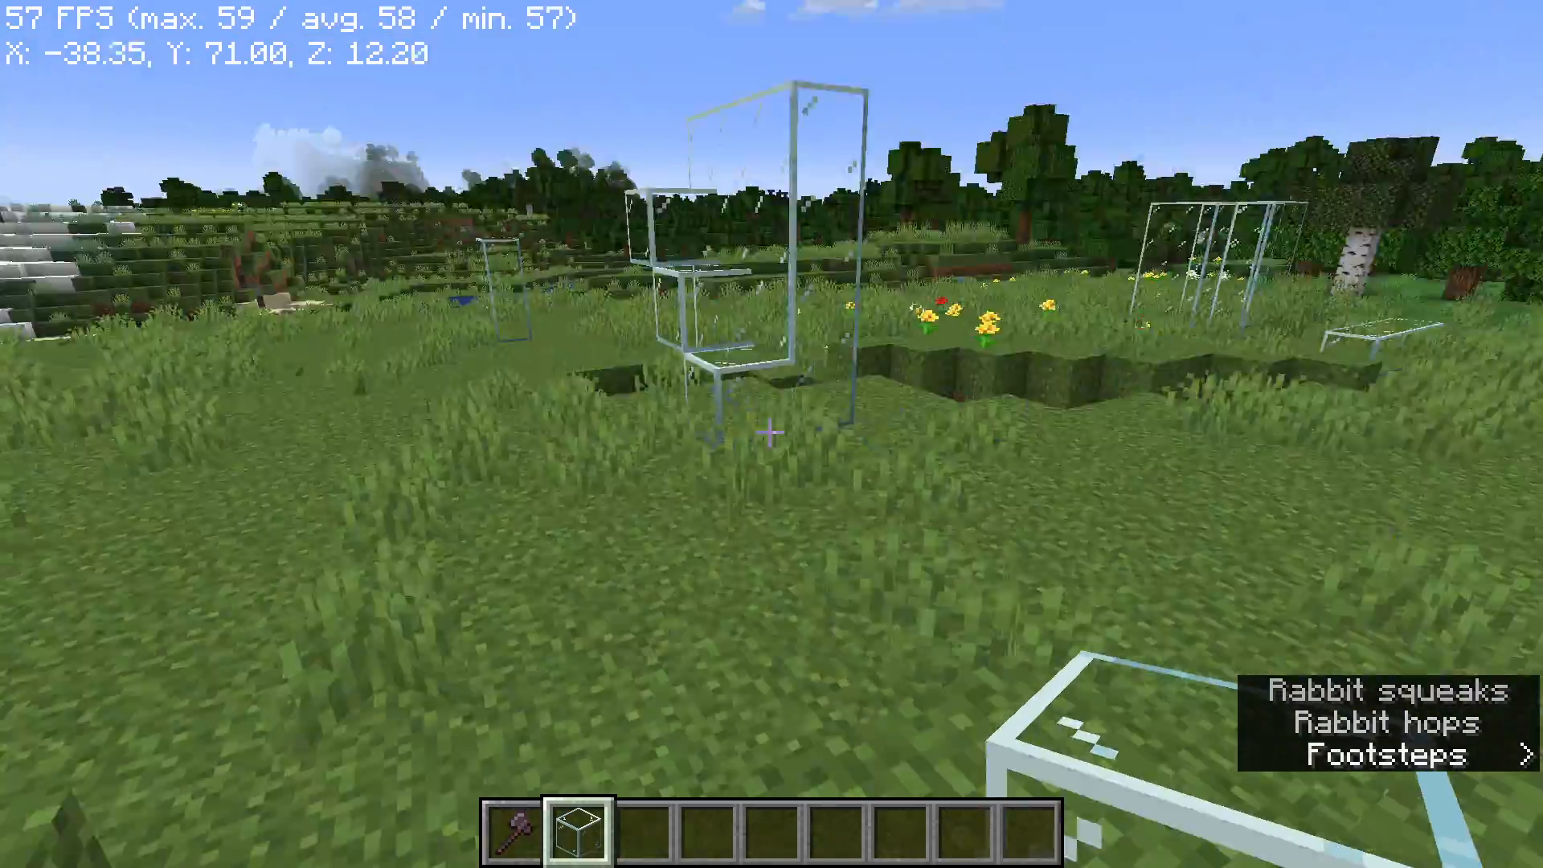
pyautogui.moveTo(771, 434)
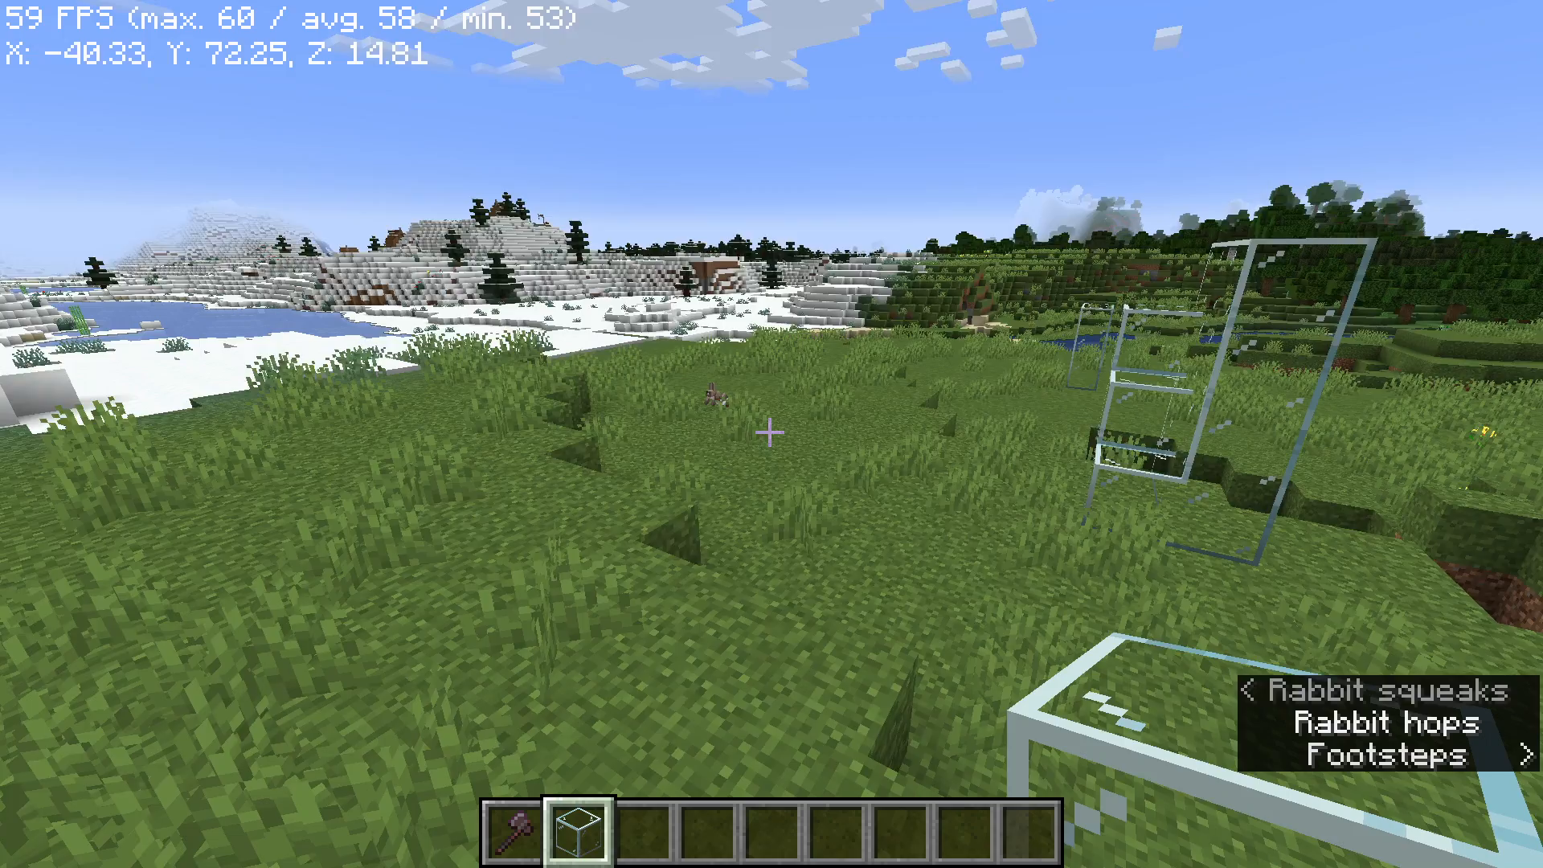
pyautogui.moveTo(771, 434)
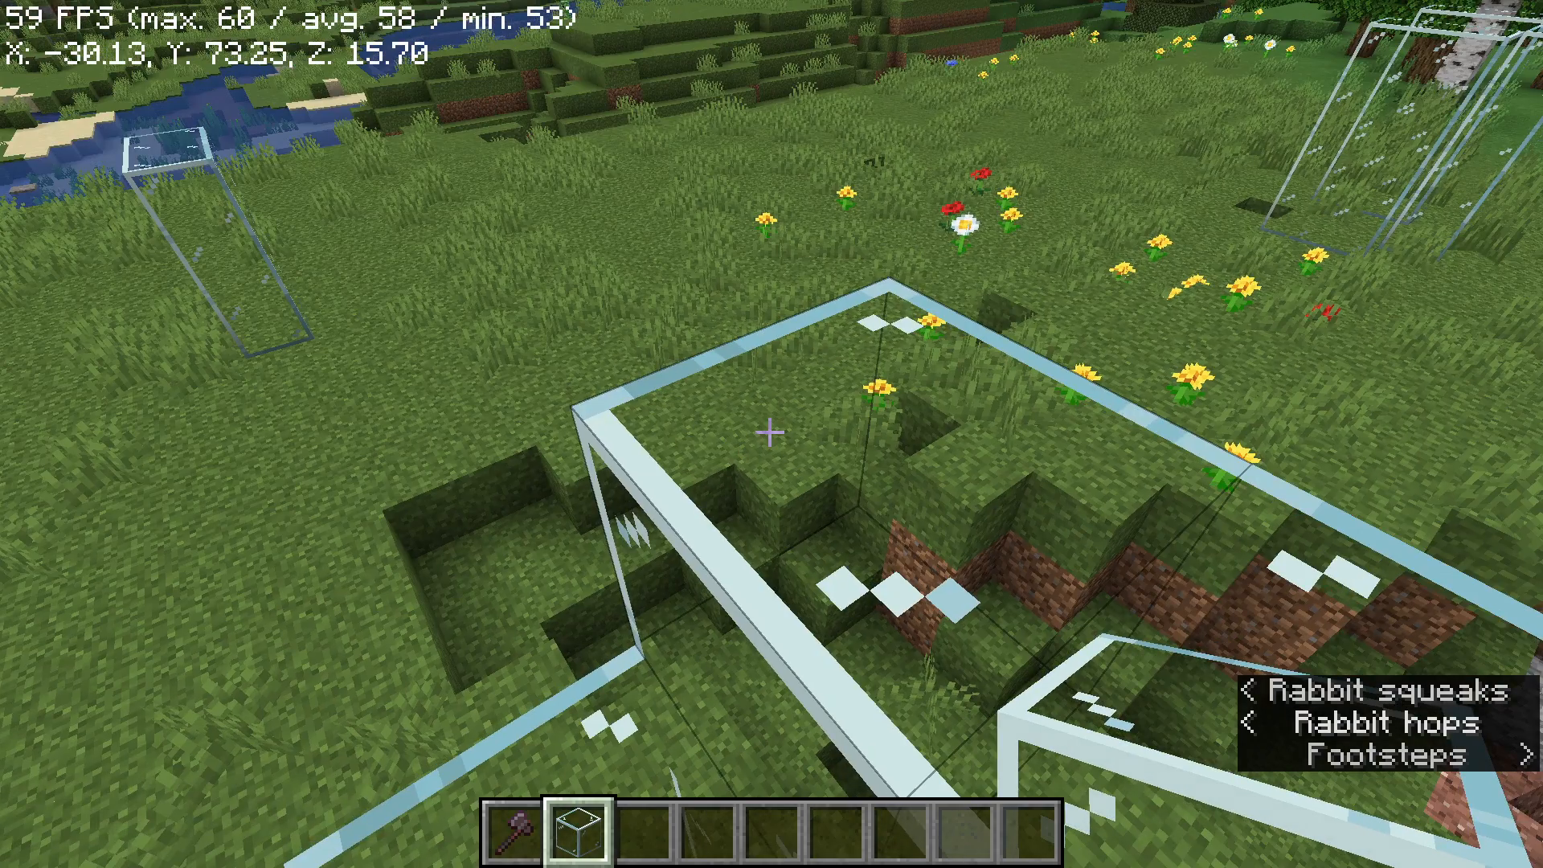